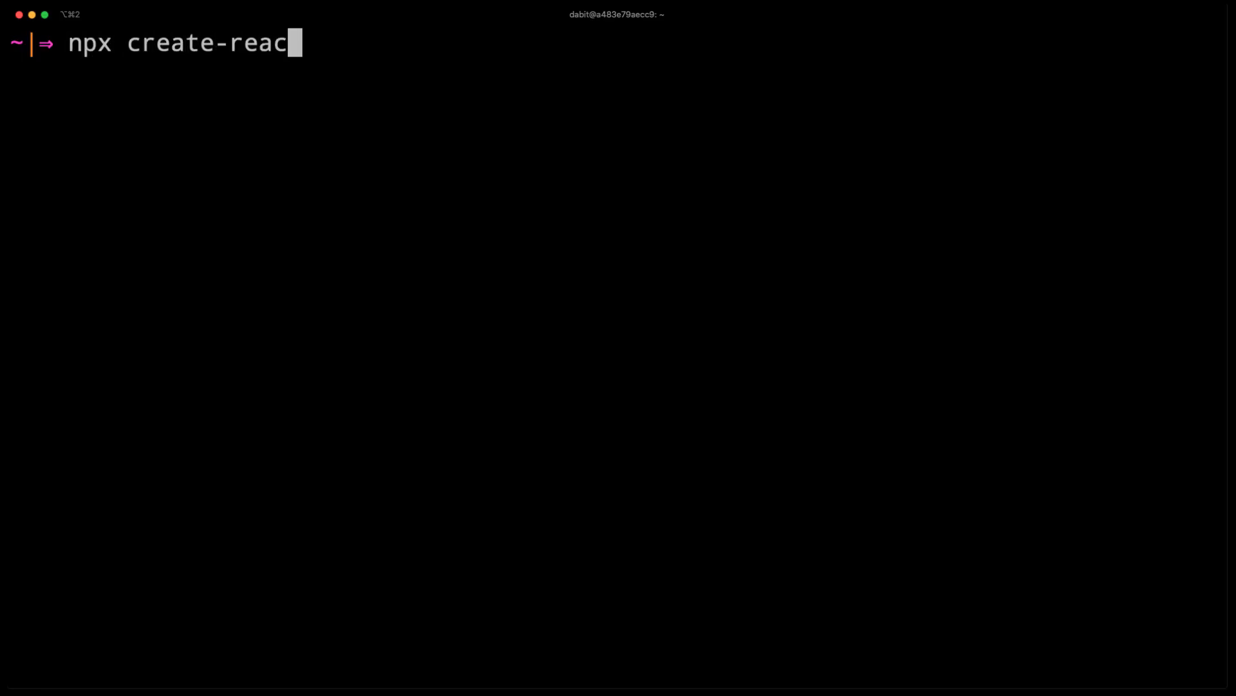
Create the react-cognito-api project with create-react-app.
type("t-app reac")
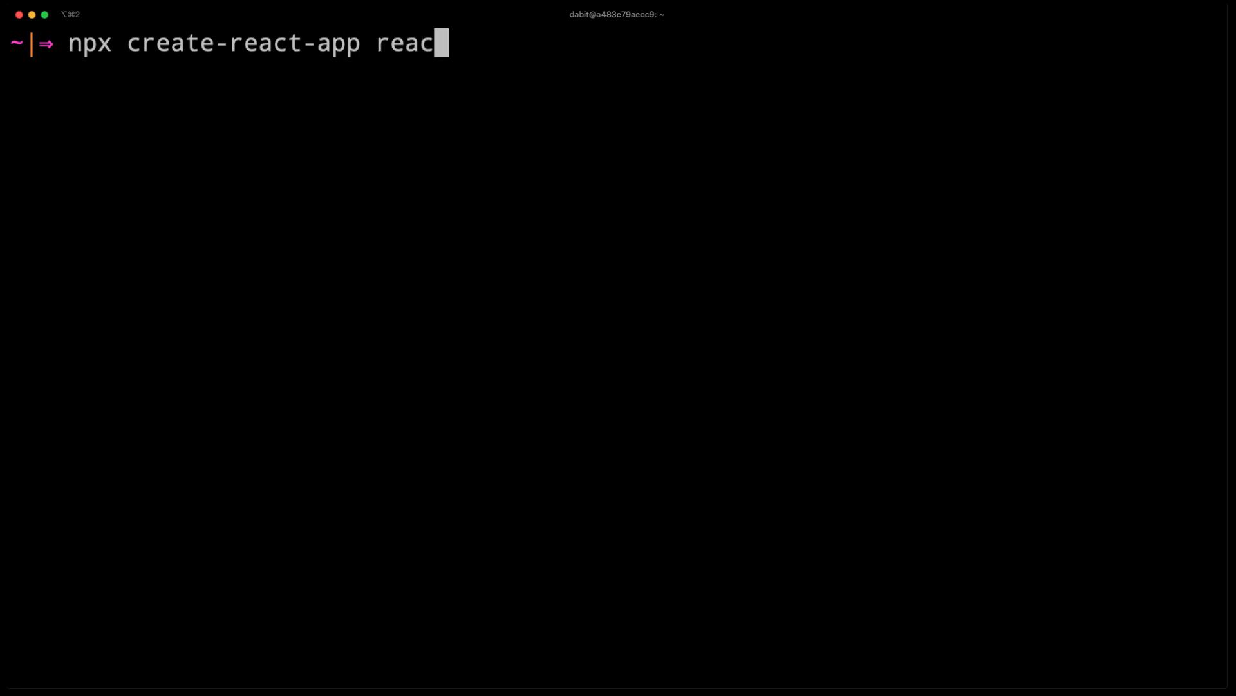
type("t-cognit")
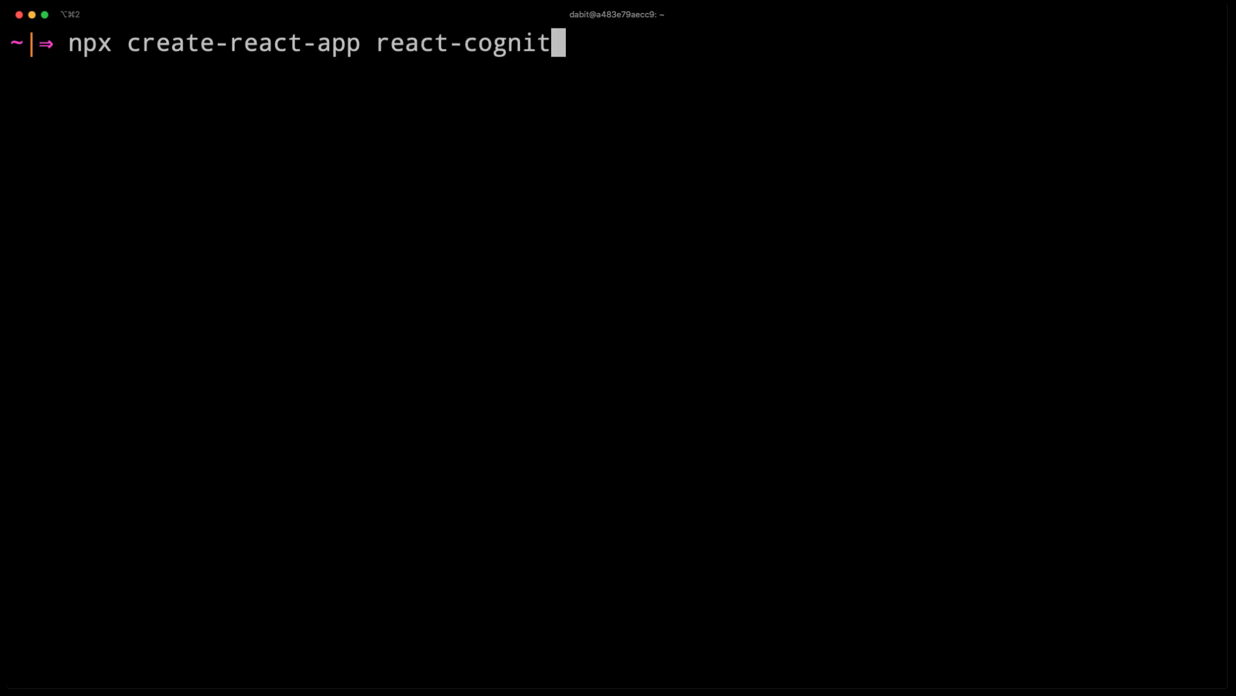
type("o-api")
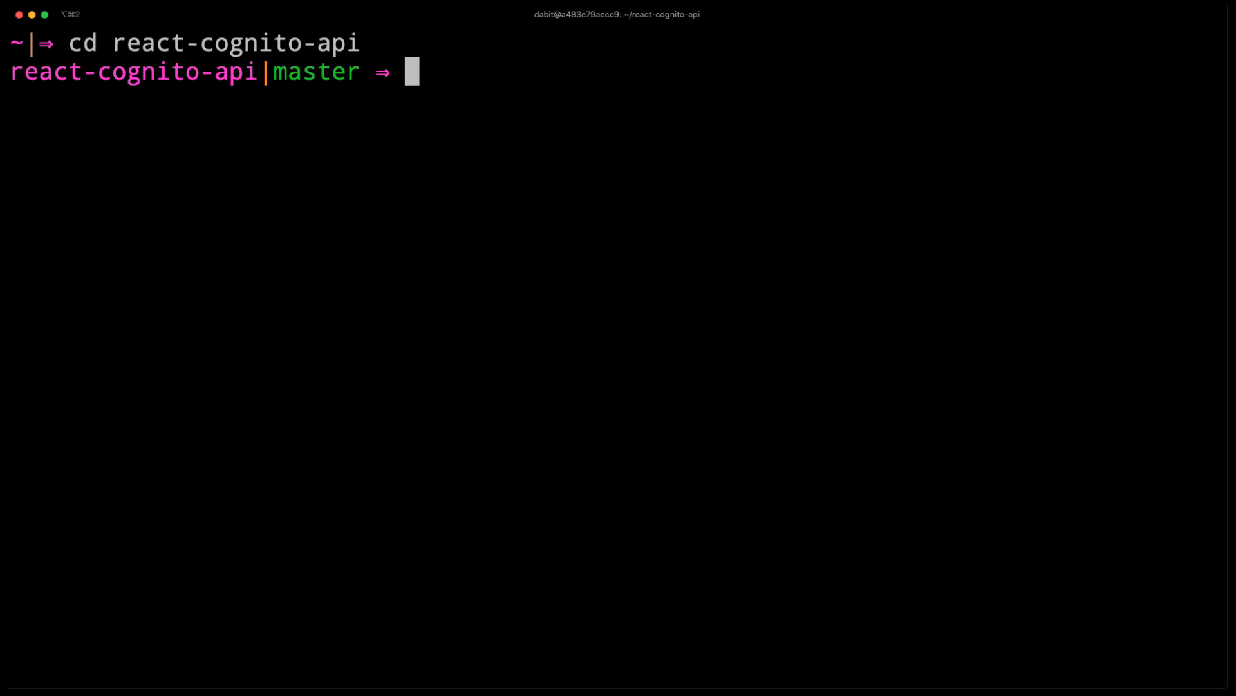
type("yarn add aws-")
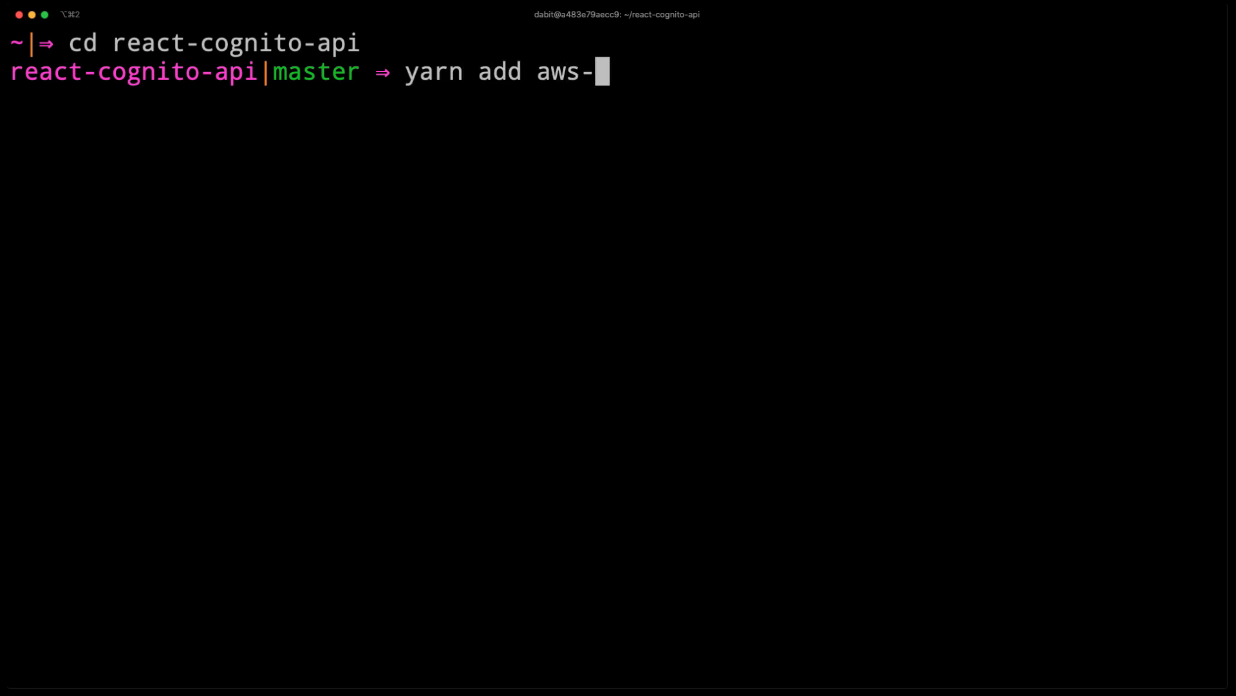
type("amplify @aws")
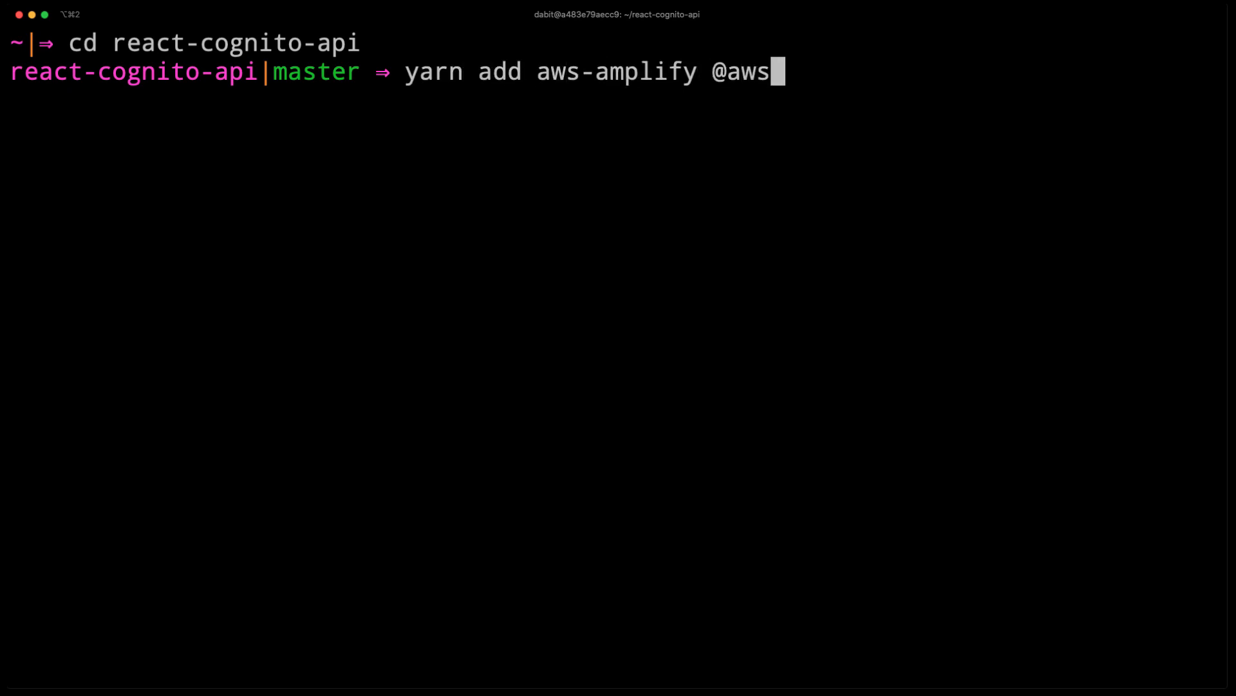
type("-amplify/ui-rea")
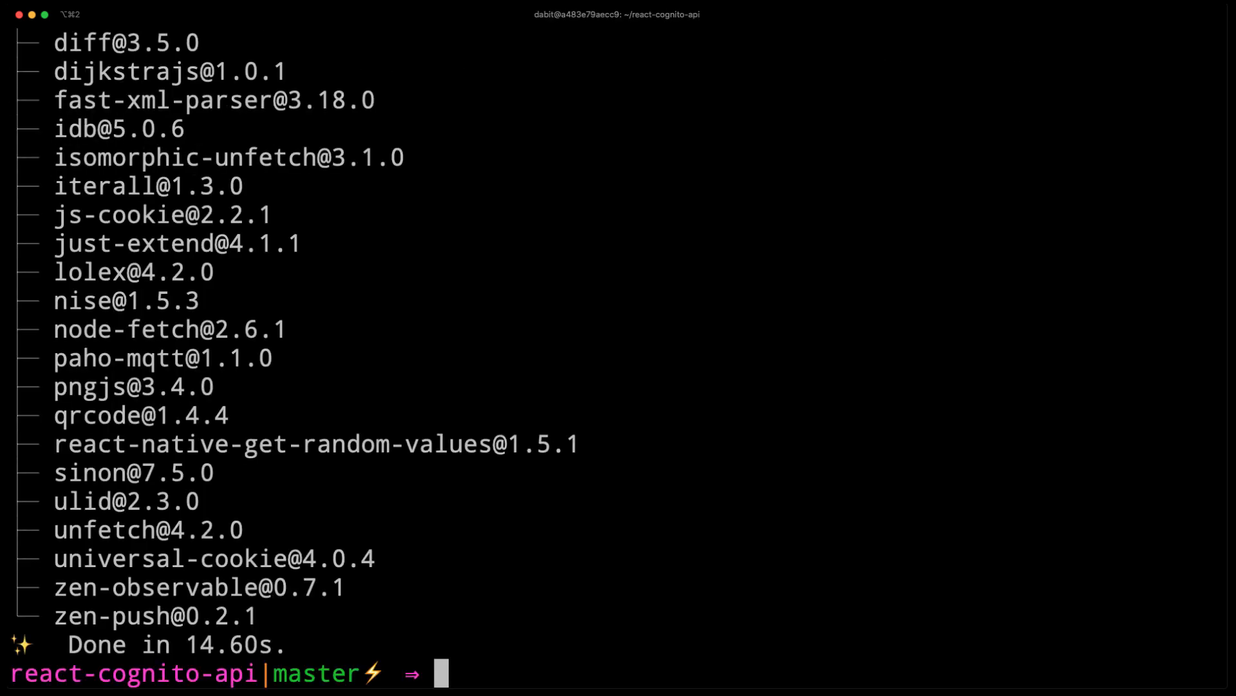
Run amplify init with default project, dev environment and React settings, using an AWS profile.
type("amplify")
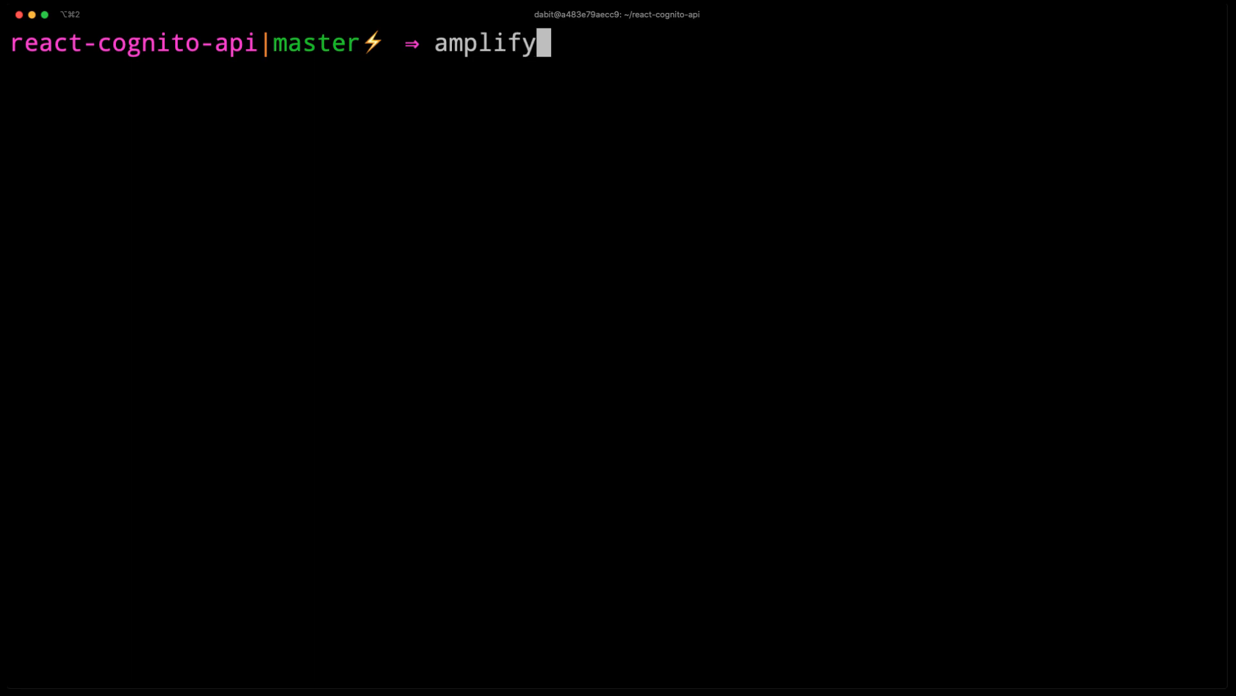
type("init")
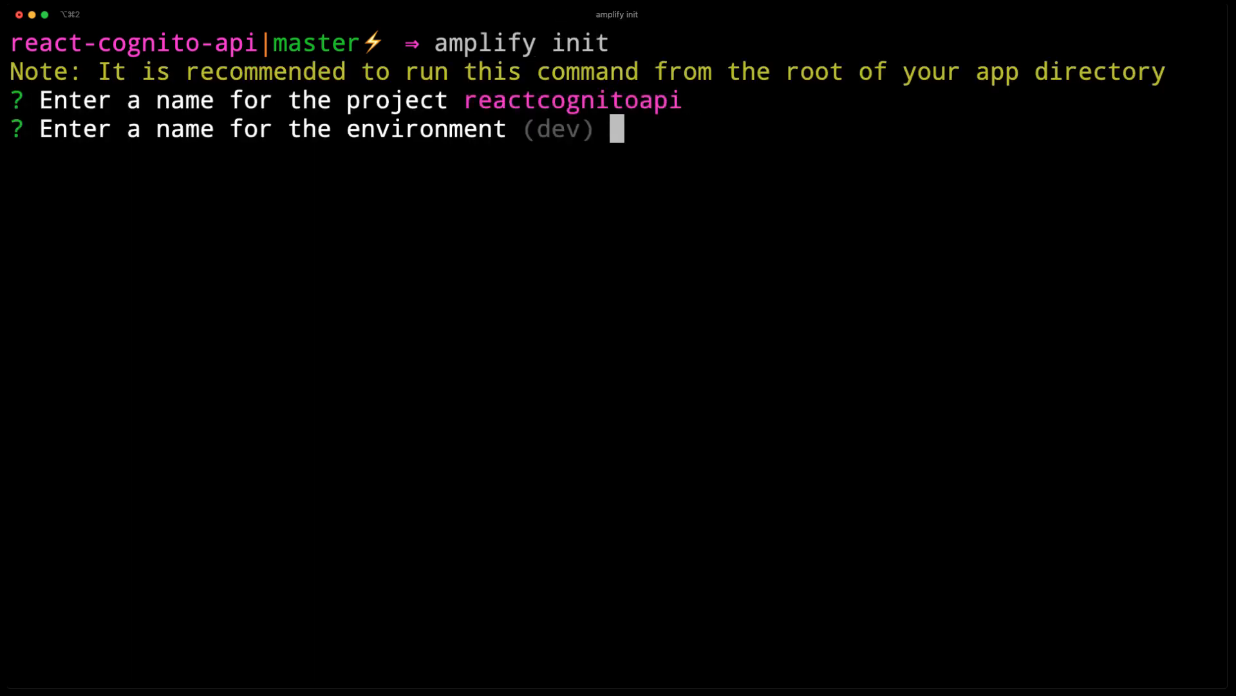
key("enter")
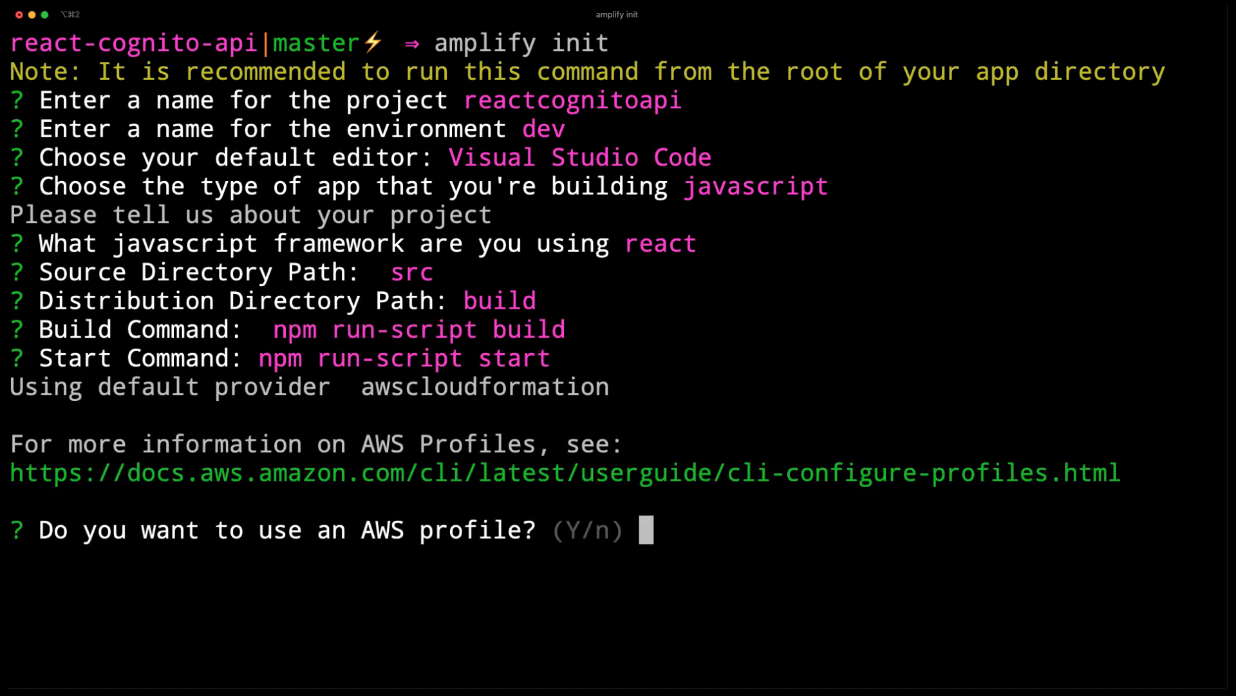
type("y")
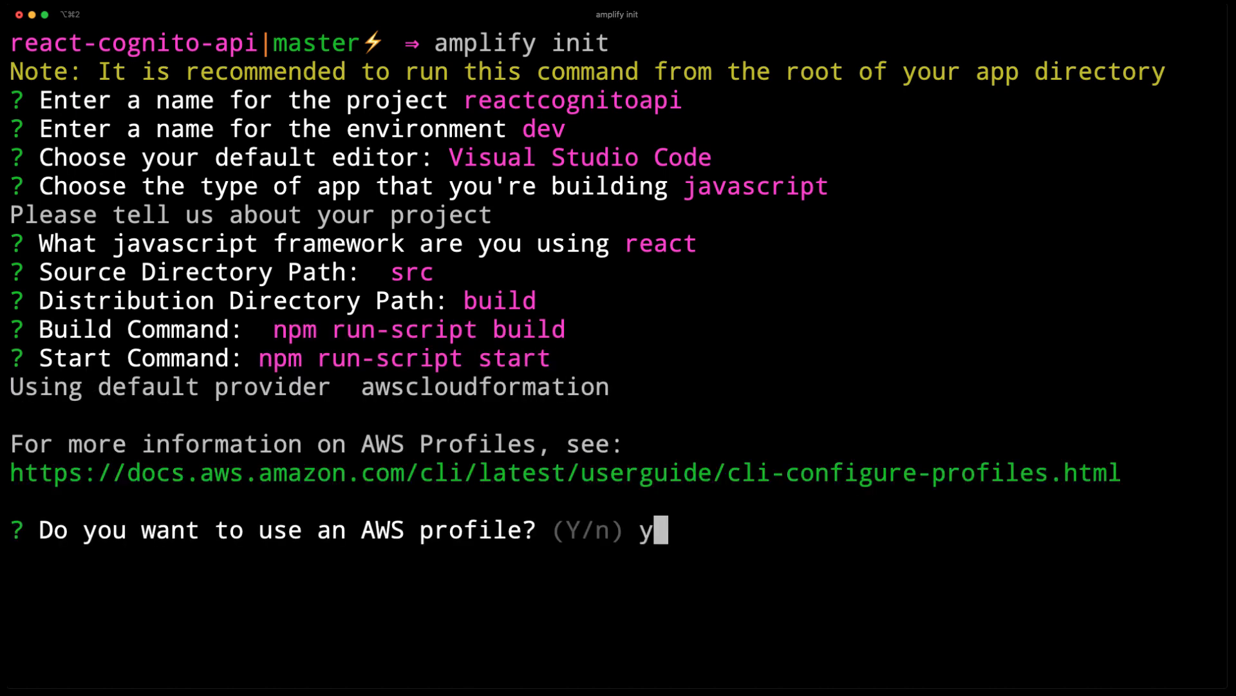
key("enter")
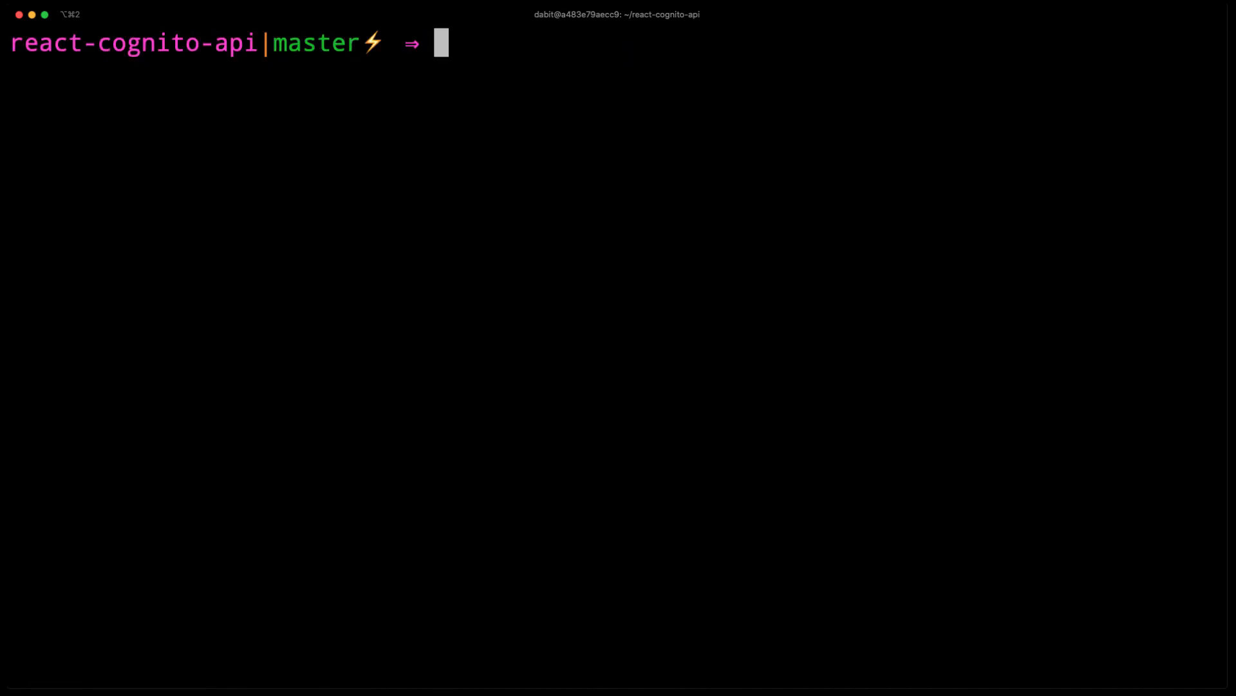
Run amplify add auth with manual configuration, IAM-connected sign-in, no unauthenticated or third-party logins.
type("amplify add auth")
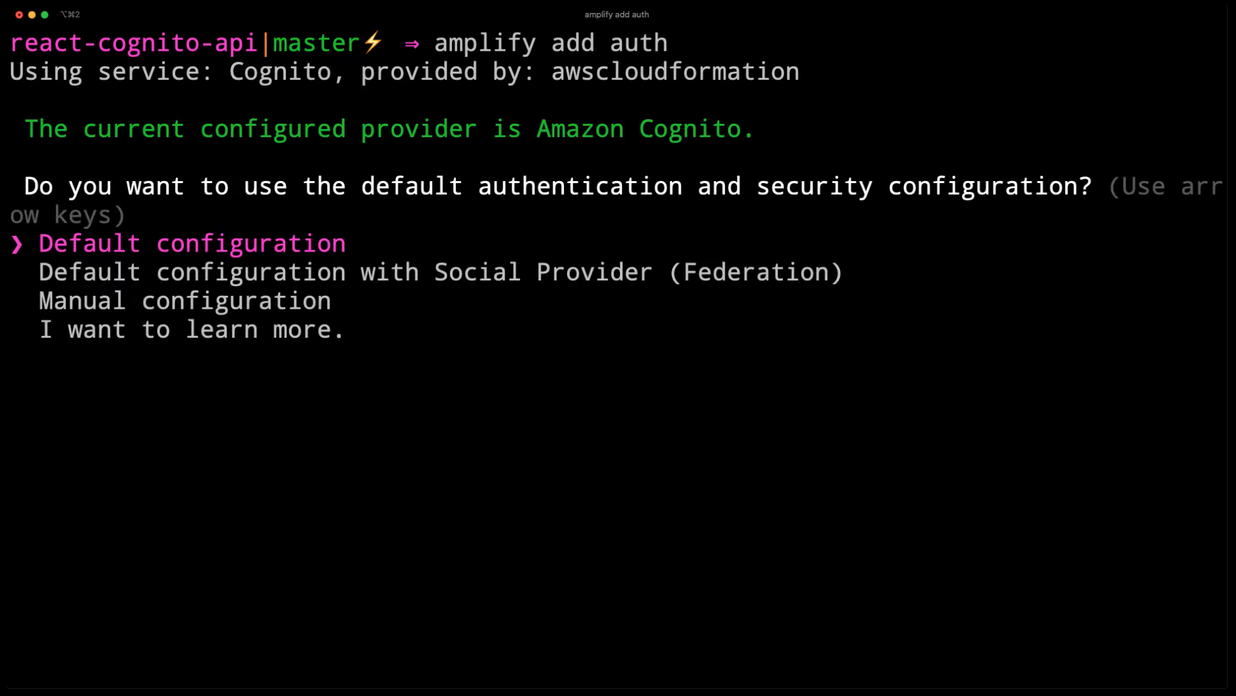
key("down")
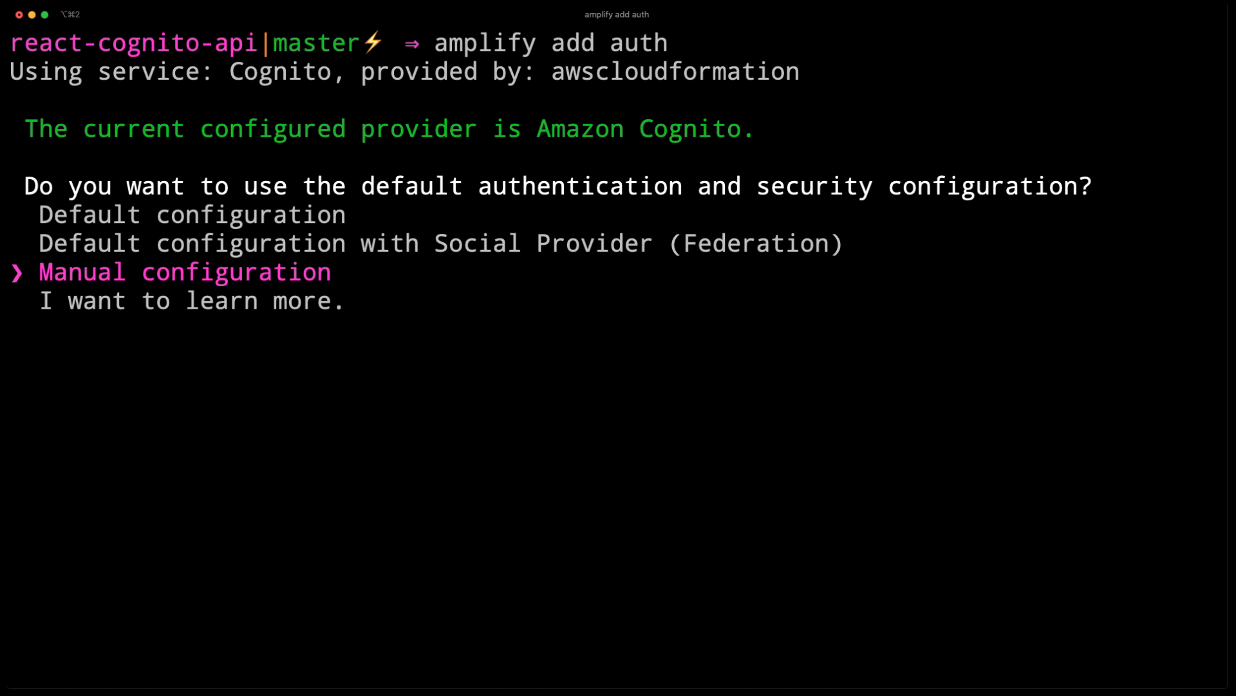
key("enter")
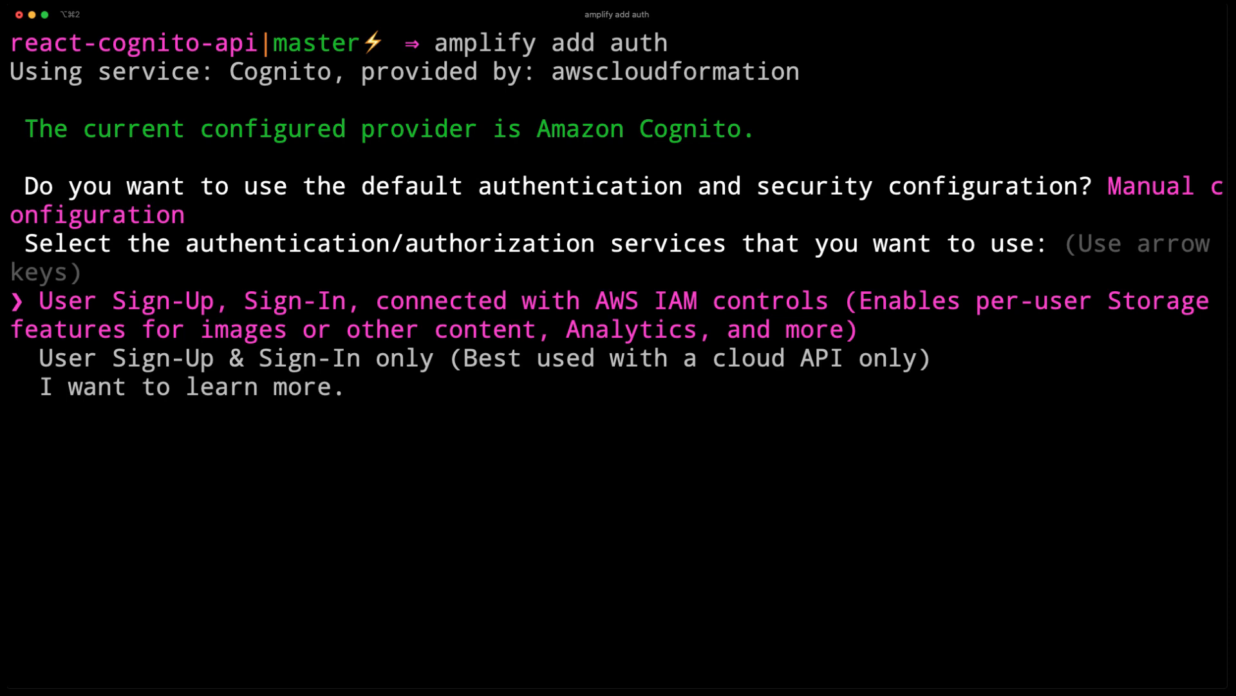
key("Enter")
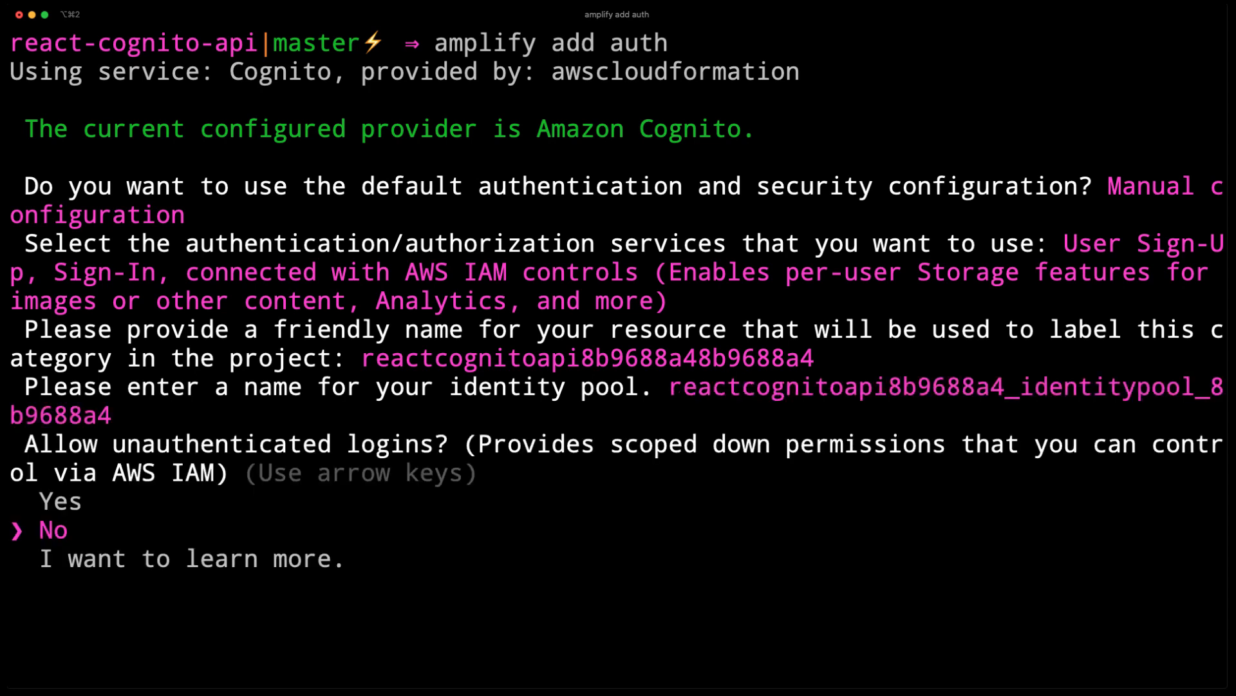
key("enter")
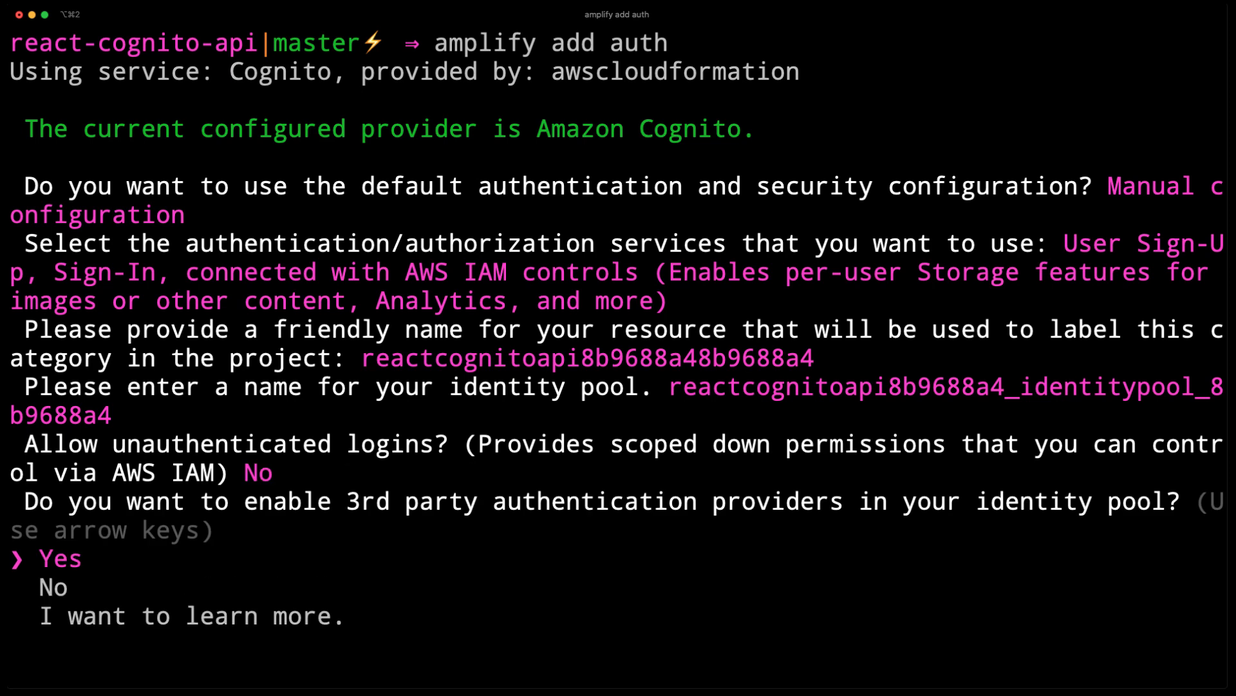
key("Down")
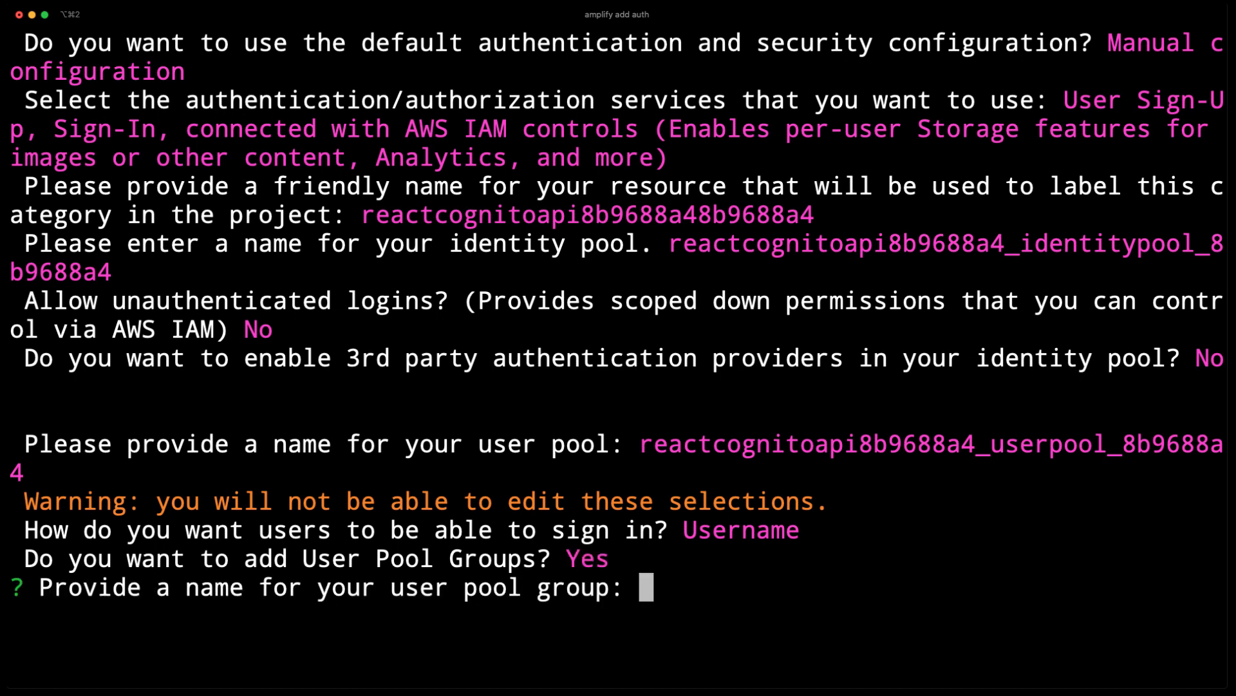
Name the group Admin, decline admin queries API, keep MFA off and the default password policy.
type("Admin")
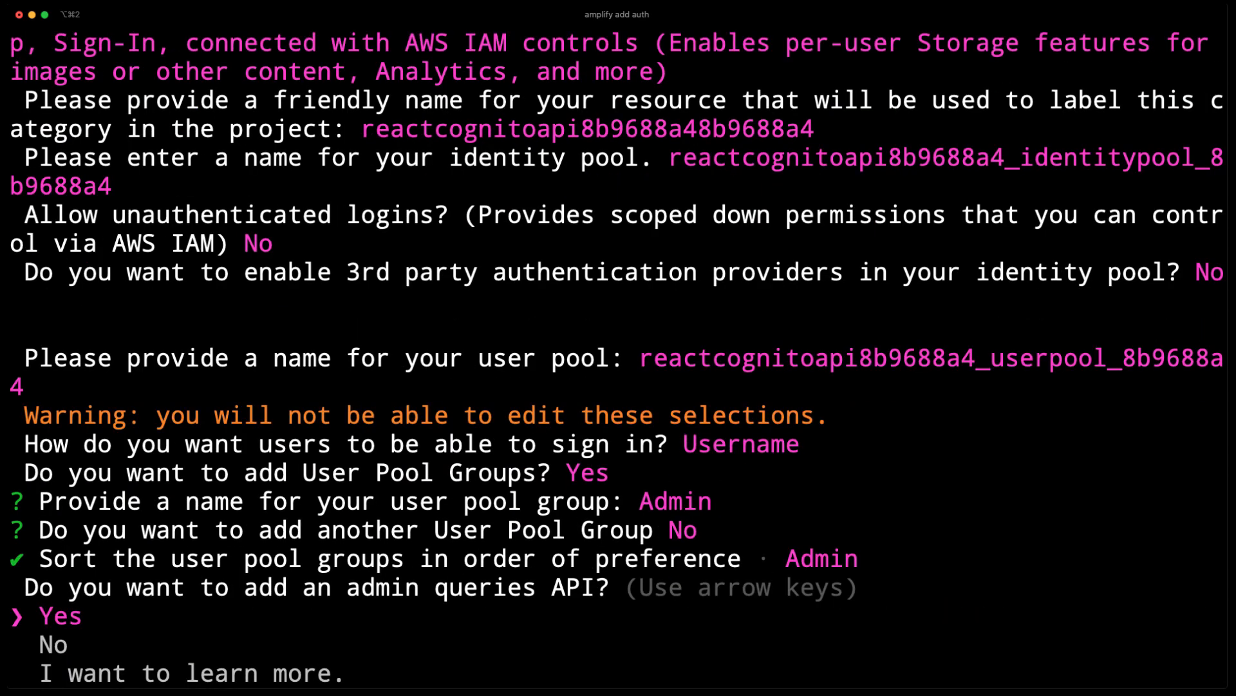
key("down")
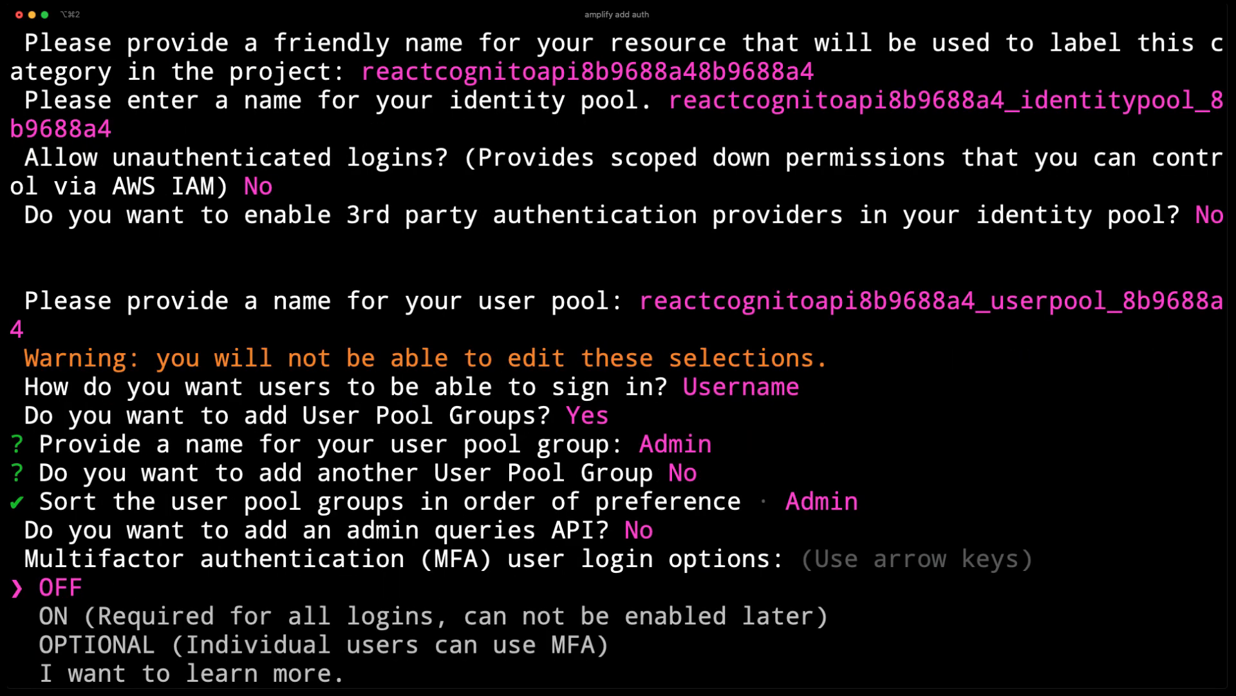
key("enter")
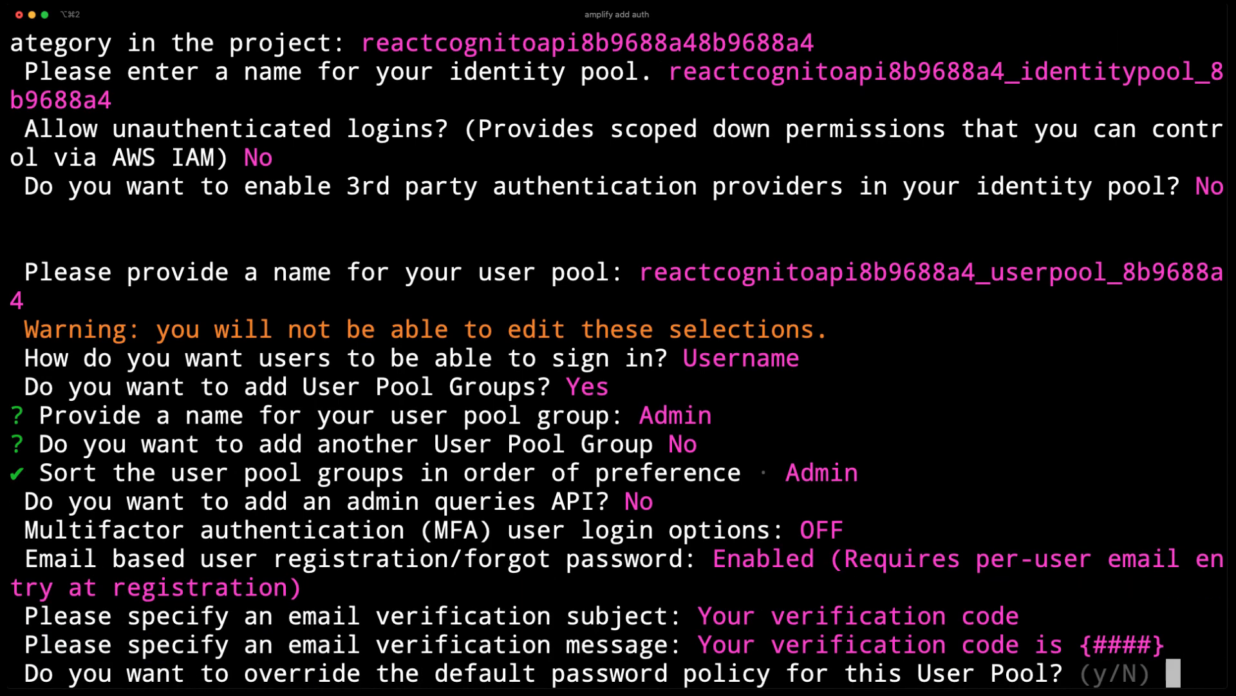
key("N")
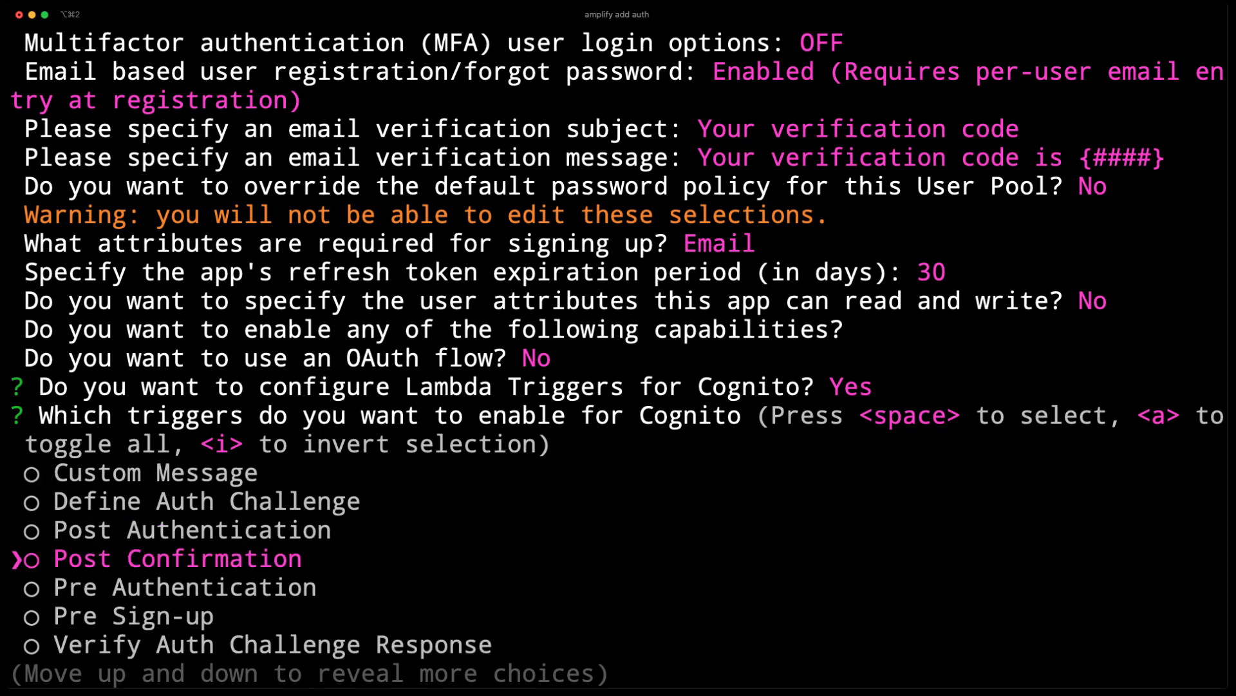
Enable a Post Confirmation trigger with a custom module and open its function file for editing.
key("enter")
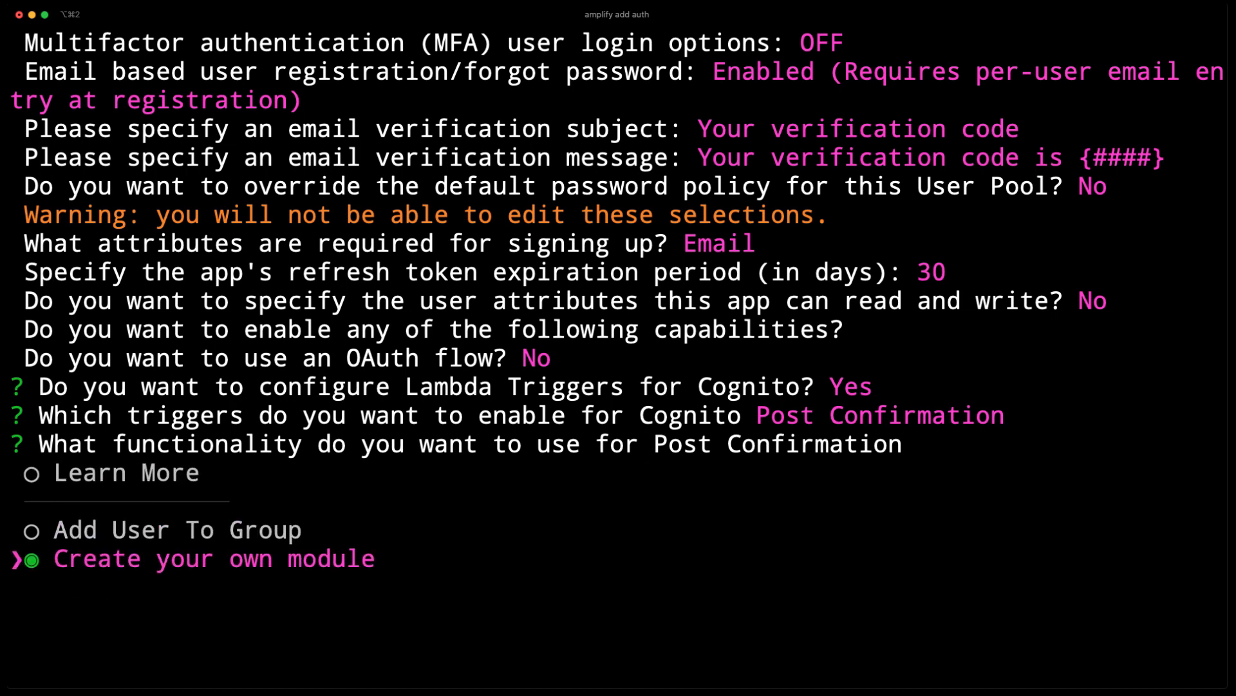
key("enter")
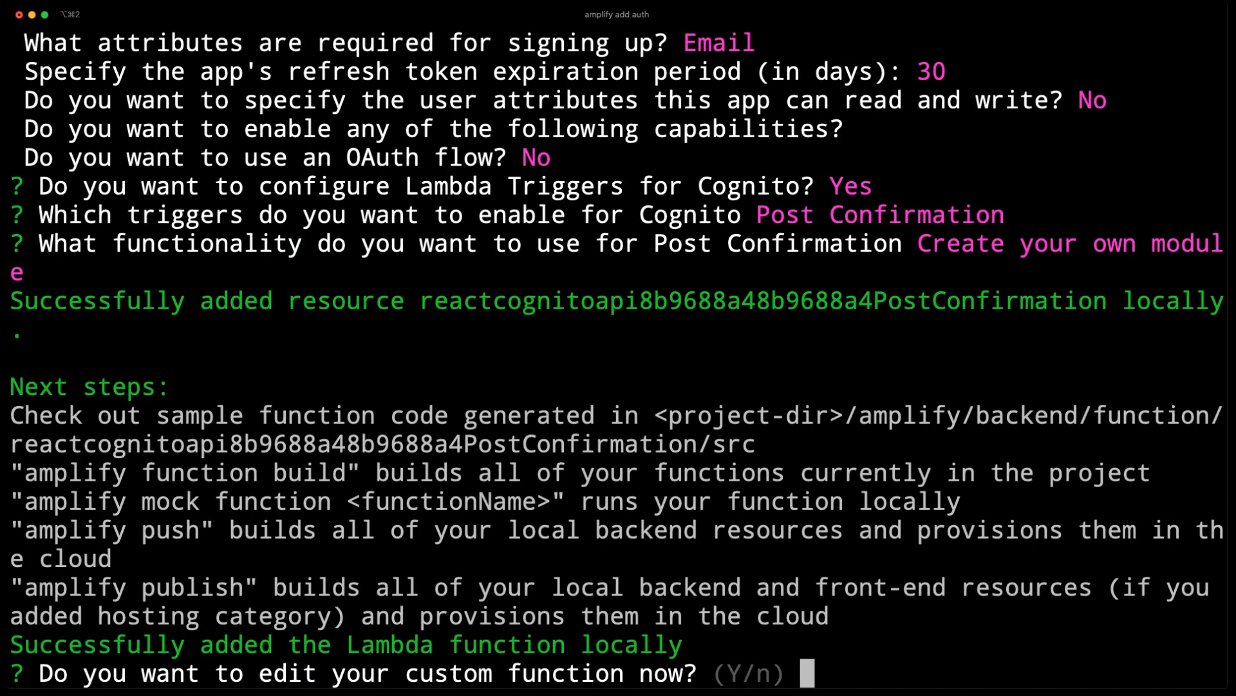
type("y")
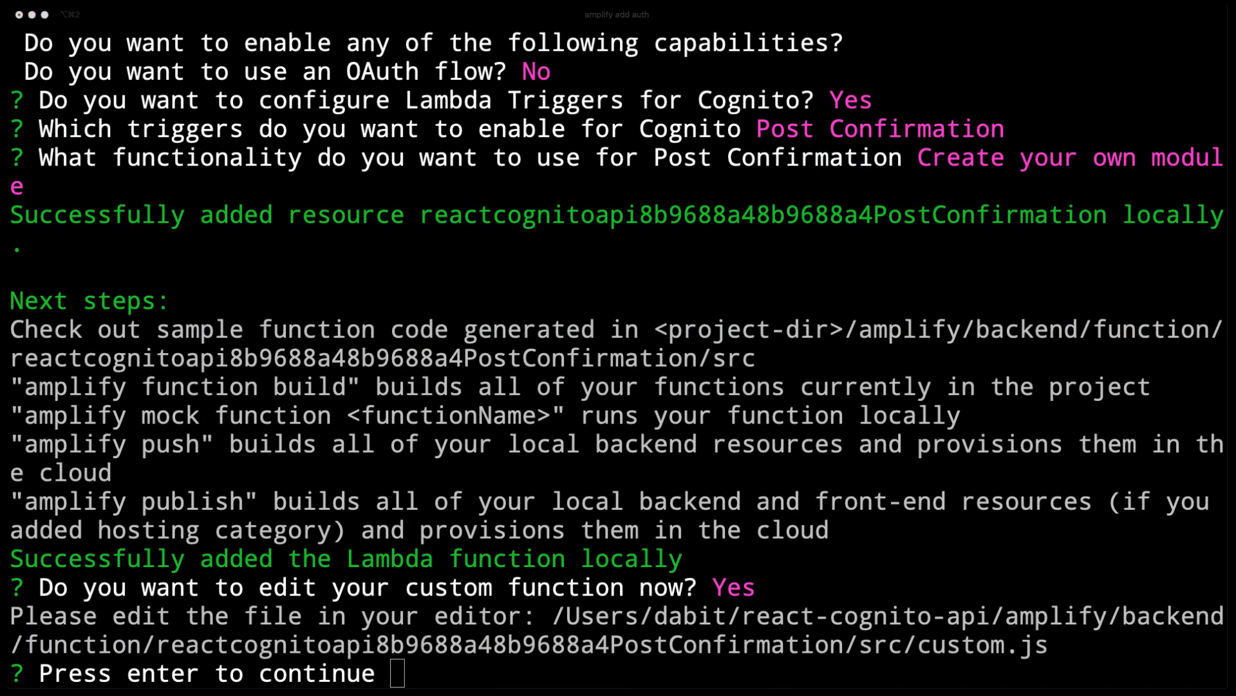
key("enter")
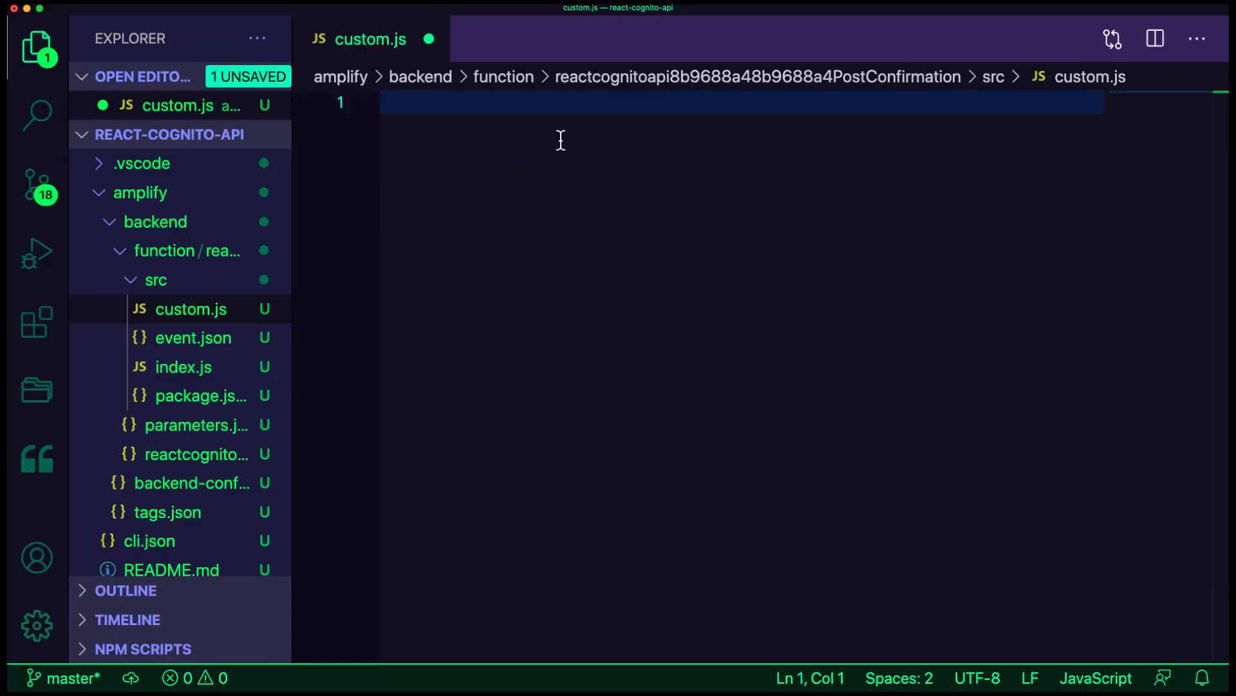
Write custom.js requiring aws-sdk with an async handler building the DynamoDB User item params.
type("var aws = require('aws-sdk')")
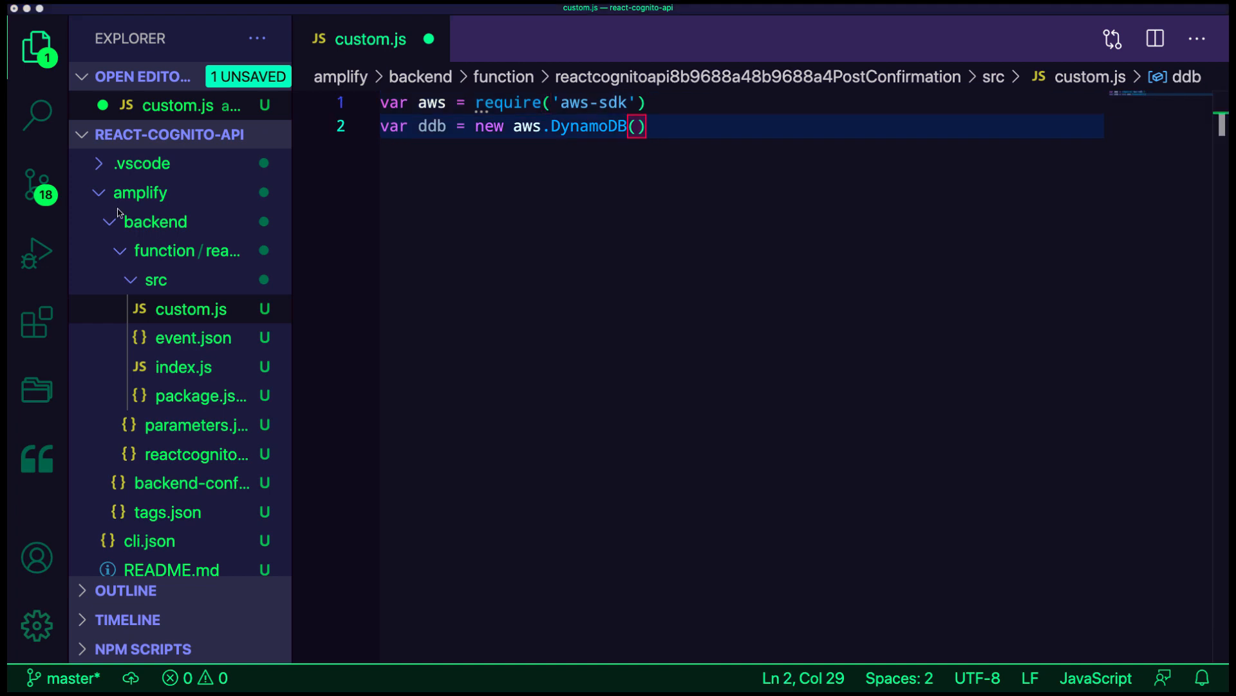
type("exports.handler = async (event, context) => {}")
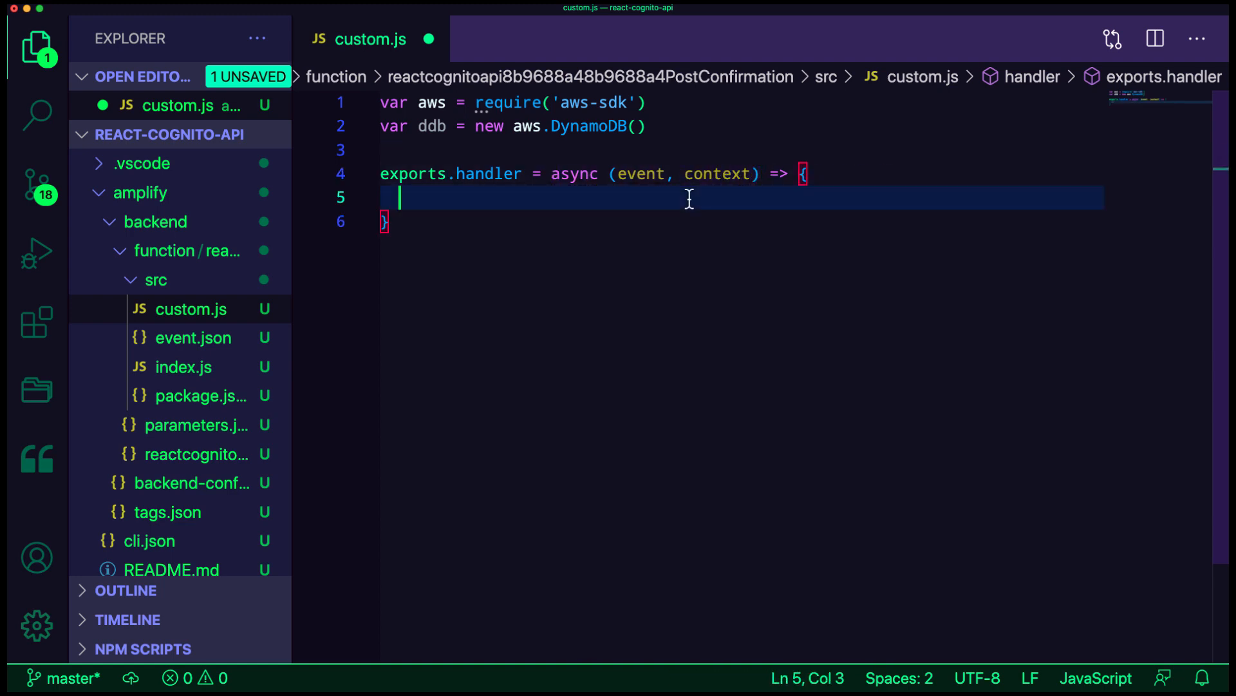
type("let date = new Date()")
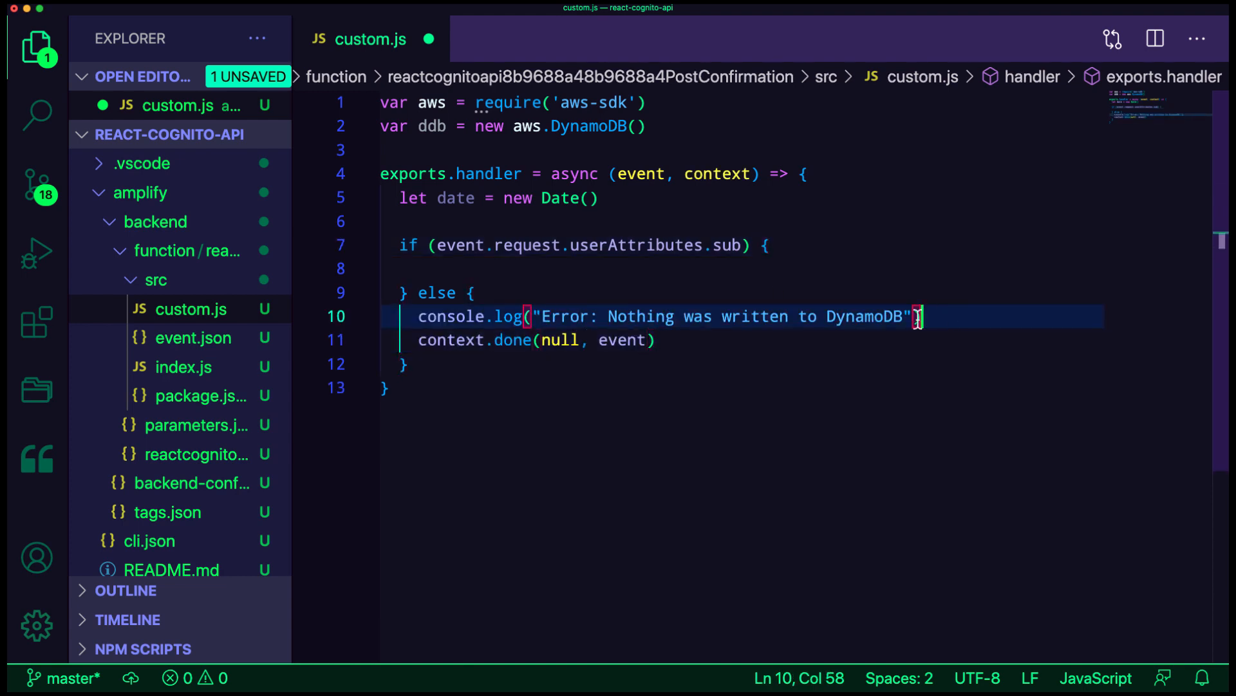
left_click(654, 340)
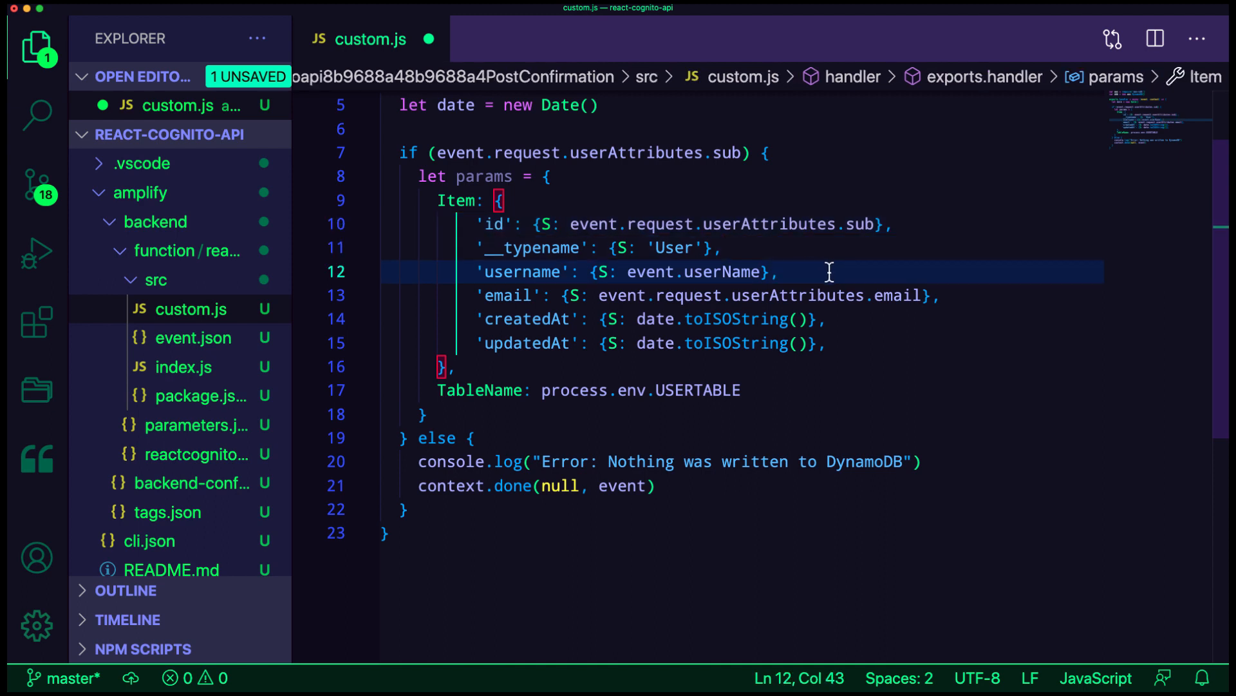
Wrap ddb.putItem in try/catch logging Success or Error, then call context.done(null, event).
left_click(939, 295)
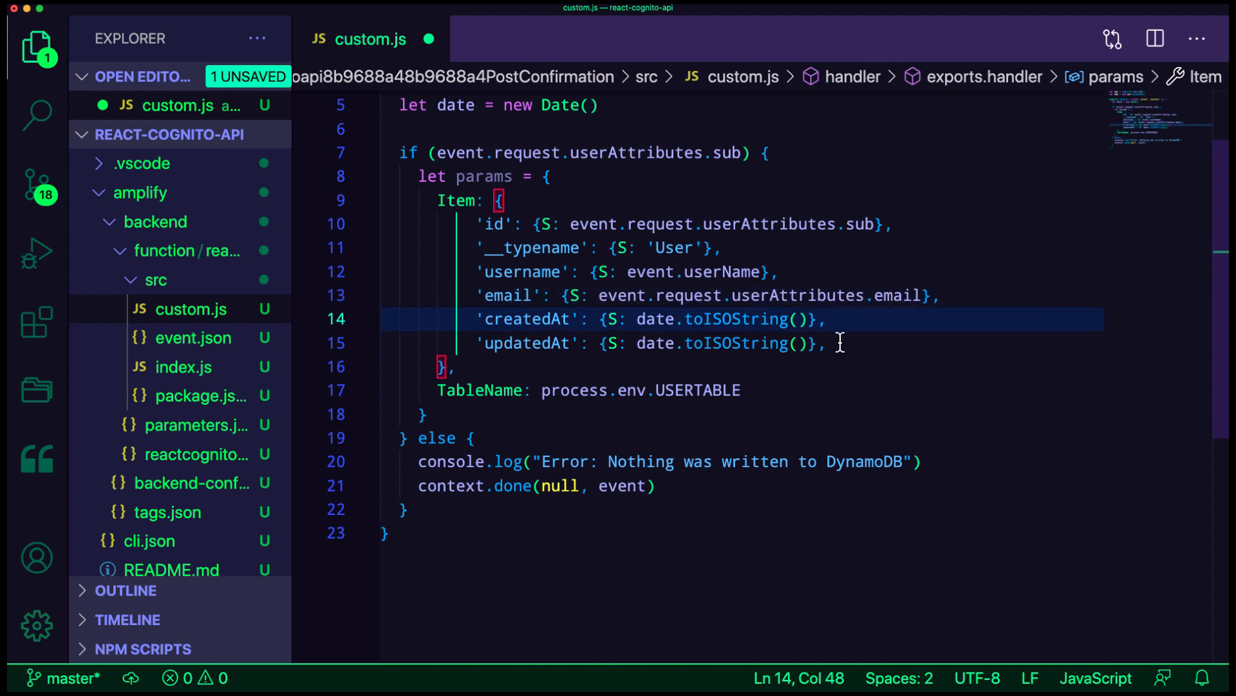
left_click(840, 342)
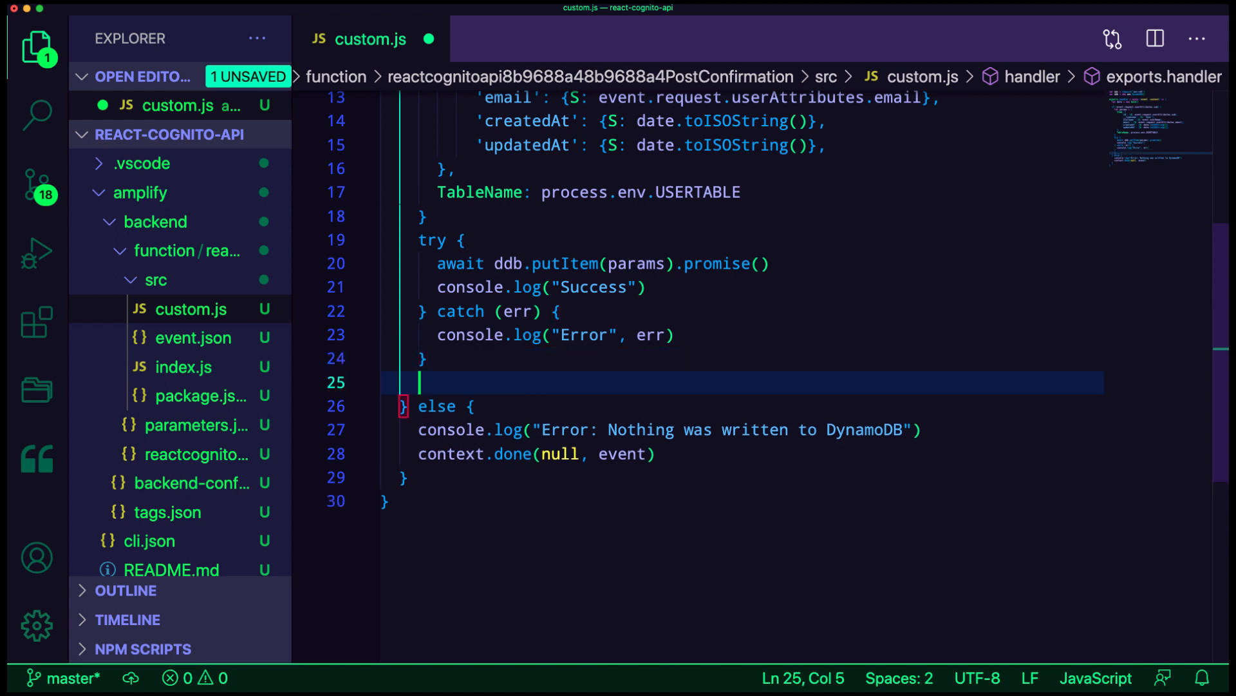
type("context.done(null, event)")
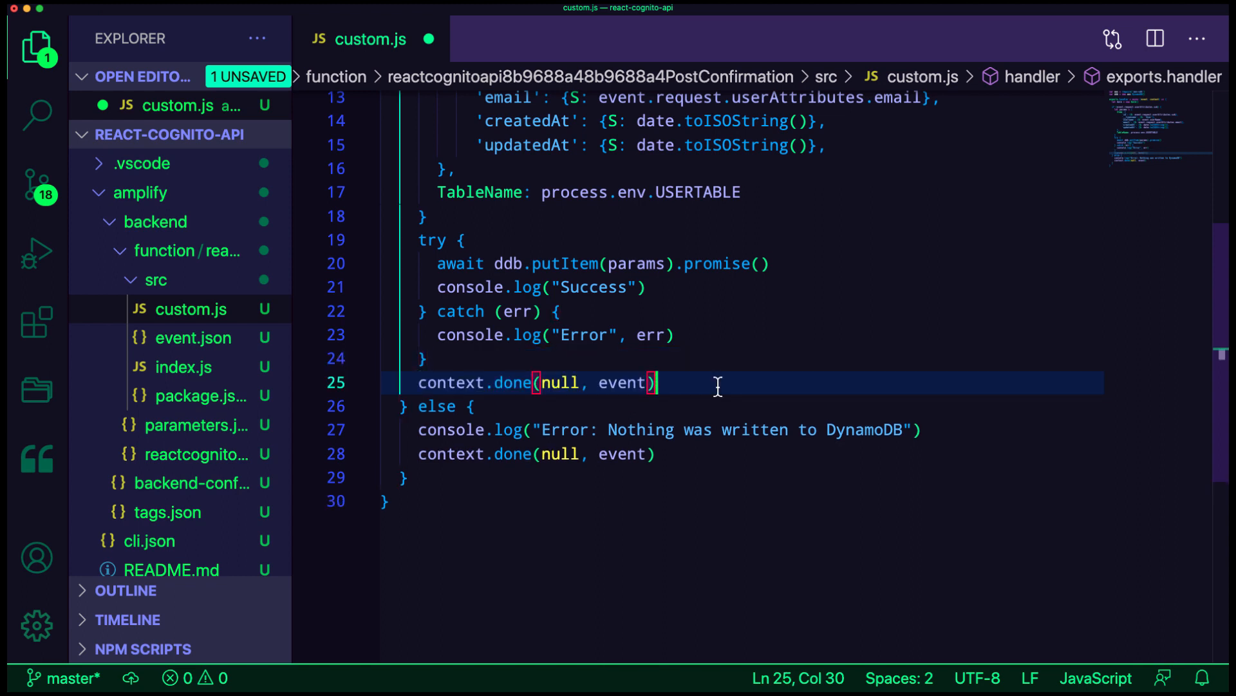
mouse_move(686, 383)
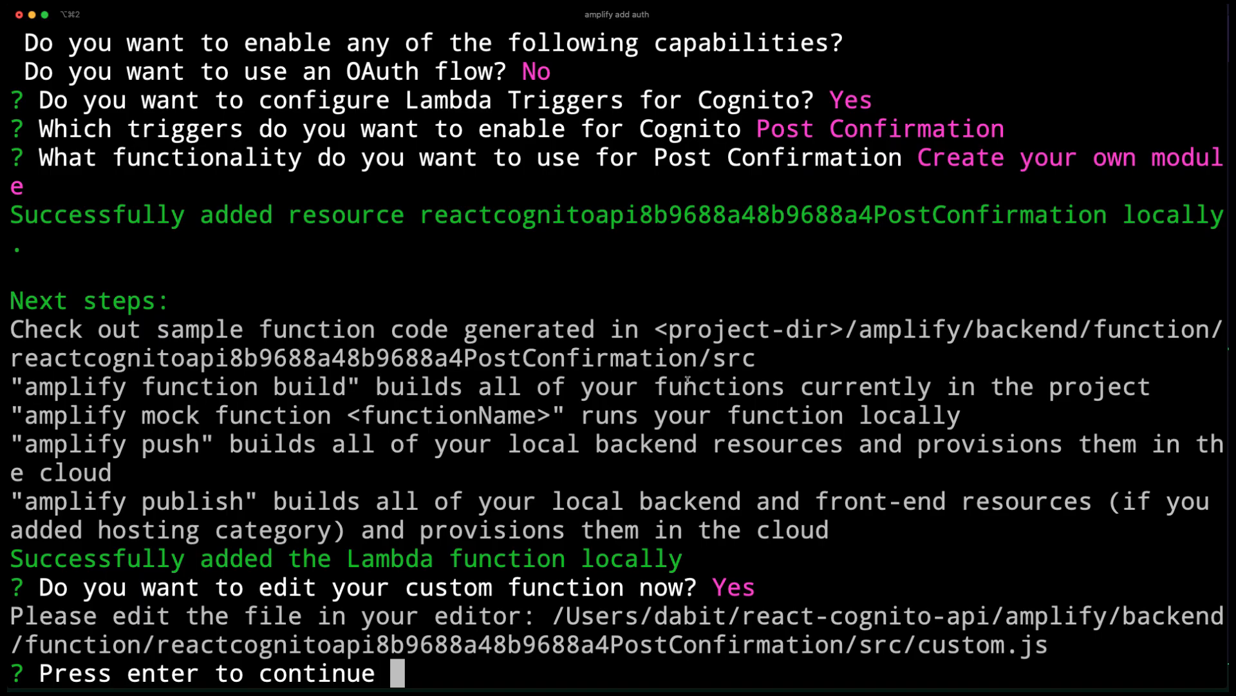
Finish auth setup, clear, and run amplify add api as a GraphQL API named reactcognitoapi.
key("enter")
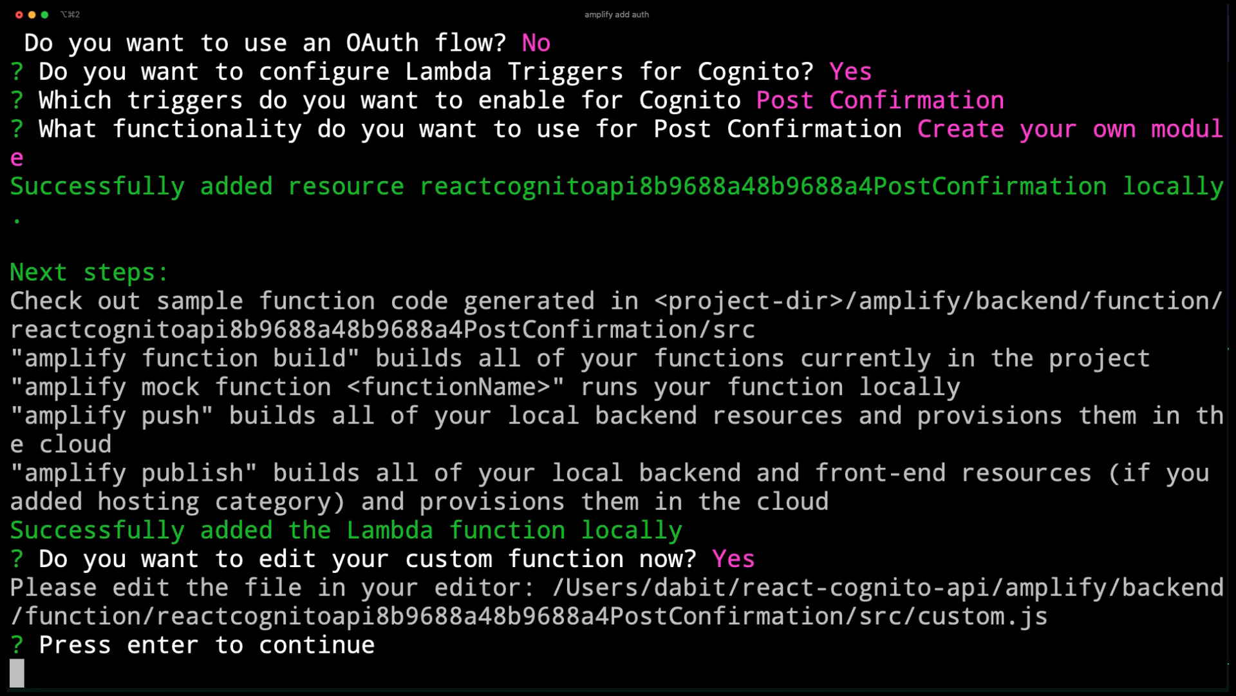
key("enter")
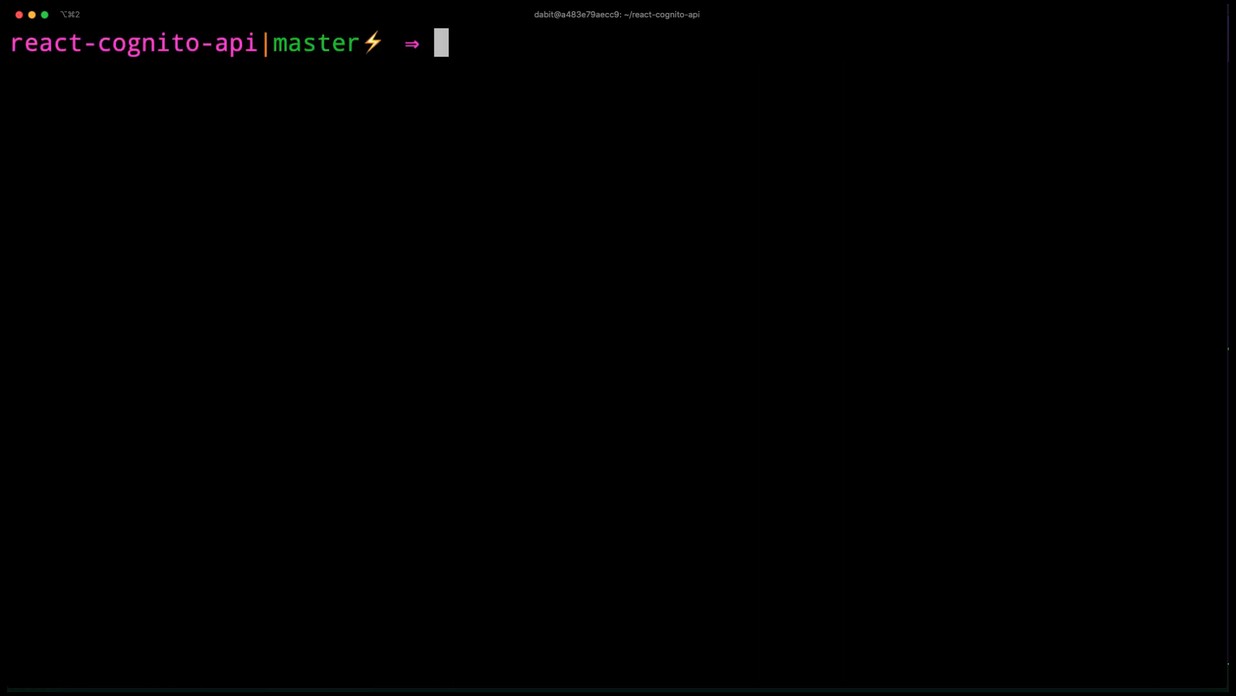
type("amplify add api")
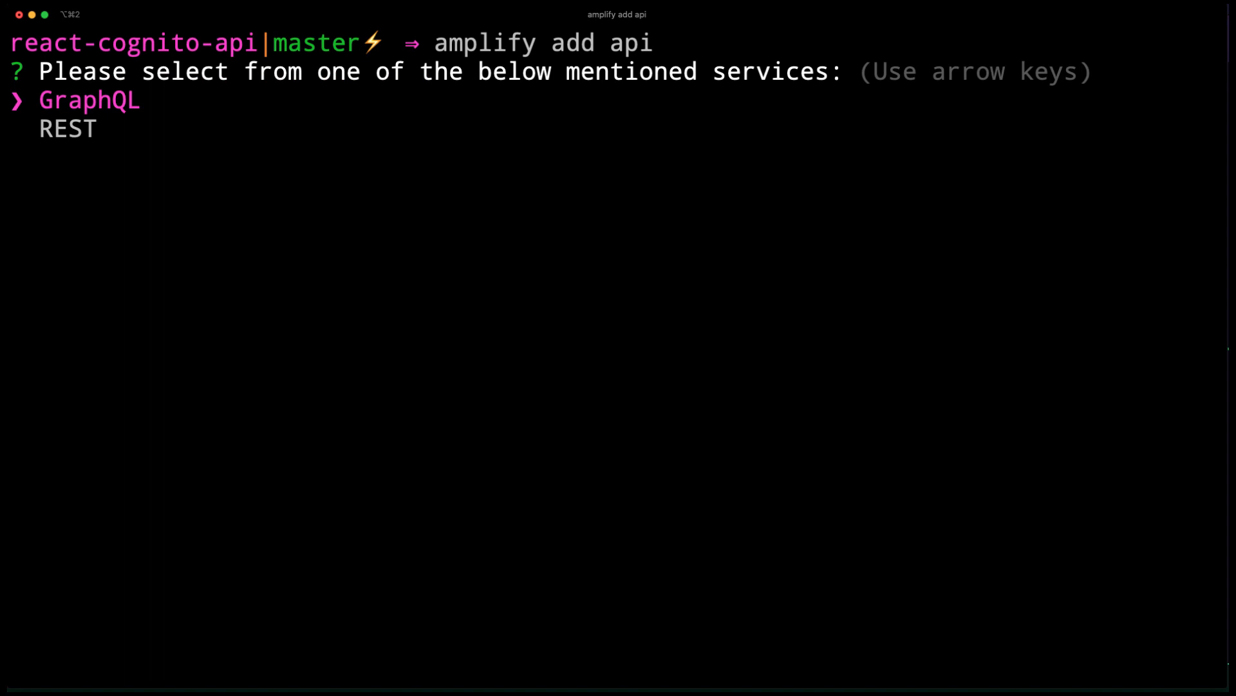
key("enter")
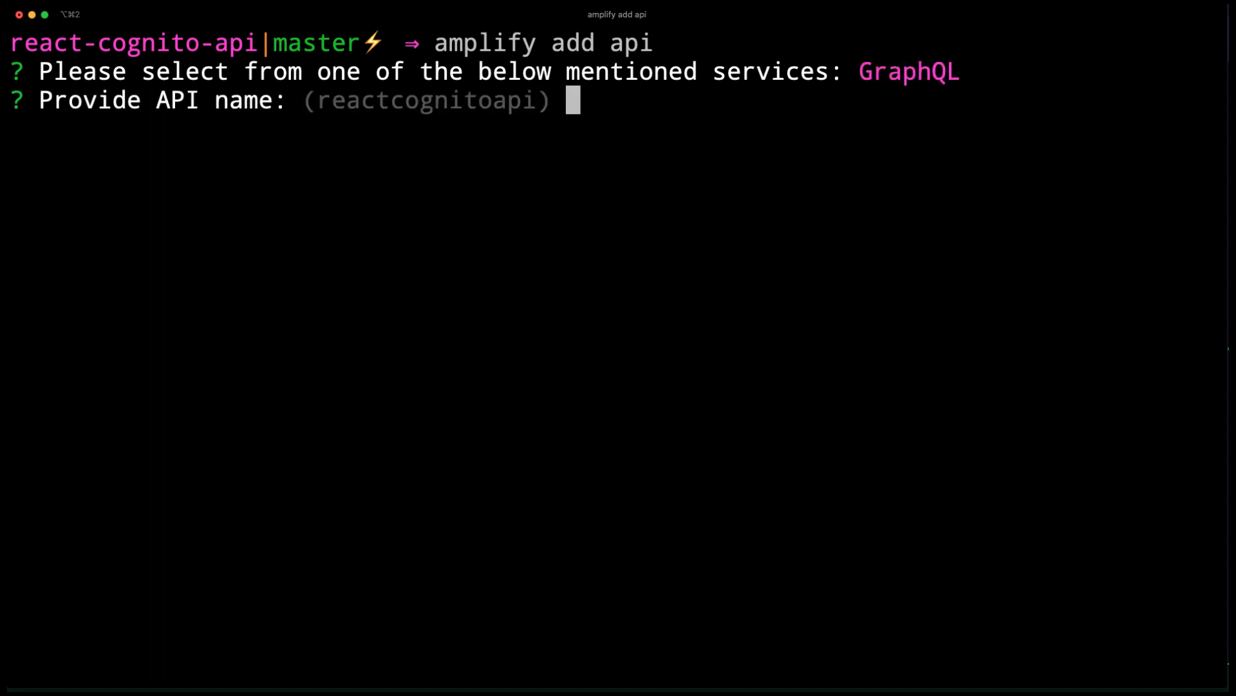
key("enter")
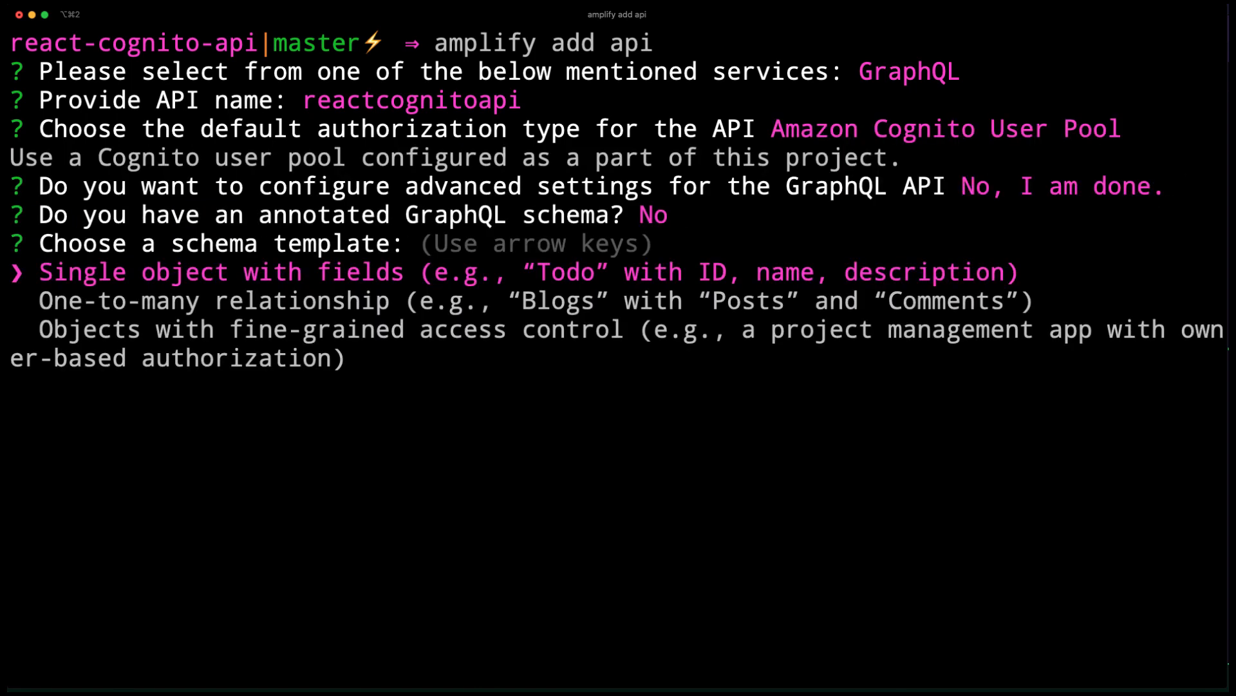
Choose Cognito User Pool authorization, the single object template, and edit the schema now.
key("enter")
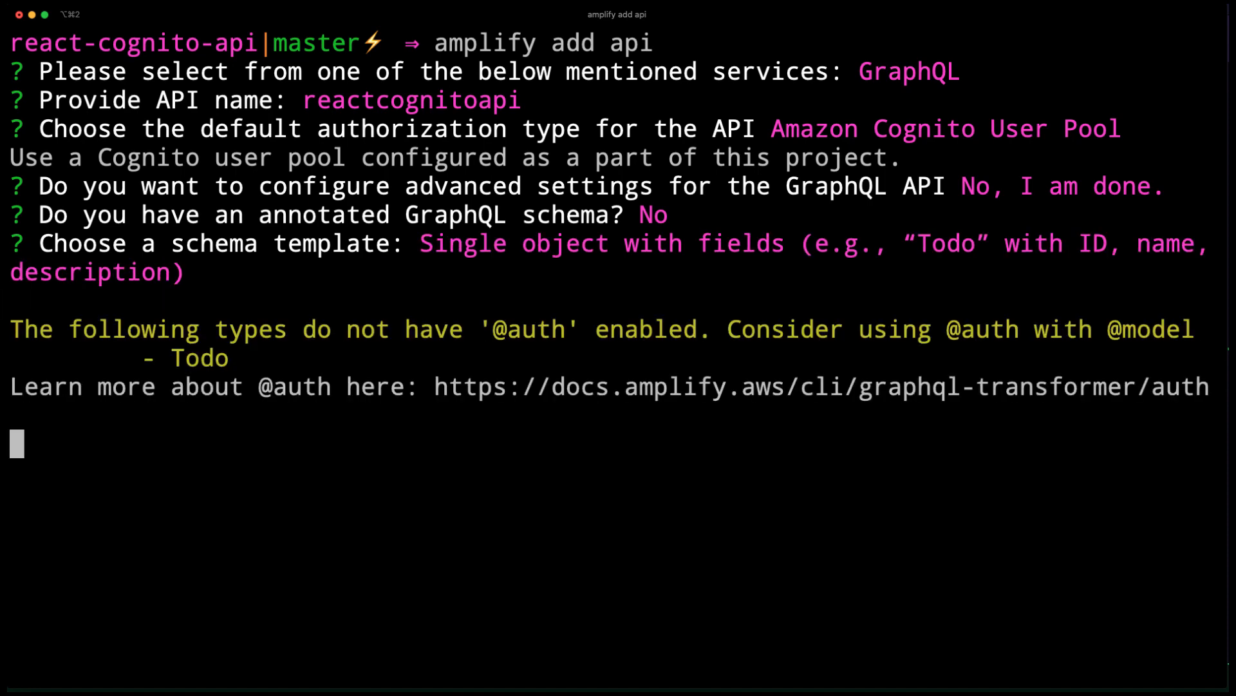
key("enter")
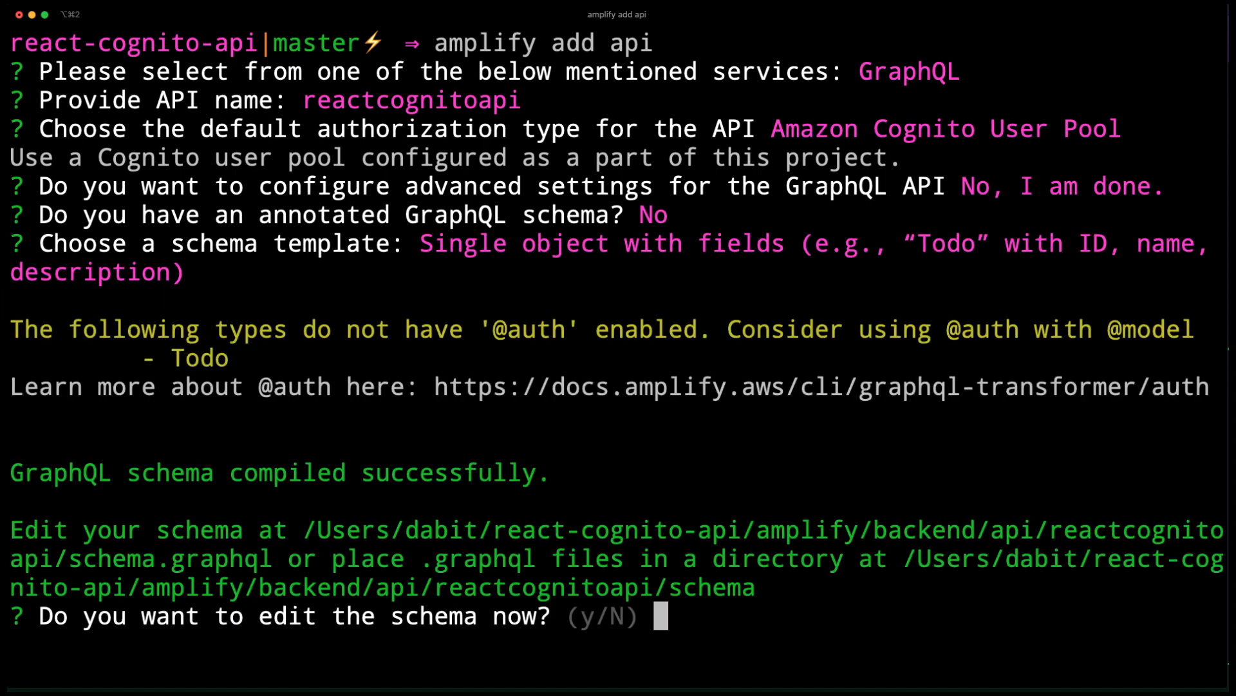
type("y")
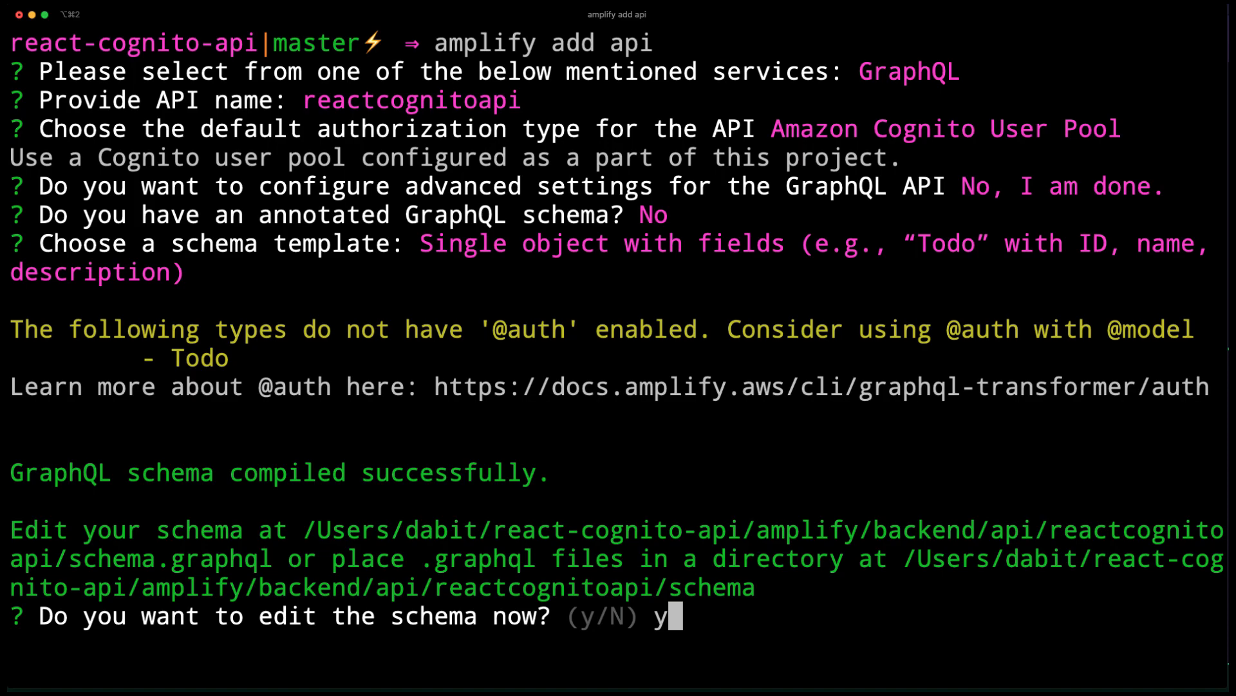
key("enter")
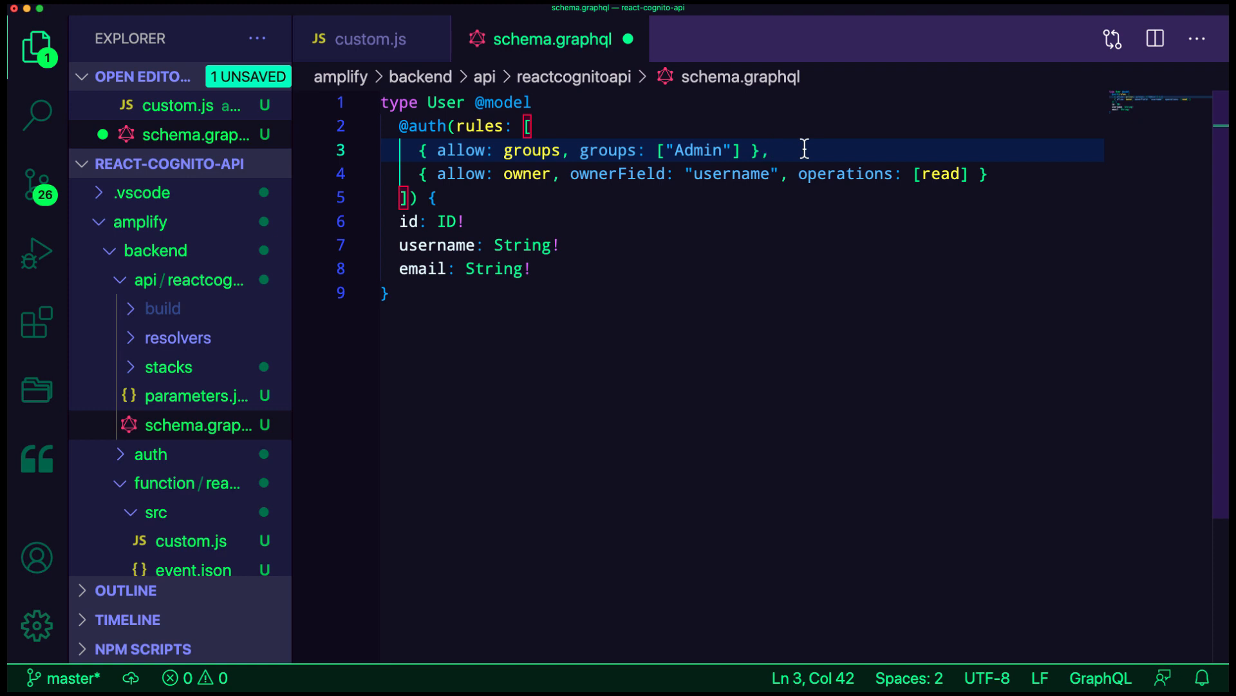
Define the User model with id, username, email and Admin-group plus owner read auth rules.
left_click(996, 174)
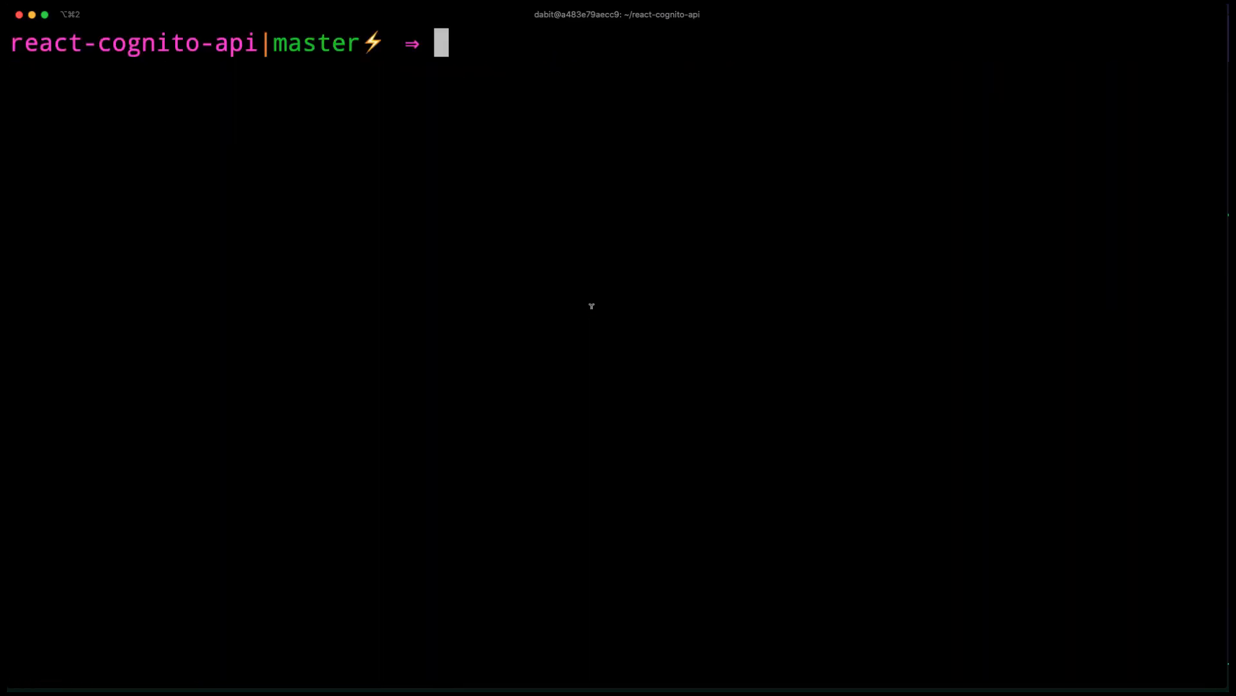
Push the backend resources with amplify push, then open the Amplify console.
type("amplify push")
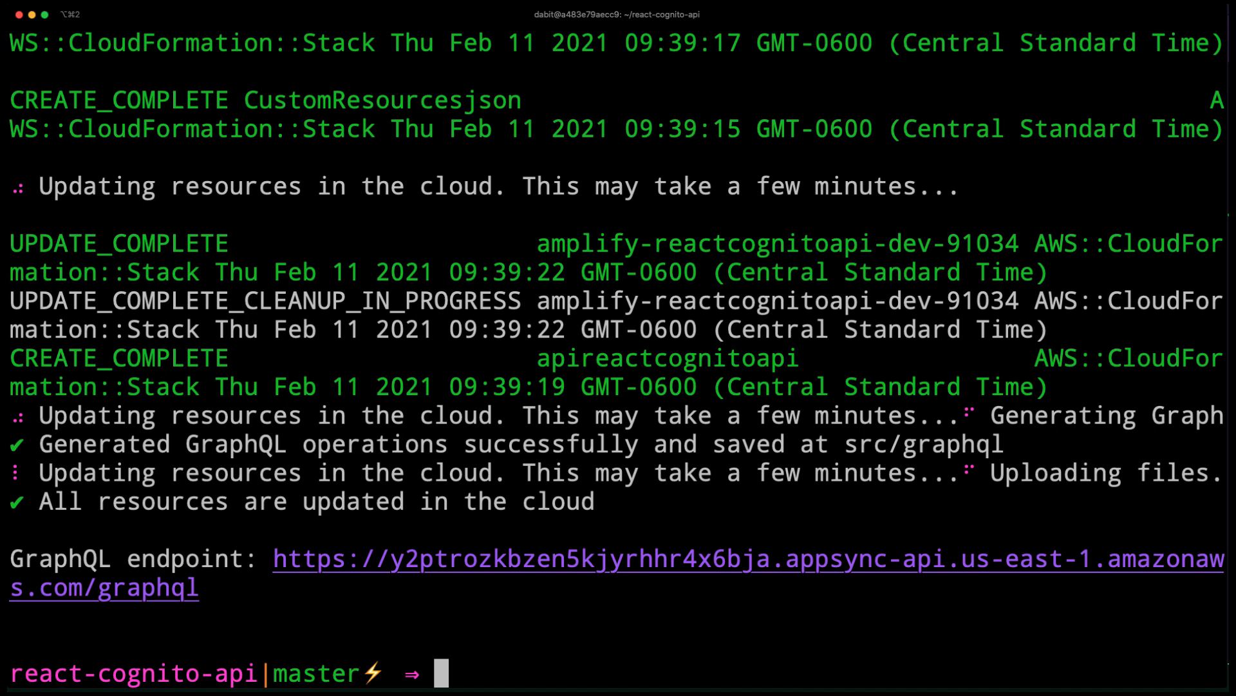
type("amplify conso")
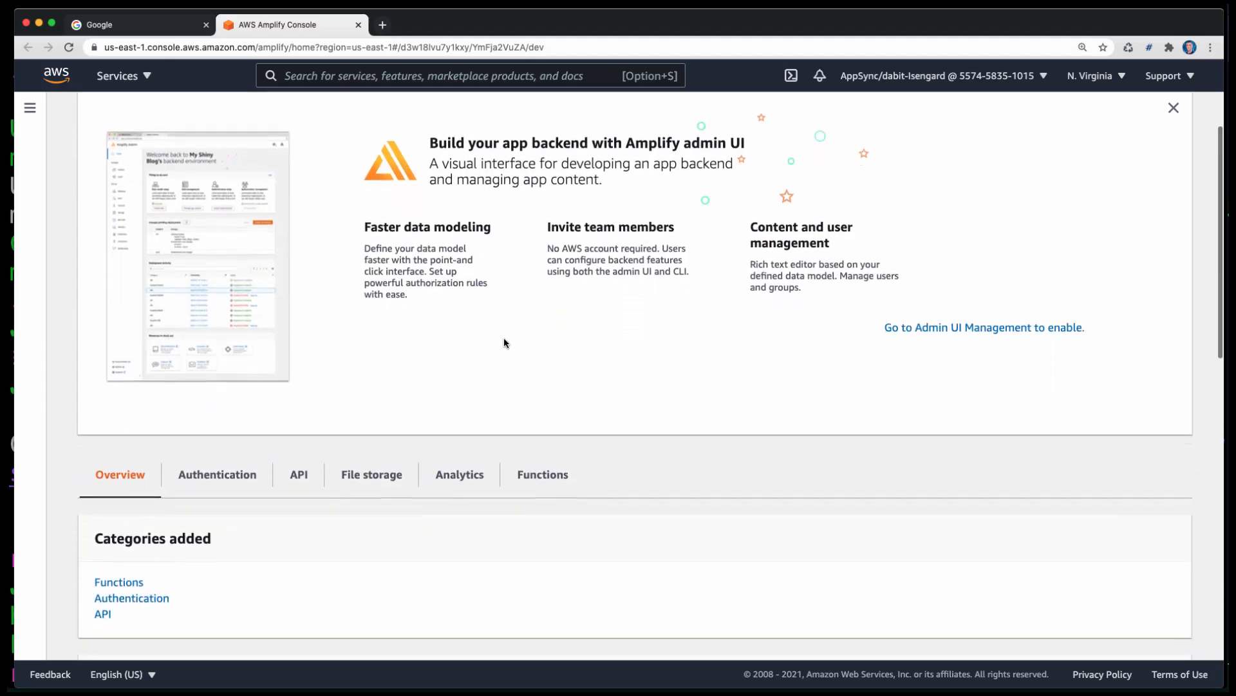
Open the project's GraphQL API category and view reactcognitoapi-dev in AppSync.
scroll("down", 3)
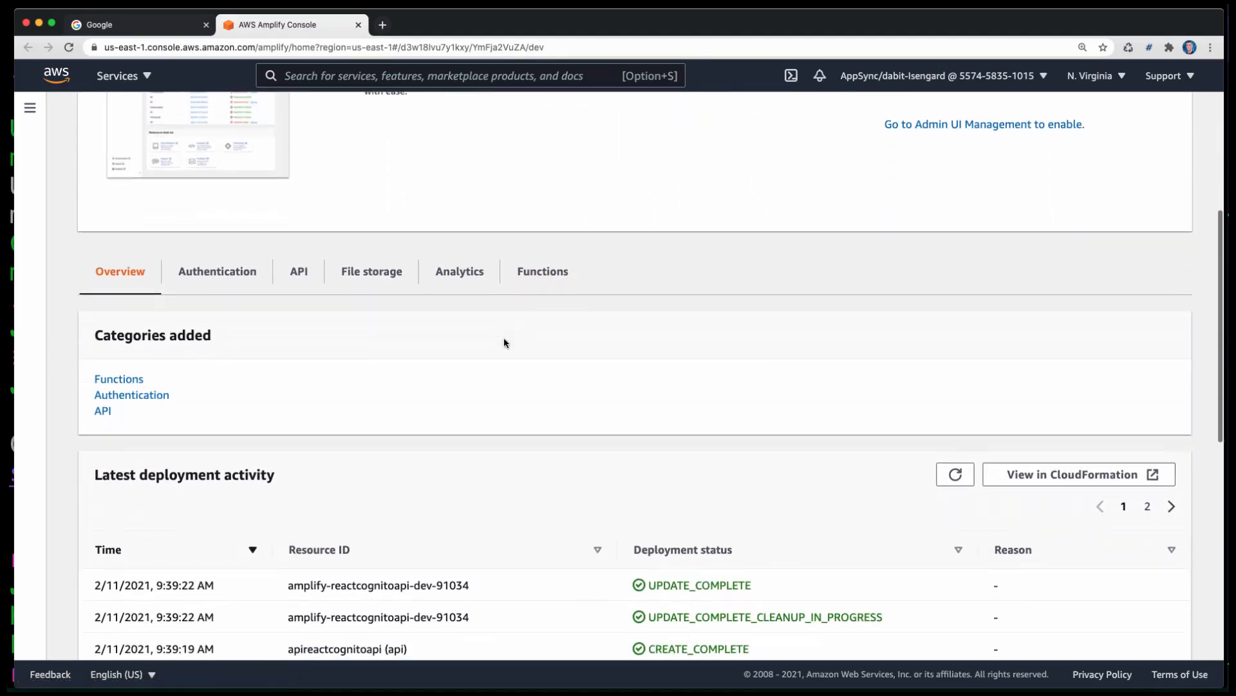
scroll("down", 3)
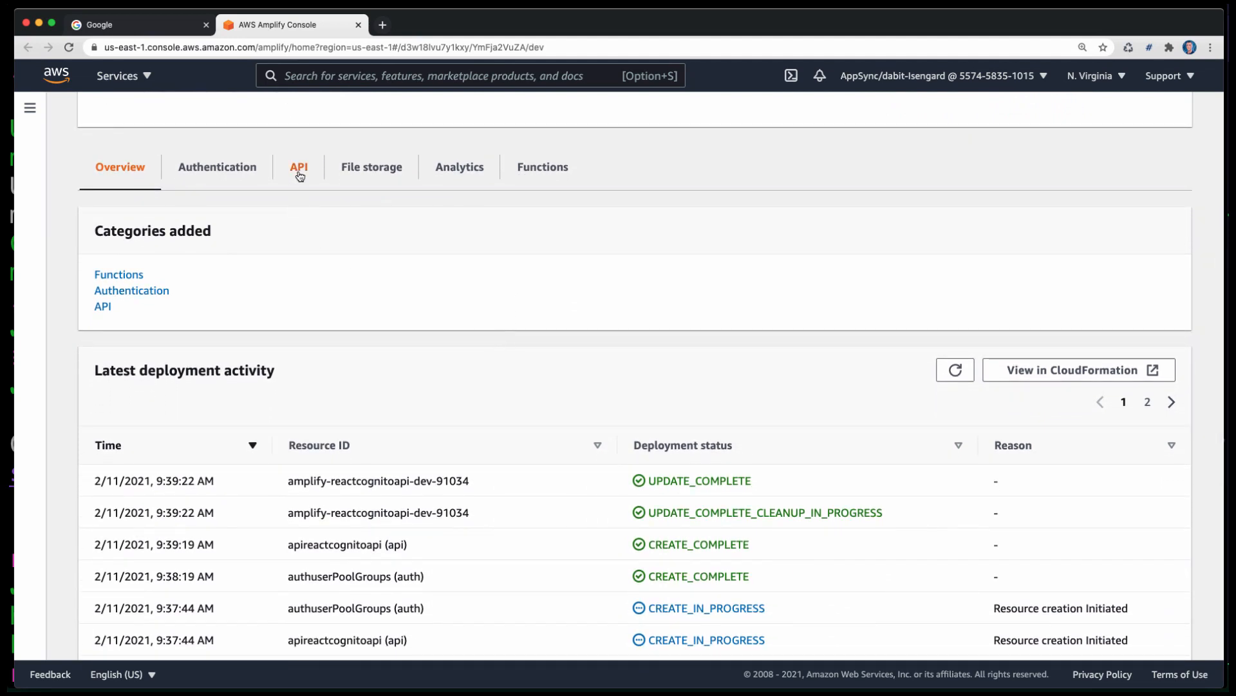
left_click(298, 166)
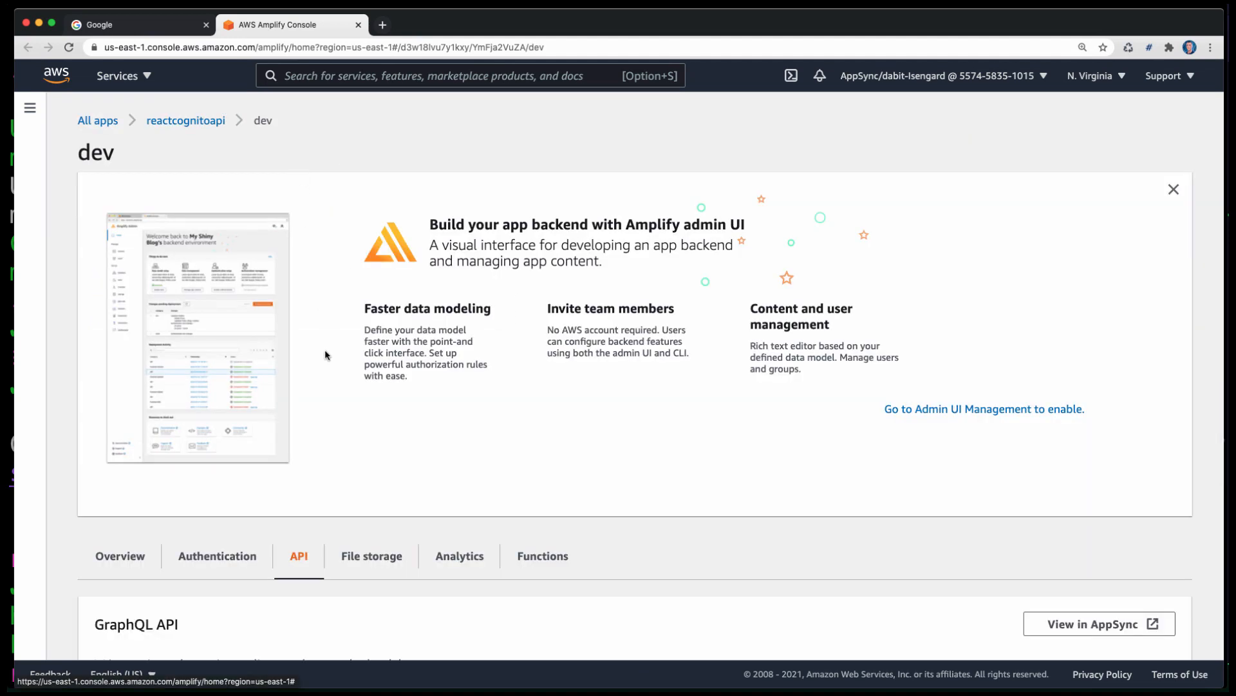
scroll("down", 3)
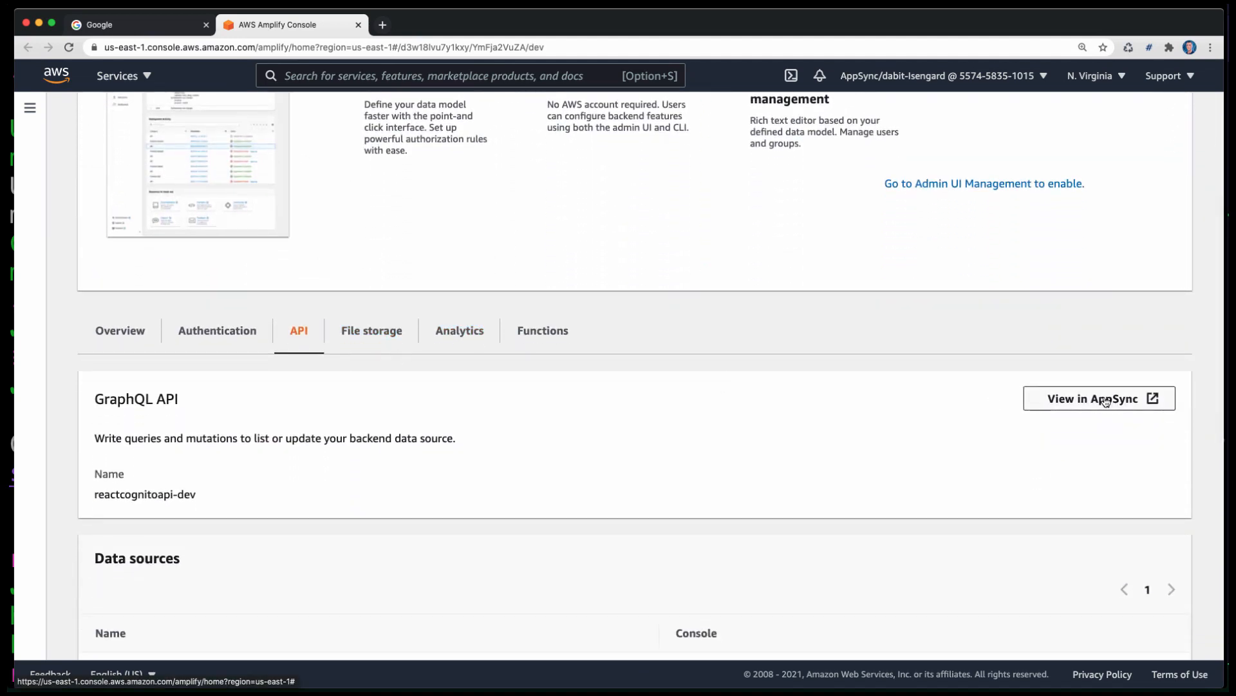
left_click(1097, 398)
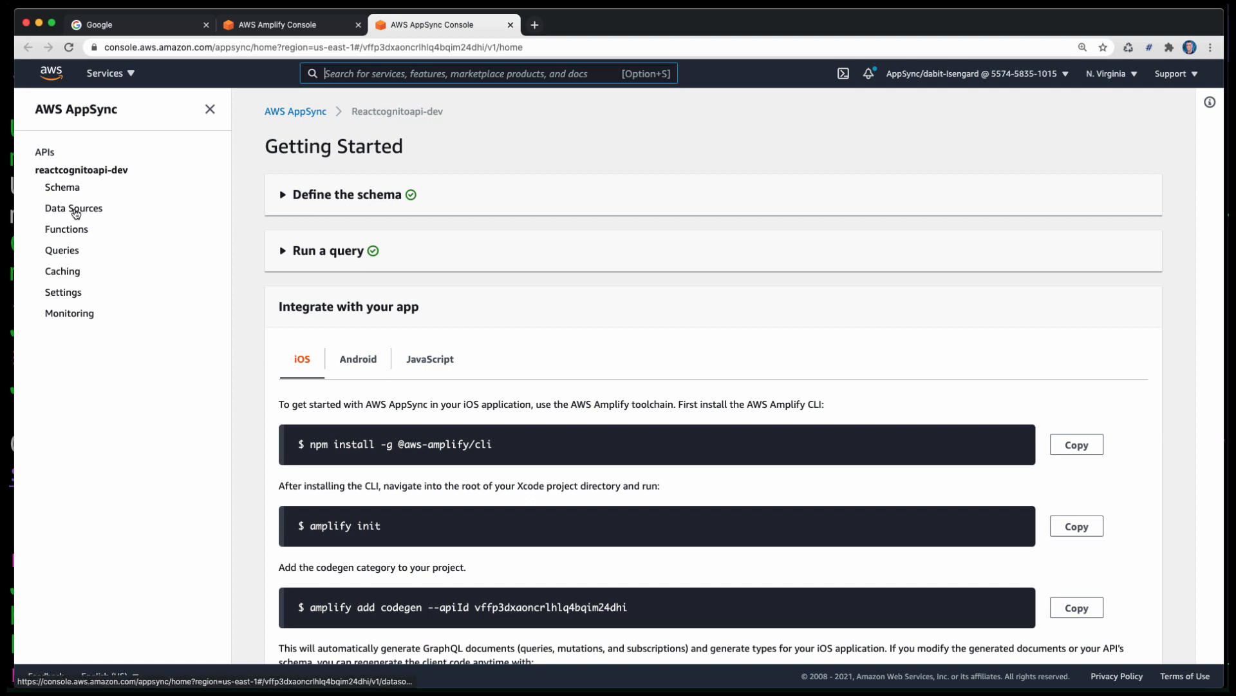
Review the API's data sources showing the UserTable DynamoDB table, then return to Amplify.
left_click(74, 209)
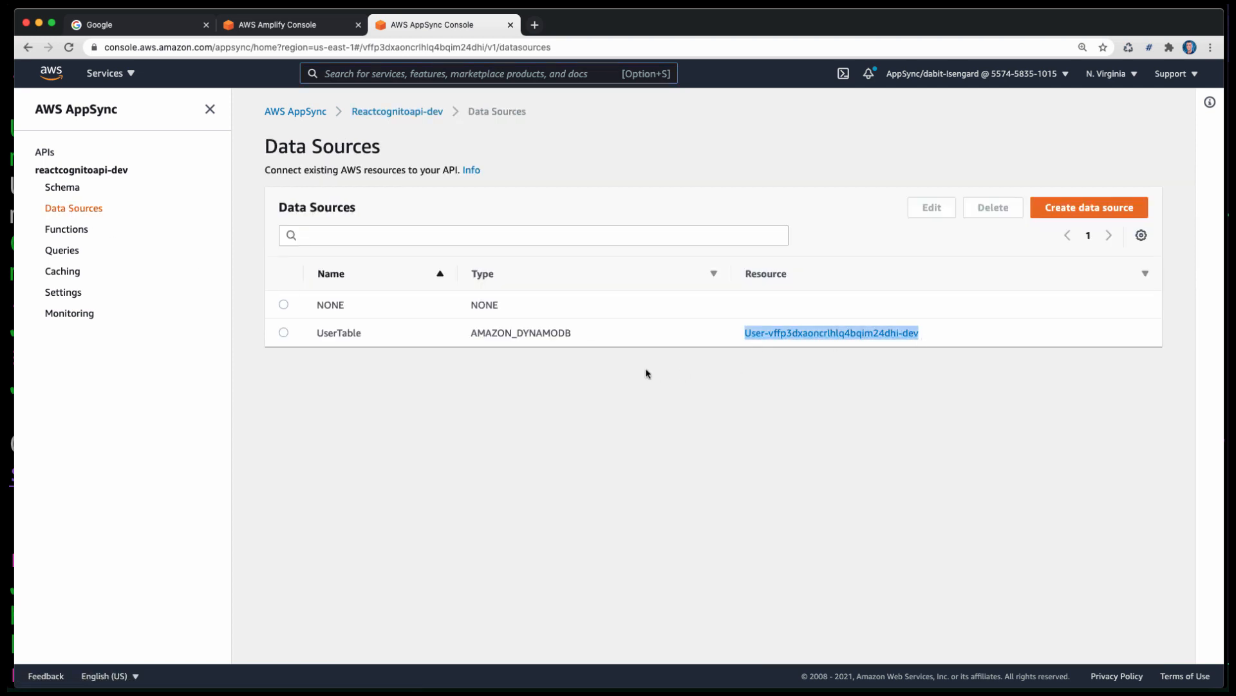
left_click(290, 24)
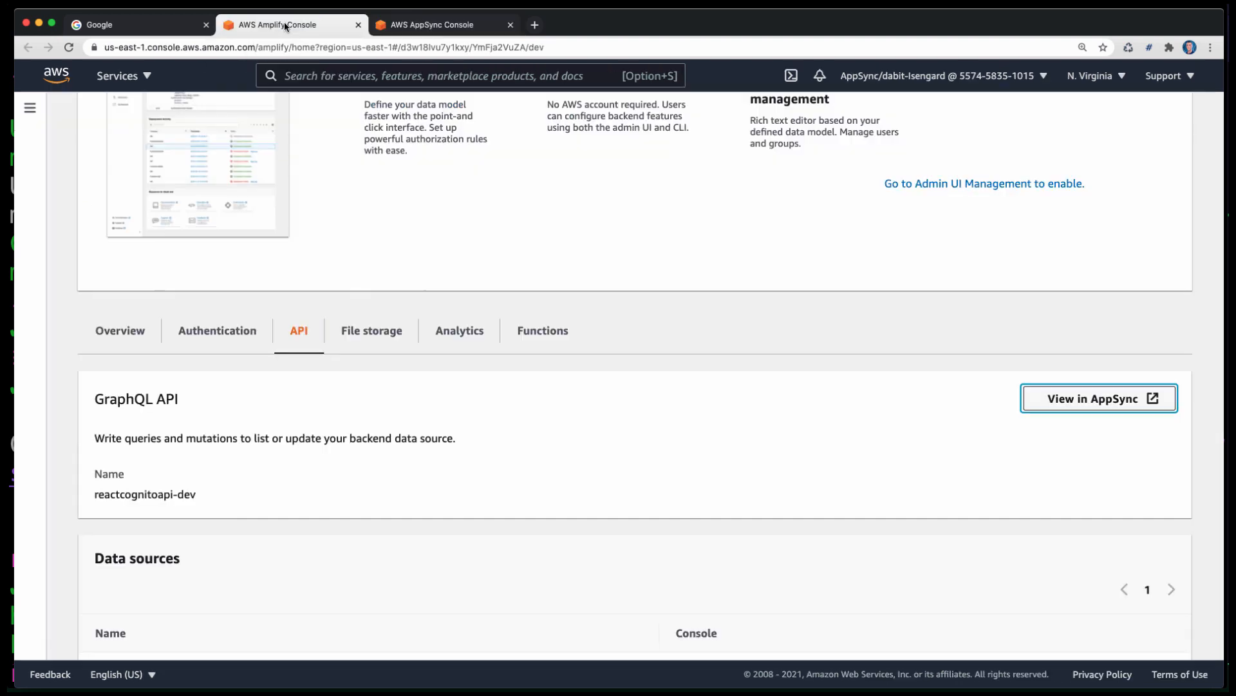
View the PostConfirmation function in the Lambda console from the Functions category.
left_click(542, 330)
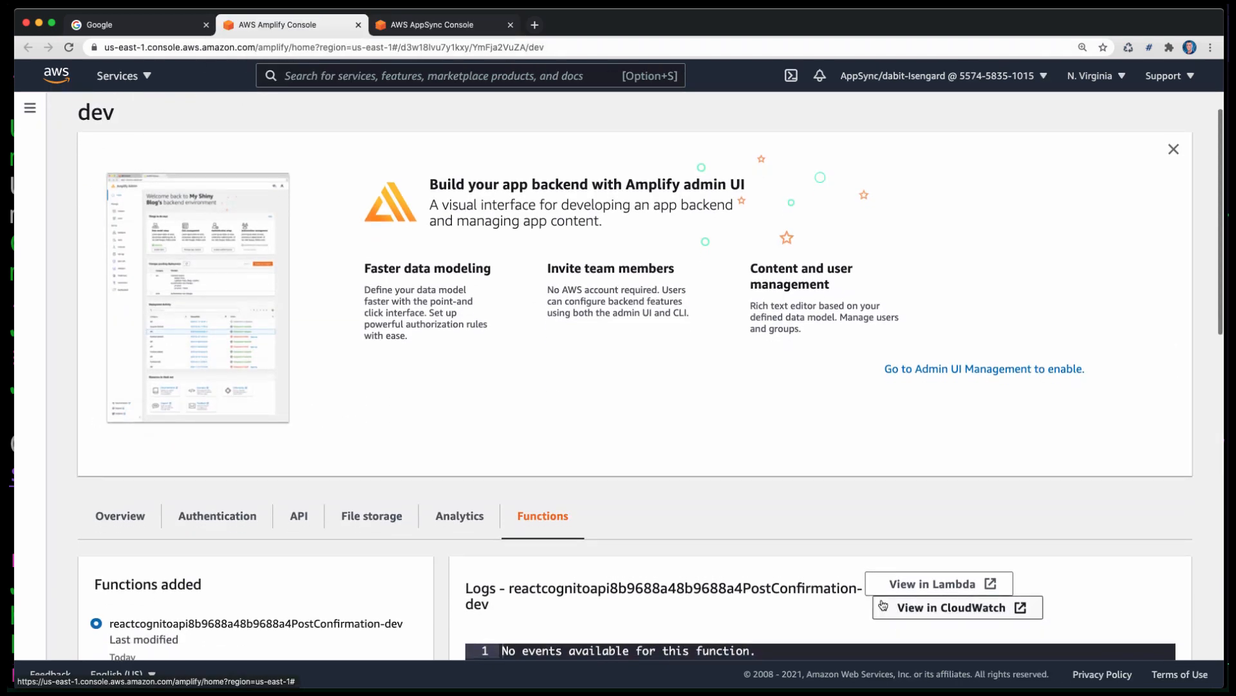
left_click(938, 583)
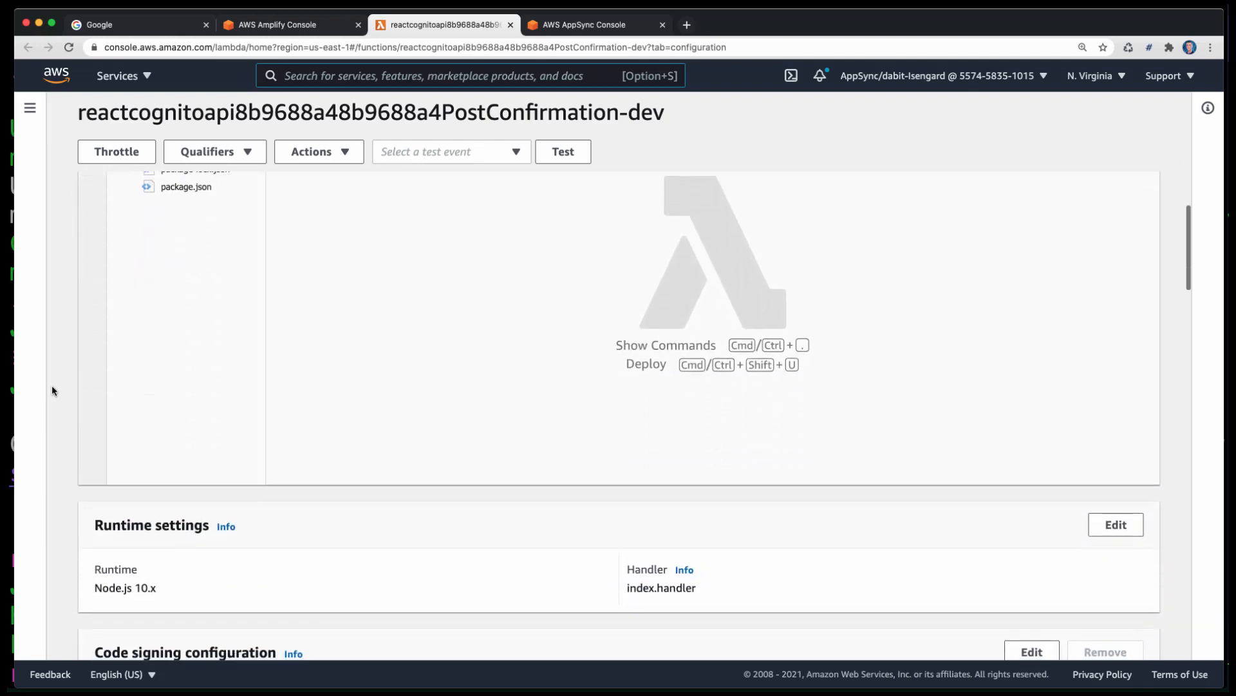
Add a USERTABLE environment variable set to User-vffp3dxaohcrlhlq4bqim24dhi-dev and save it.
scroll("down", 3)
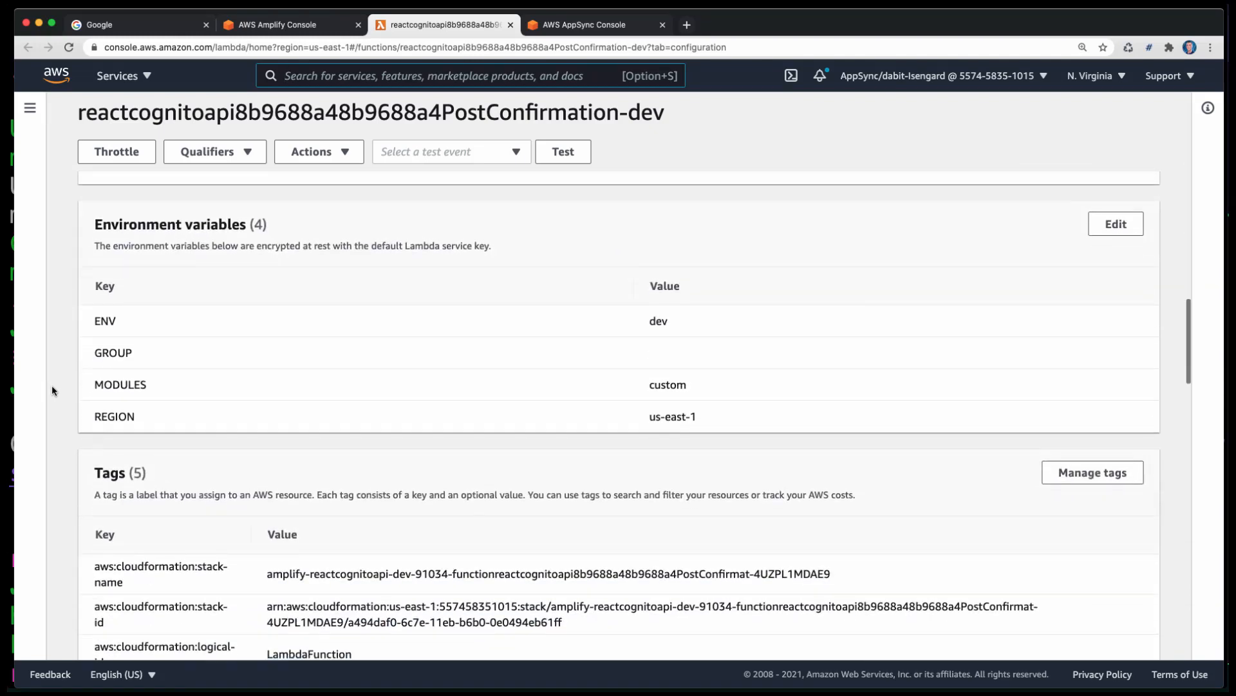
left_click(1115, 223)
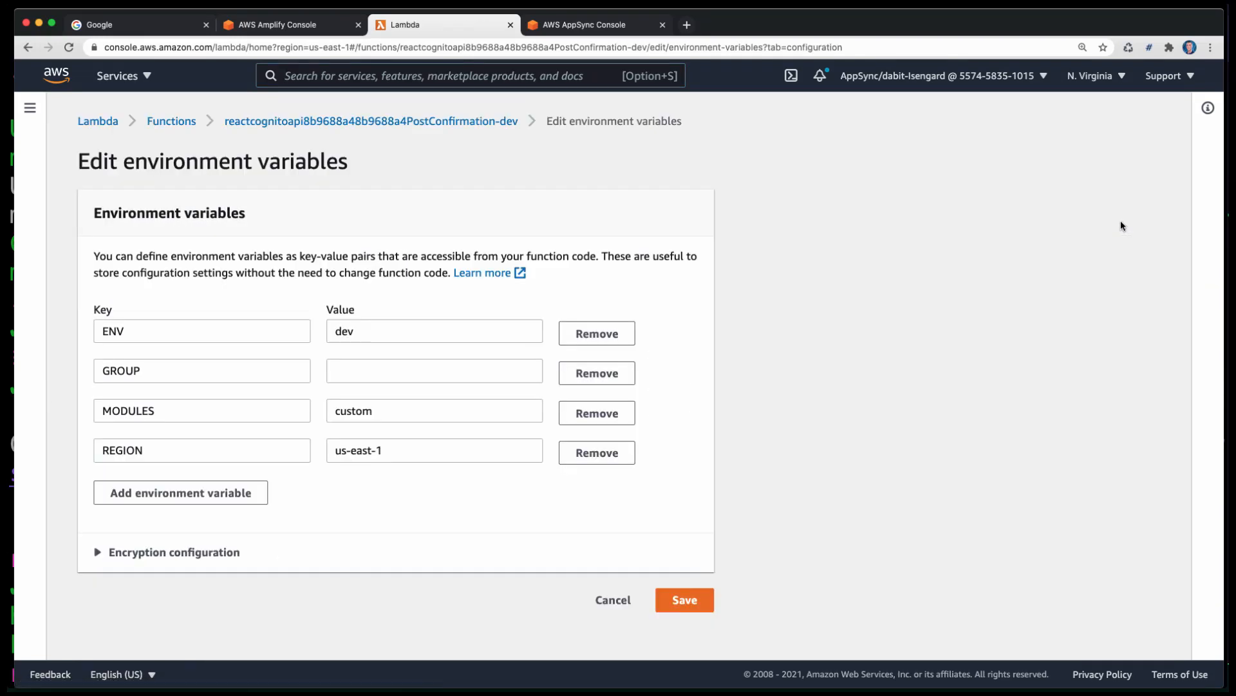
left_click(180, 492)
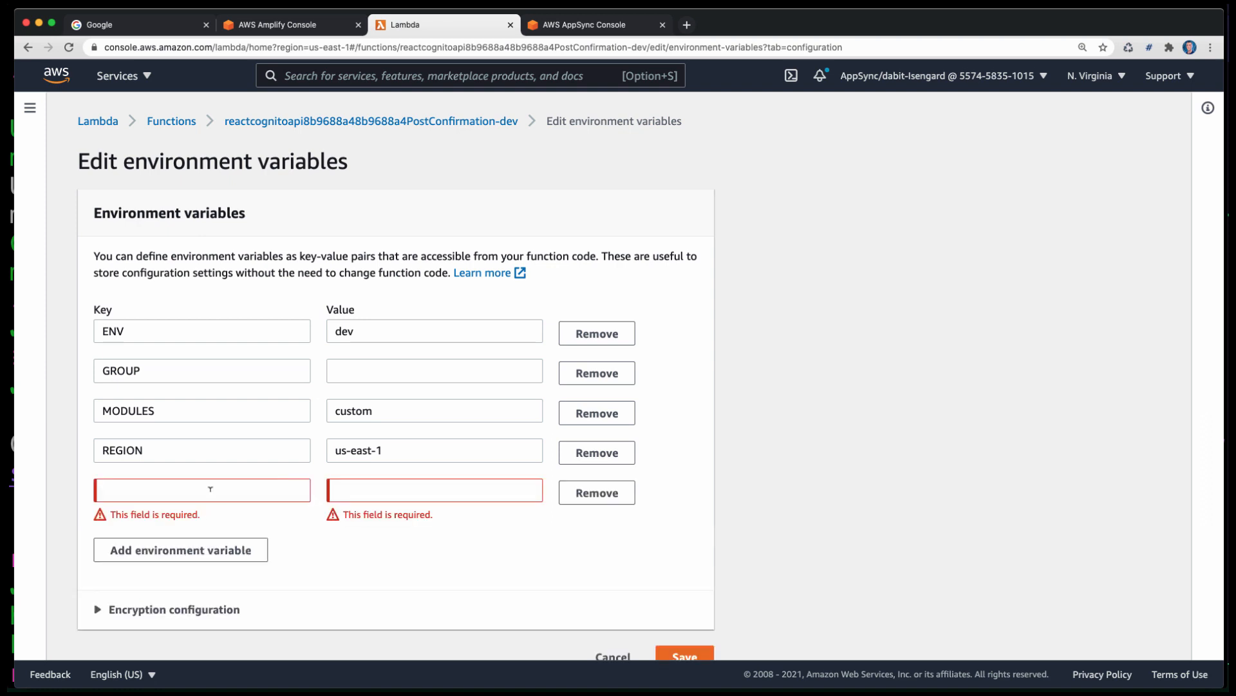
type("USERTABLE")
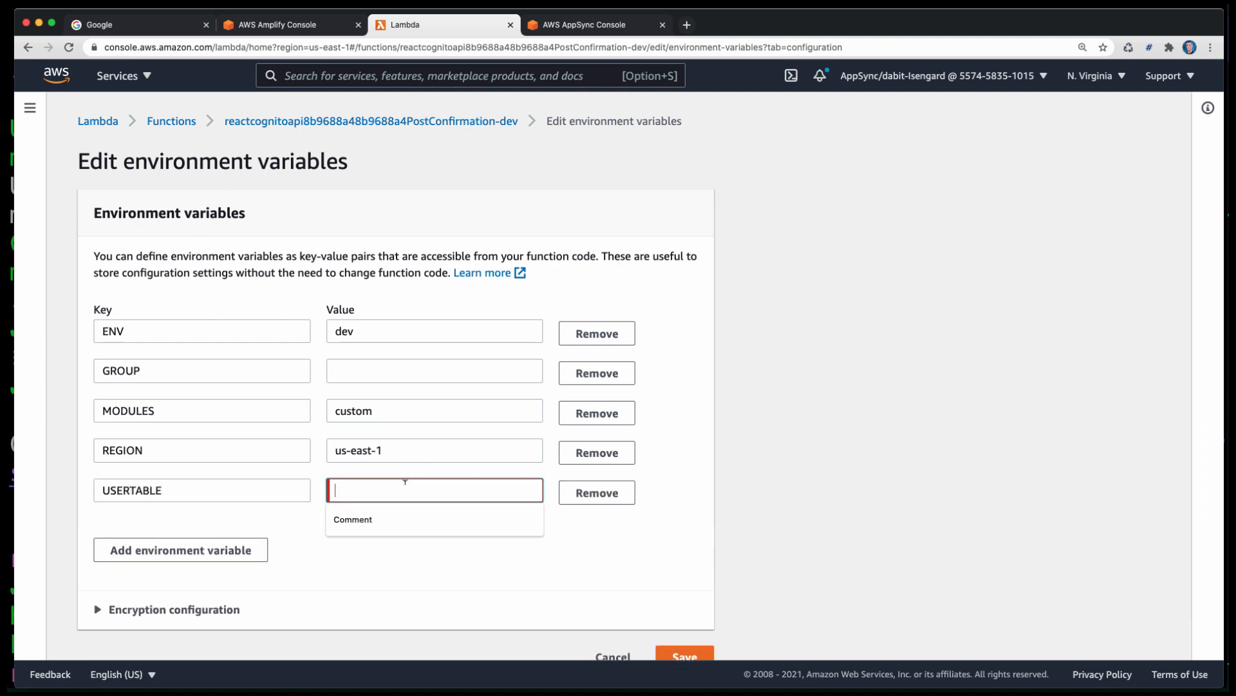
type("User-vffp3dxaohcrlhlq4bqim24dhi-dev")
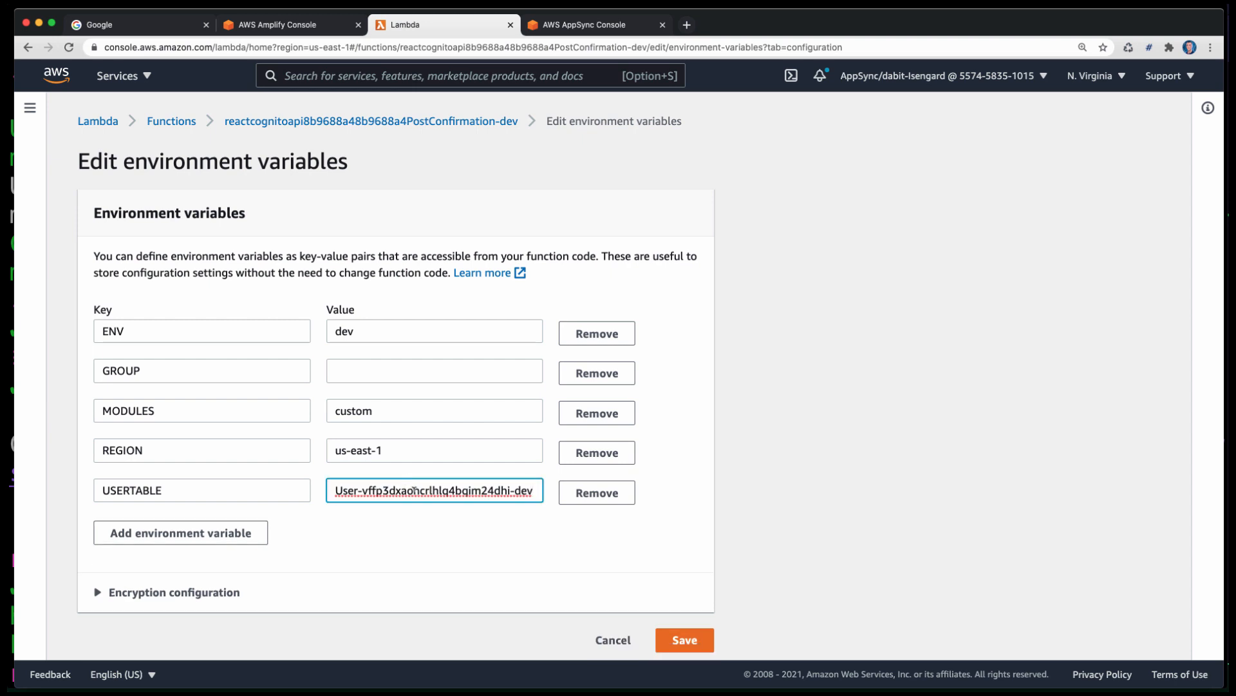
left_click(683, 640)
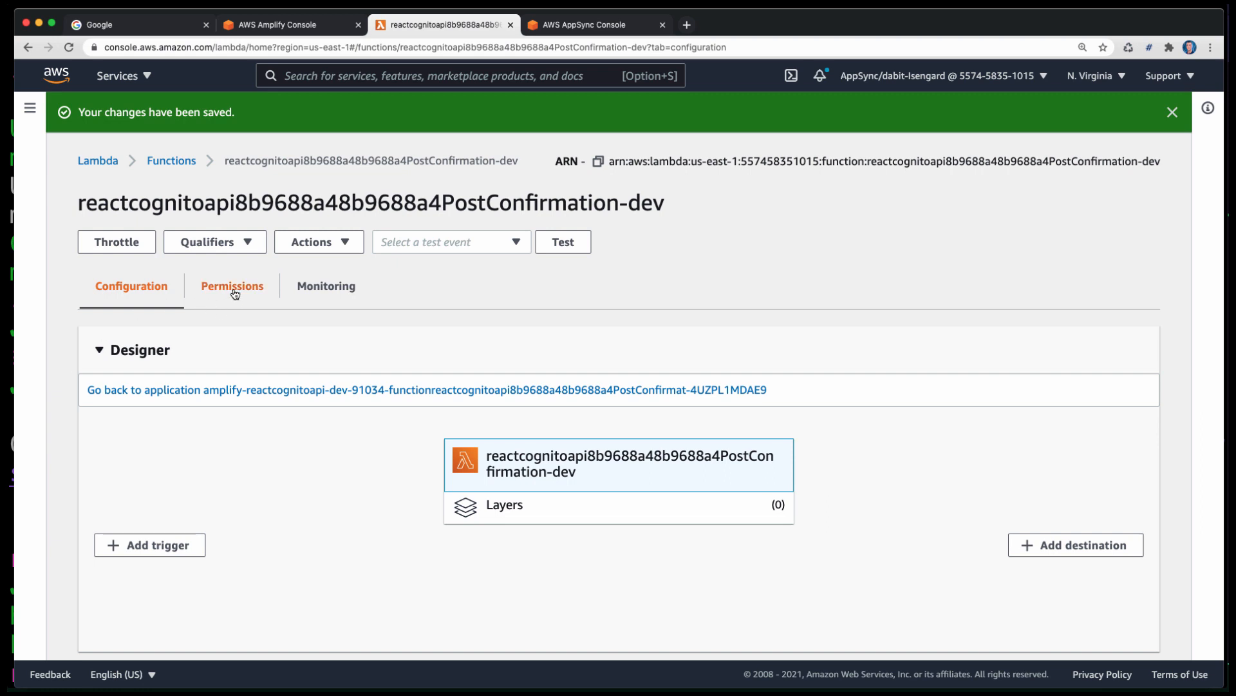
Open the function's execution role in IAM from its Permissions view.
left_click(232, 286)
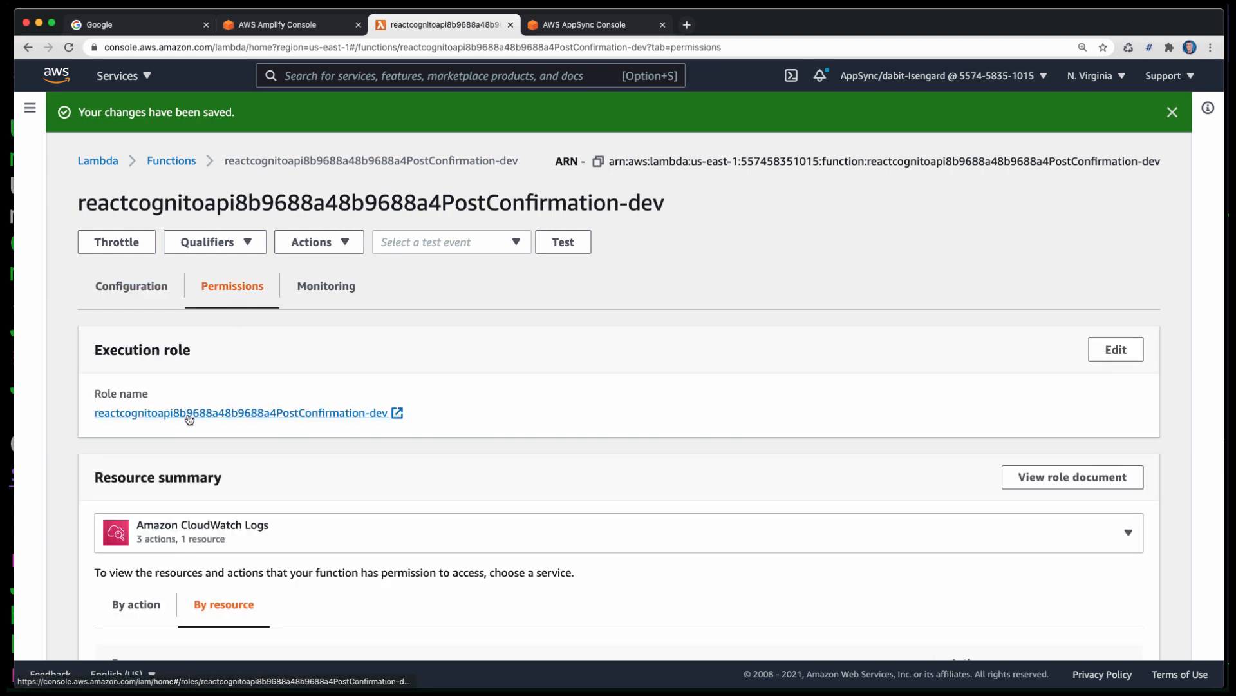
left_click(239, 413)
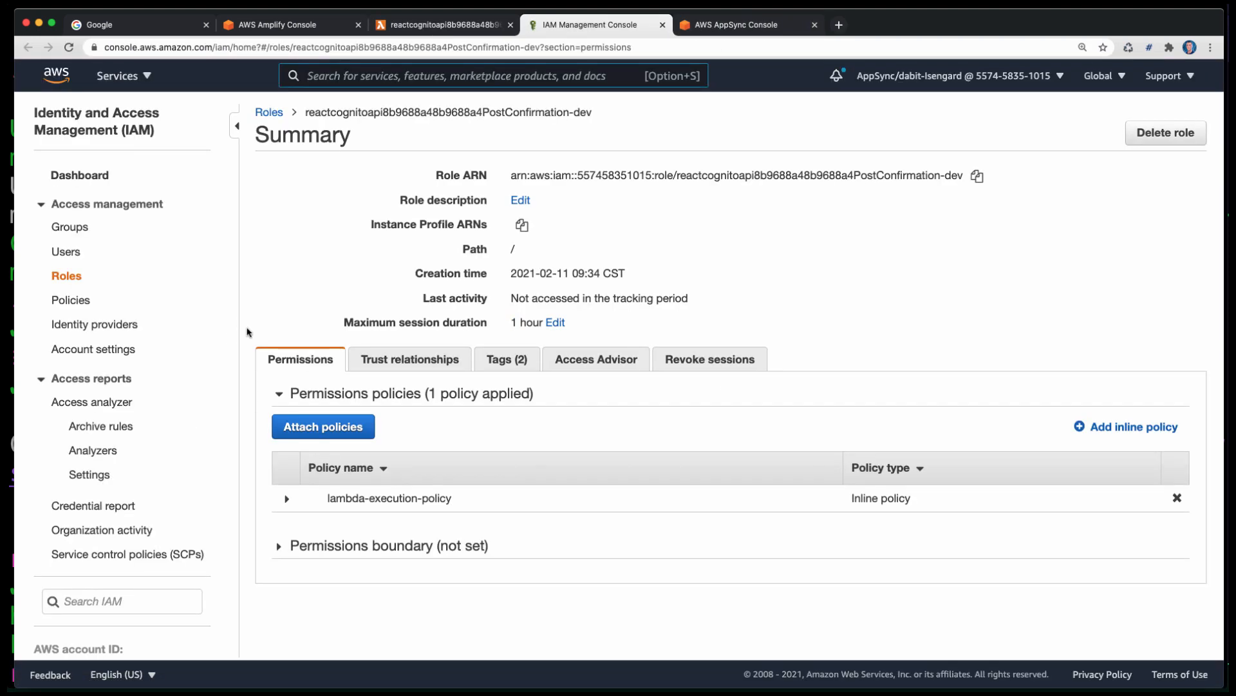
mouse_move(1134, 426)
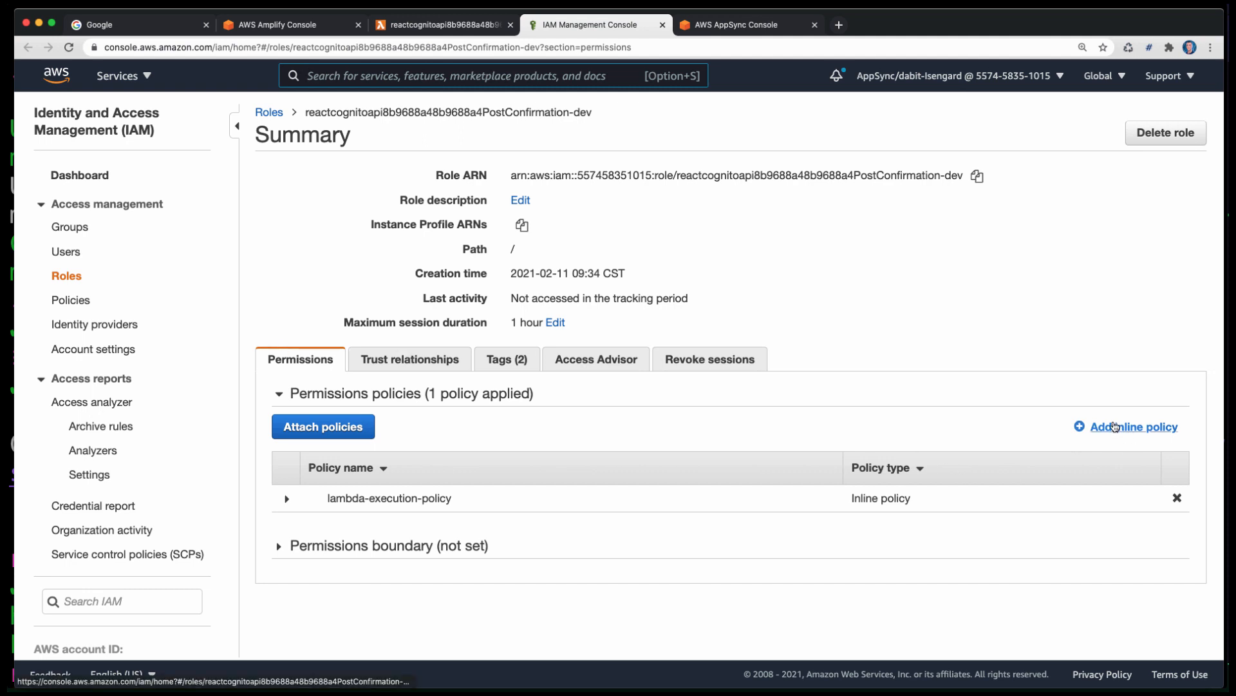
Draft an inline JSON policy allowing dynamodb:PutItem with the Resource value cleared.
left_click(1132, 426)
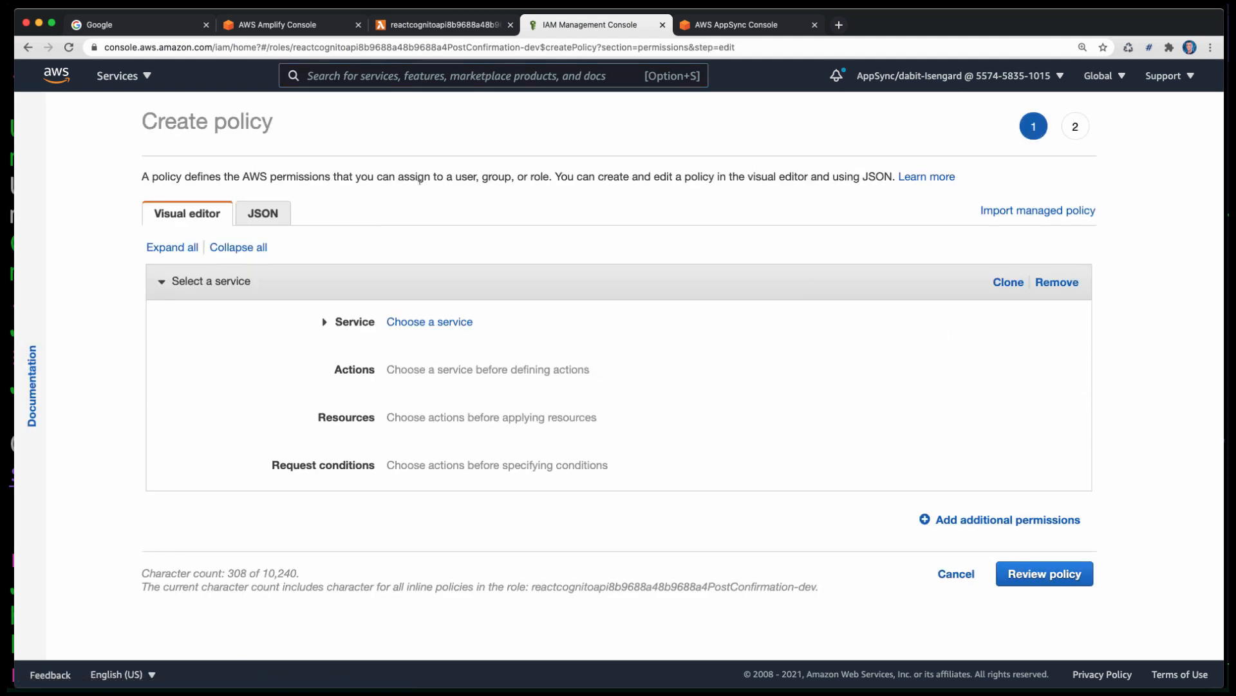
left_click(262, 213)
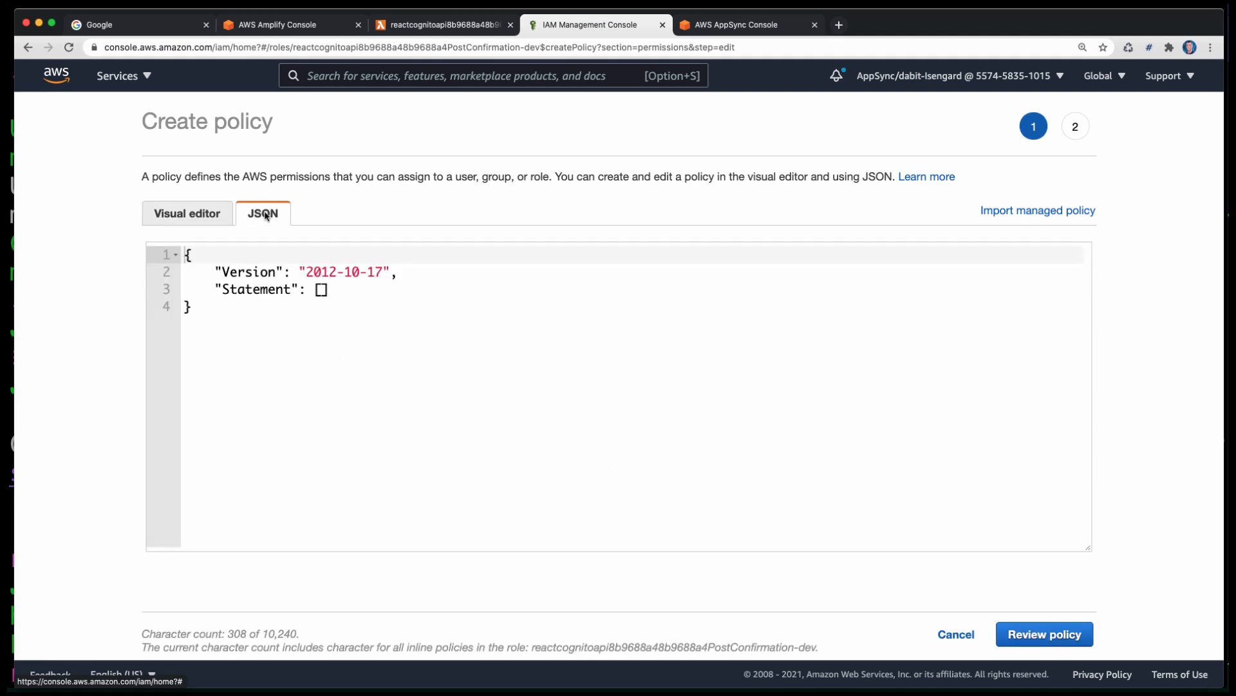
mouse_move(58, 323)
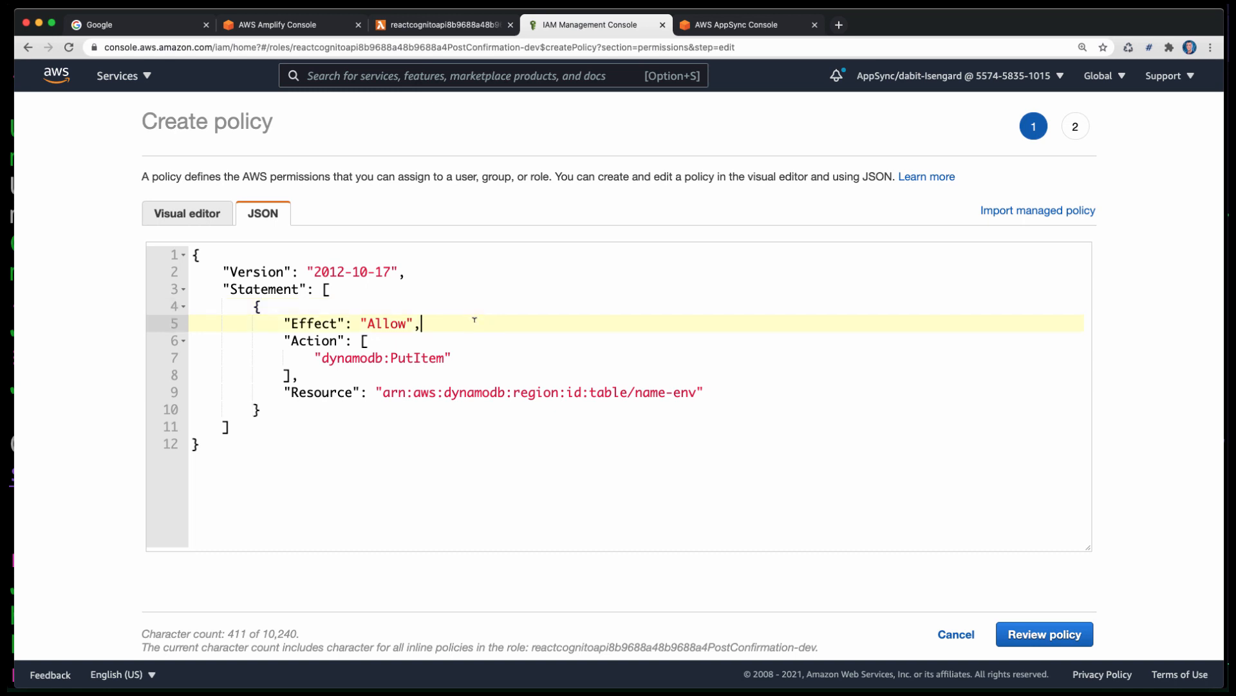
mouse_move(476, 355)
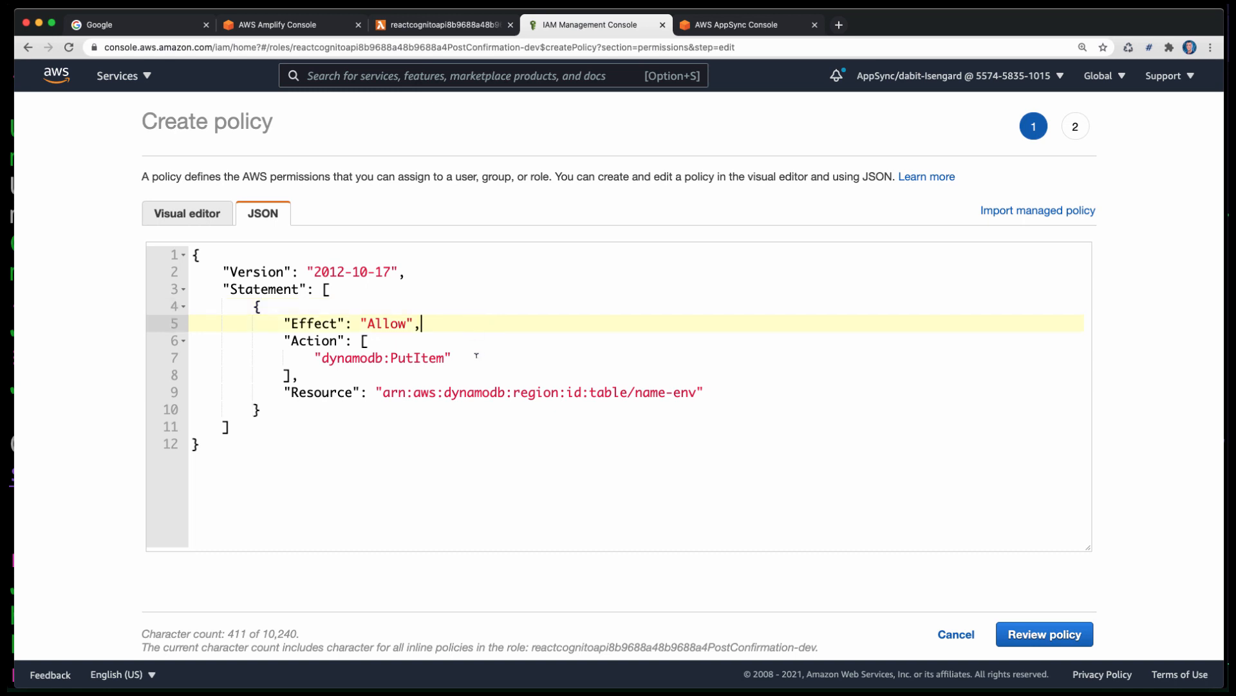
left_click(384, 356)
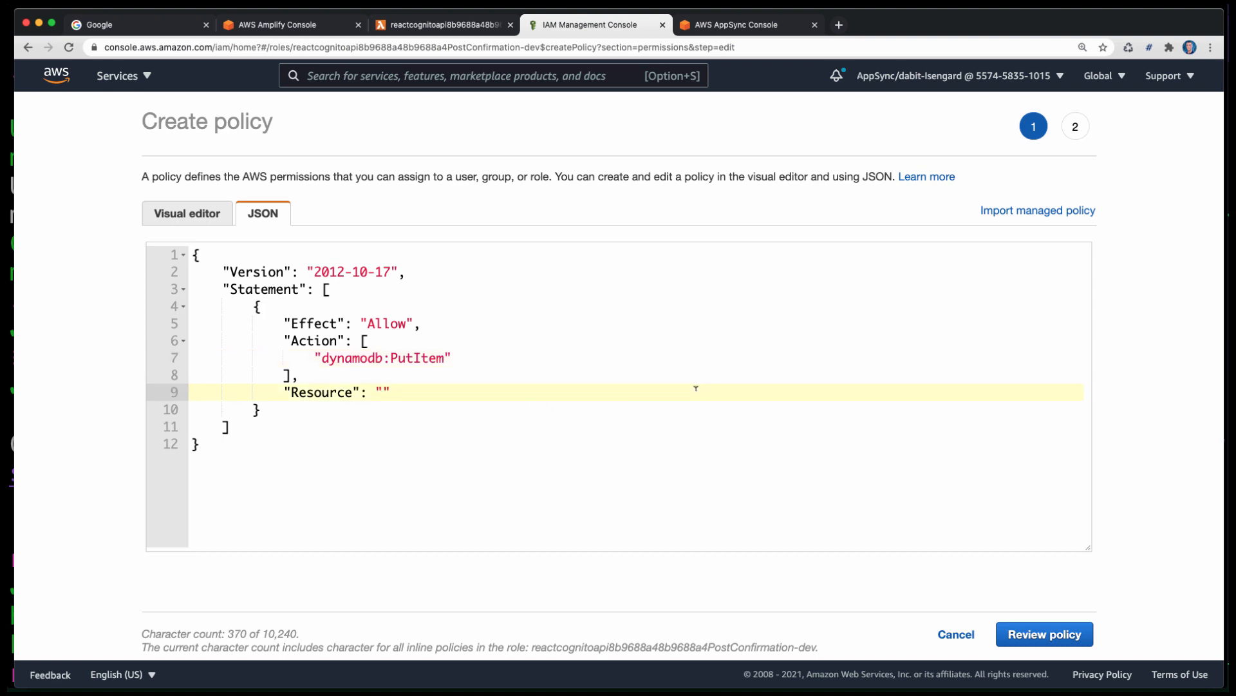
mouse_move(606, 387)
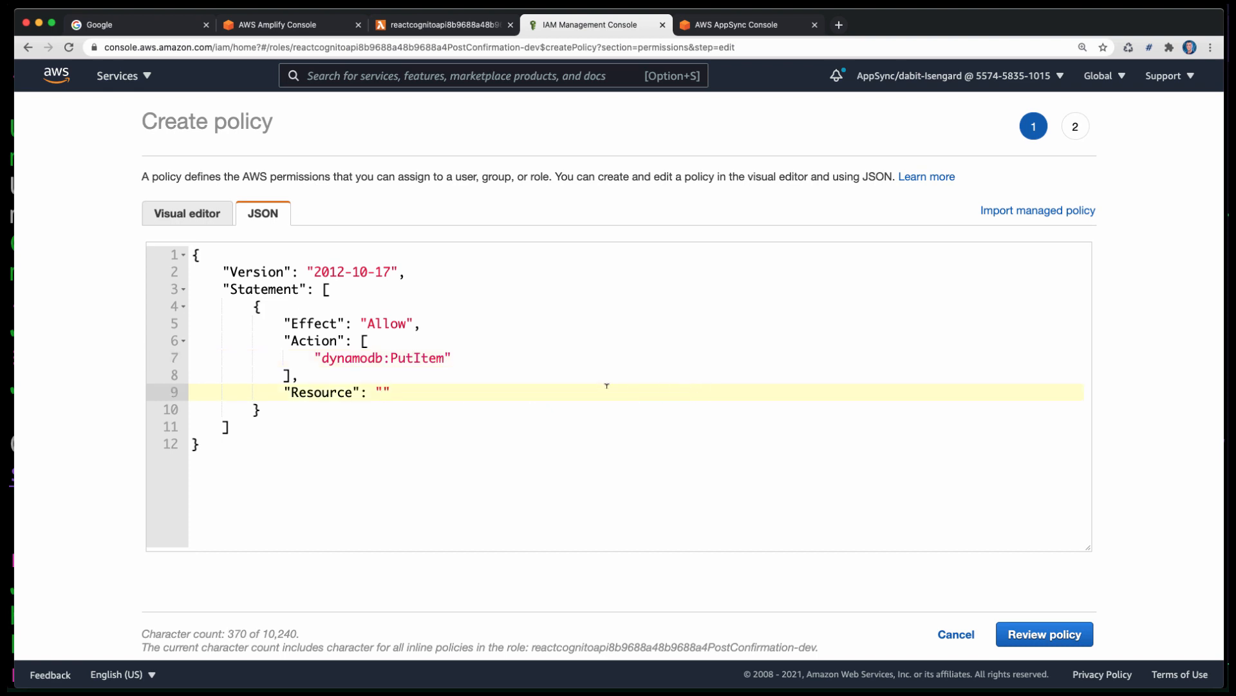
mouse_move(580, 382)
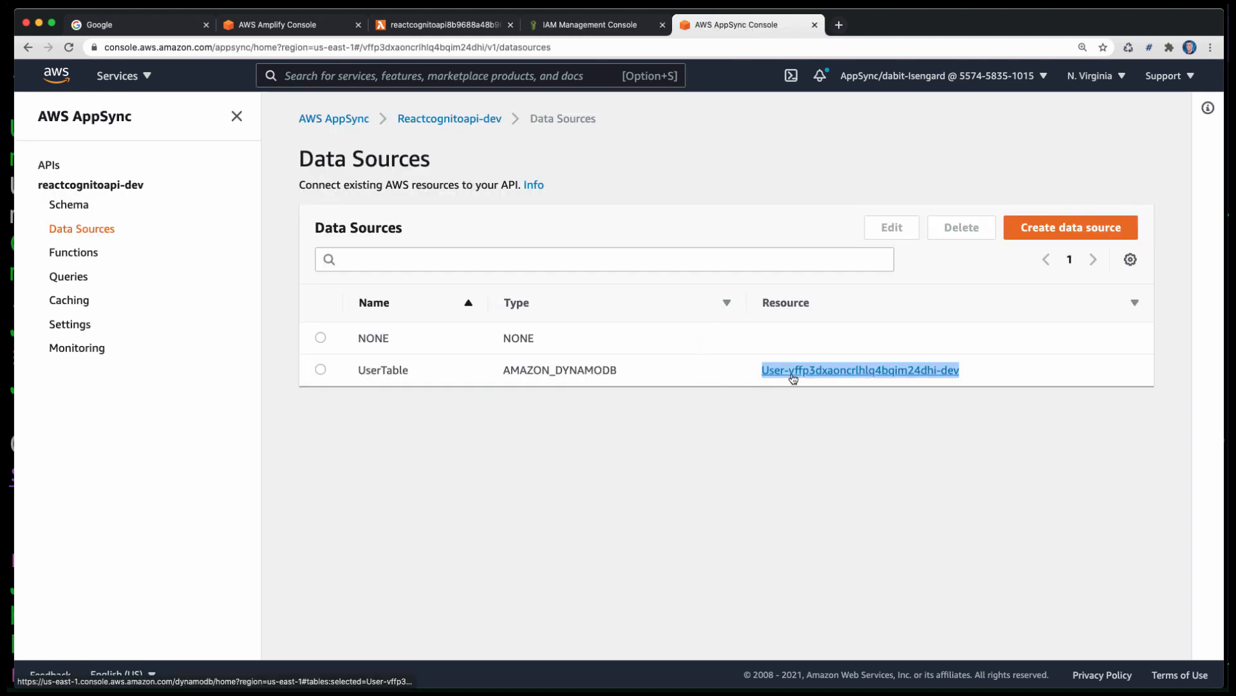
Open the User table behind the UserTable data source and select its full ARN.
left_click(859, 370)
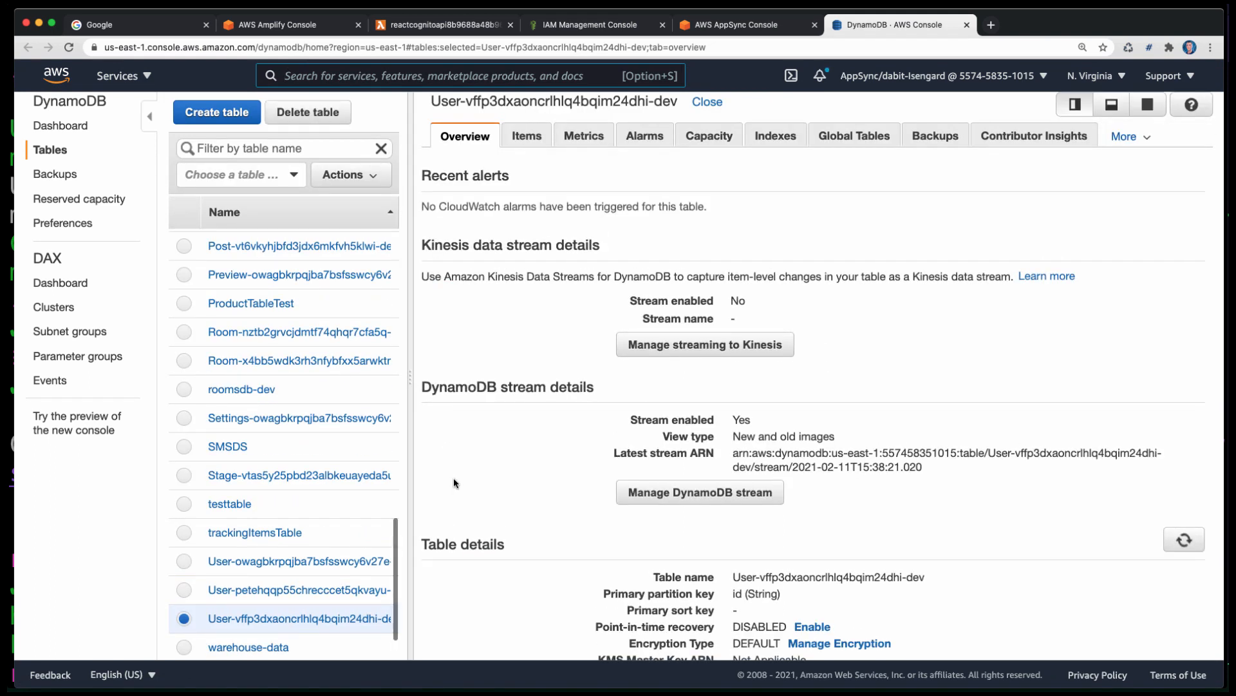
scroll("down", 3)
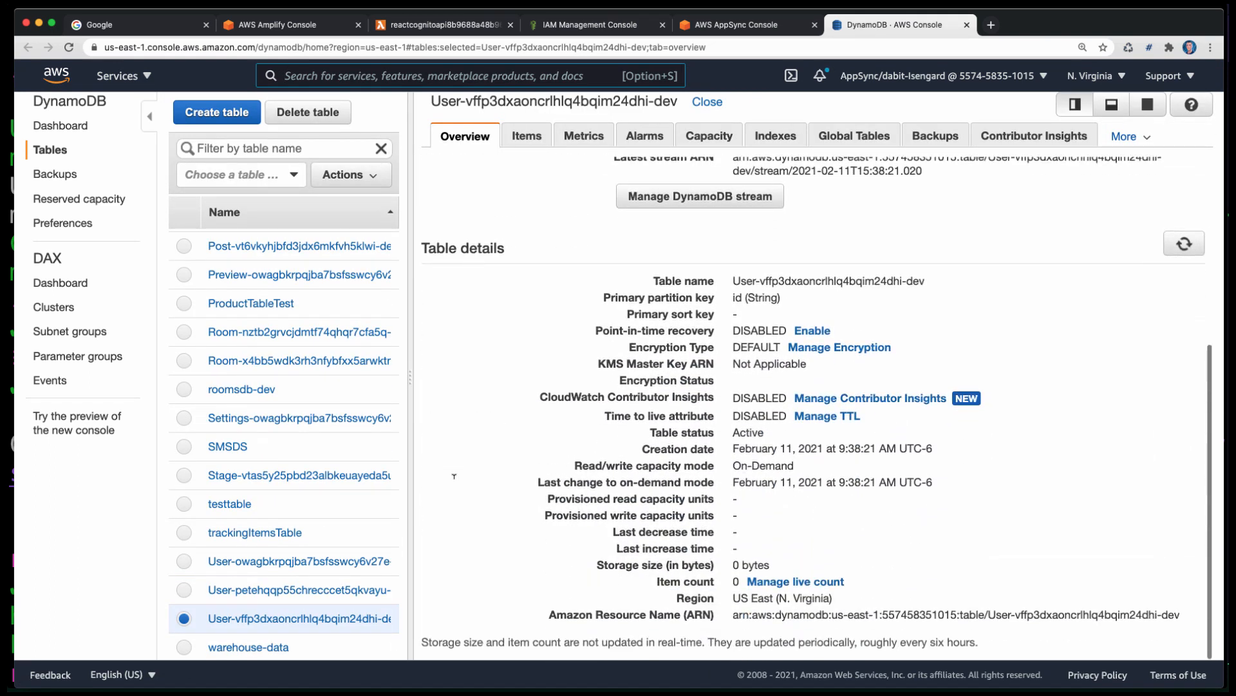
double_click(757, 613)
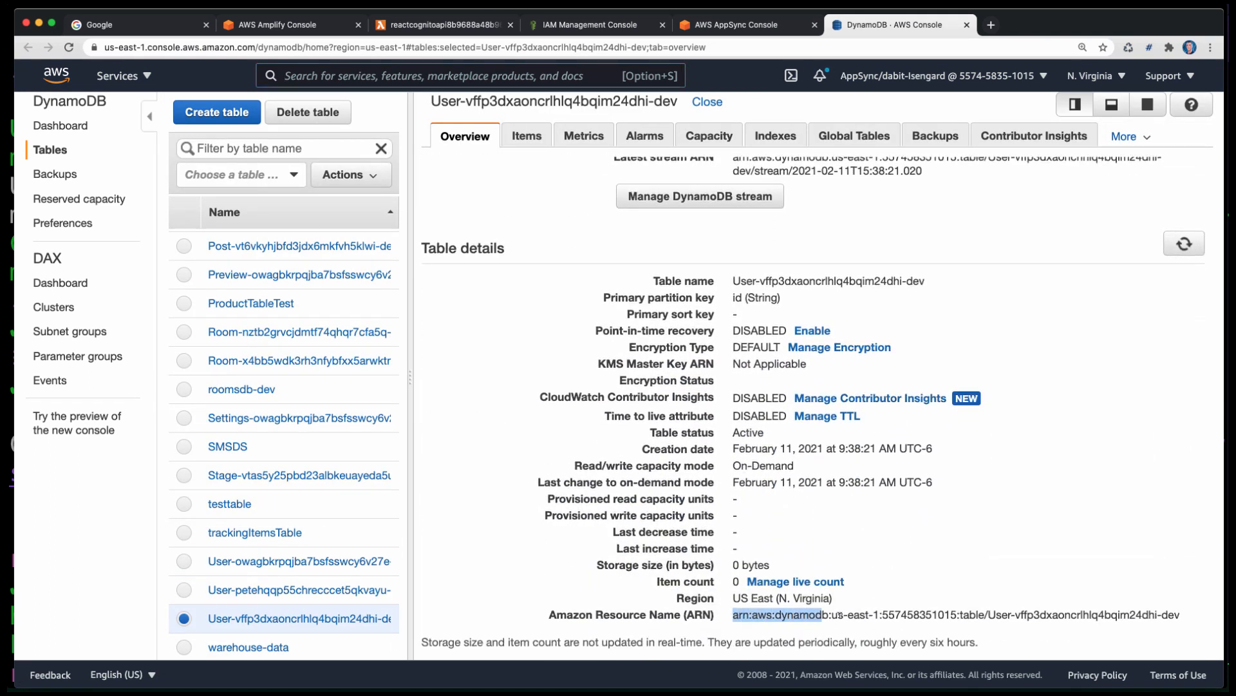
triple_click(954, 615)
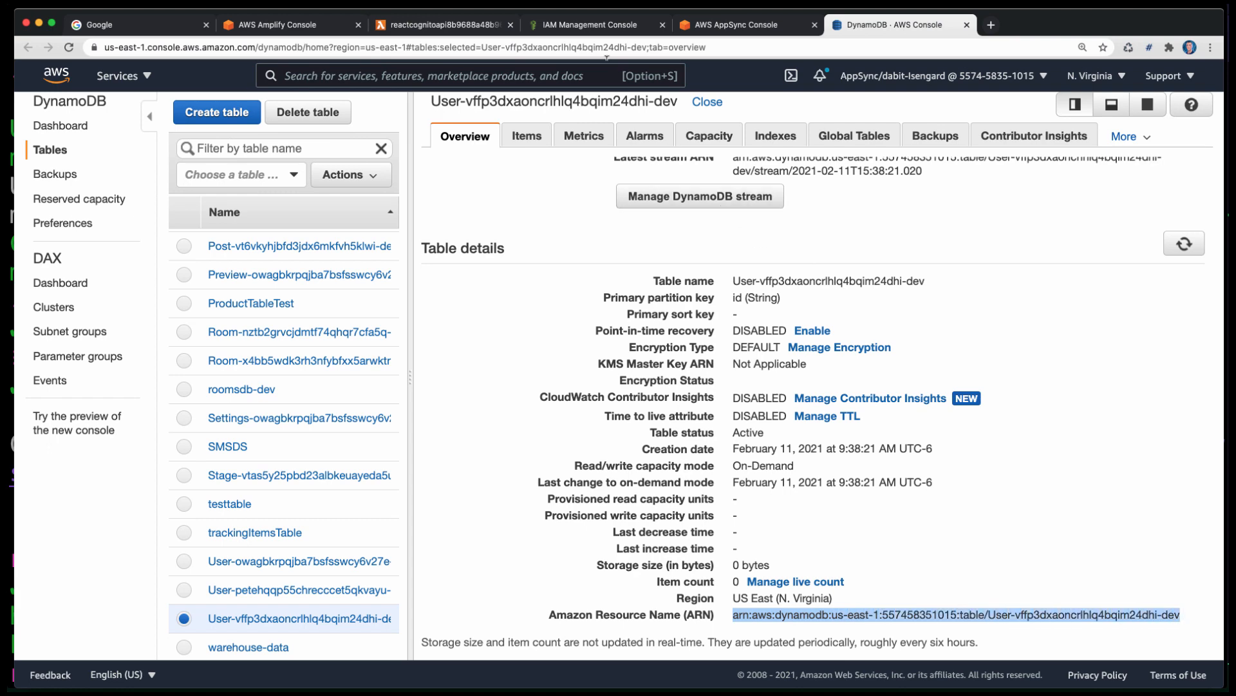
Scope the policy to the User table ARN and create it as dynamodbPutItemFromLambda.
left_click(595, 24)
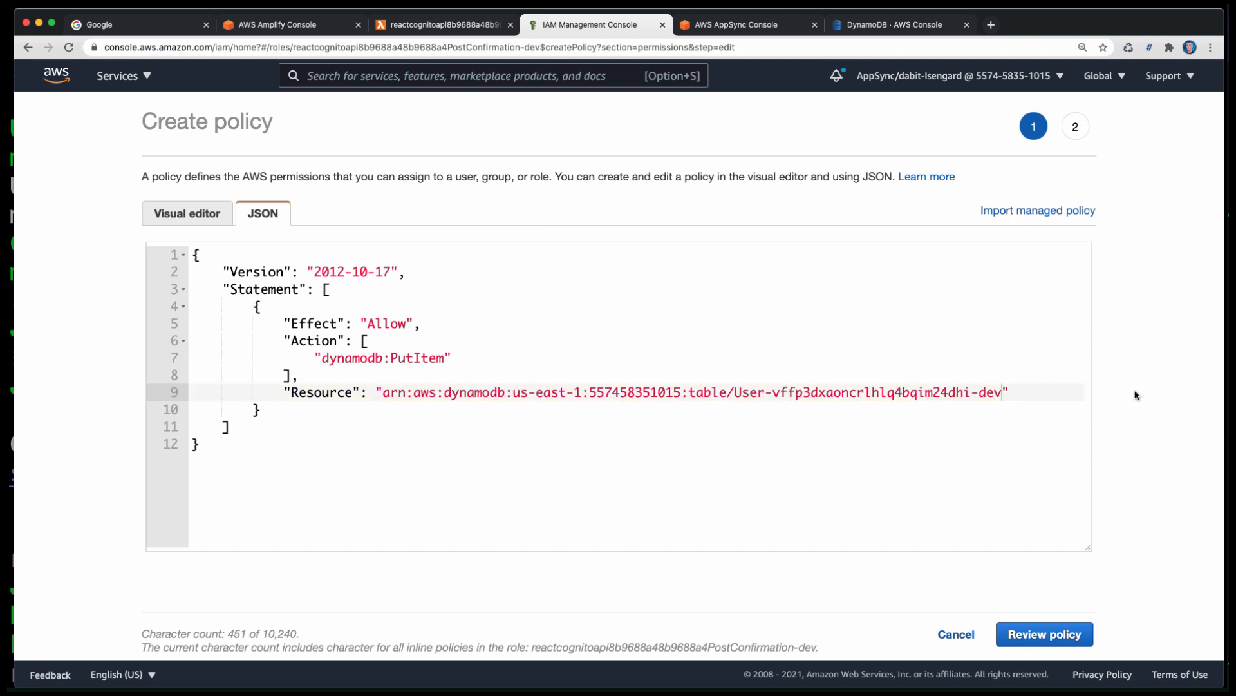
mouse_move(1060, 602)
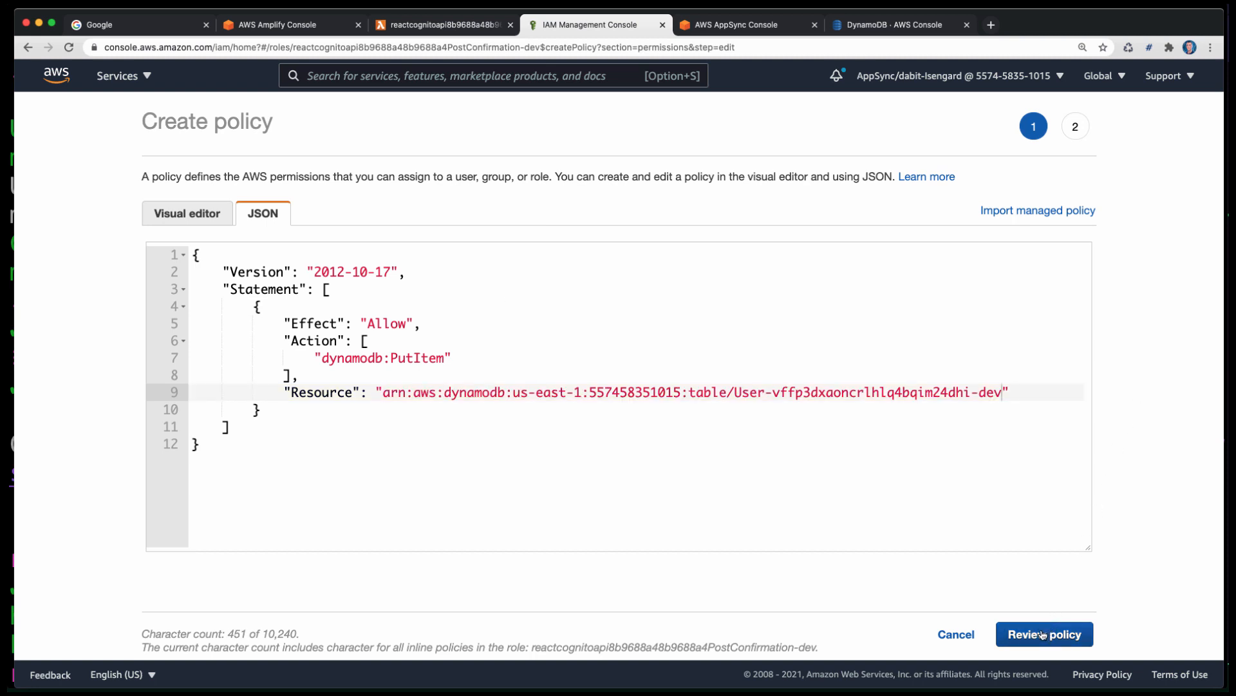
left_click(1045, 634)
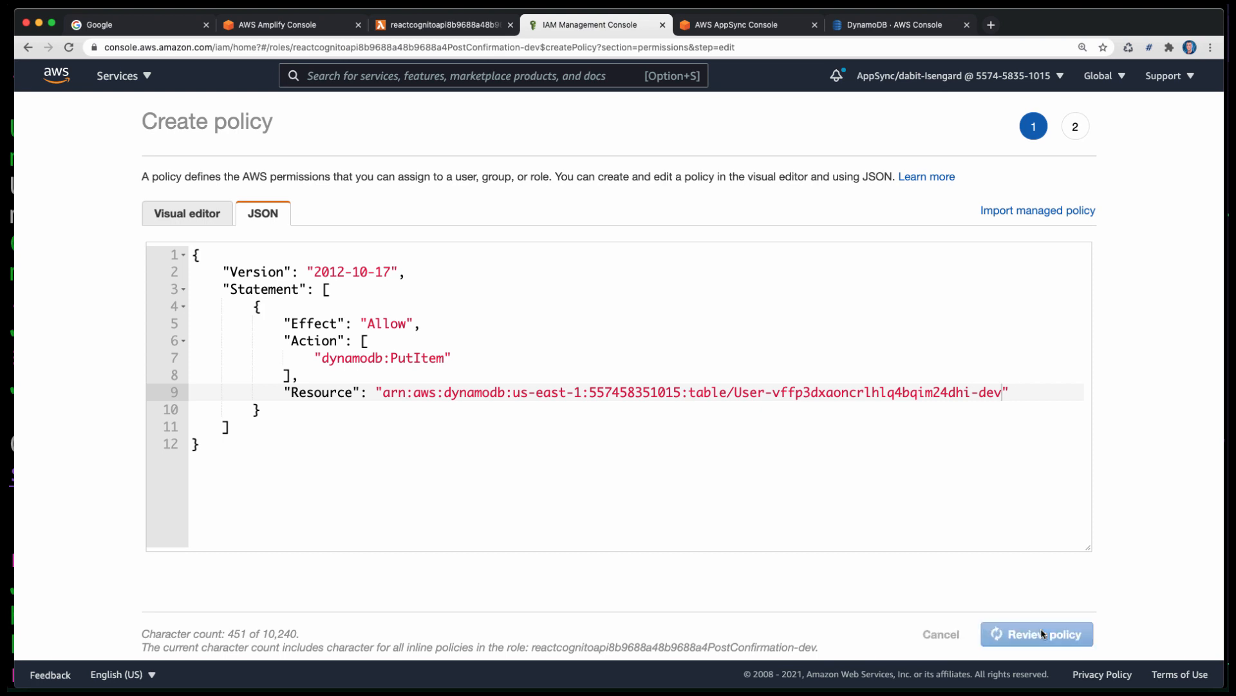
left_click(1035, 634)
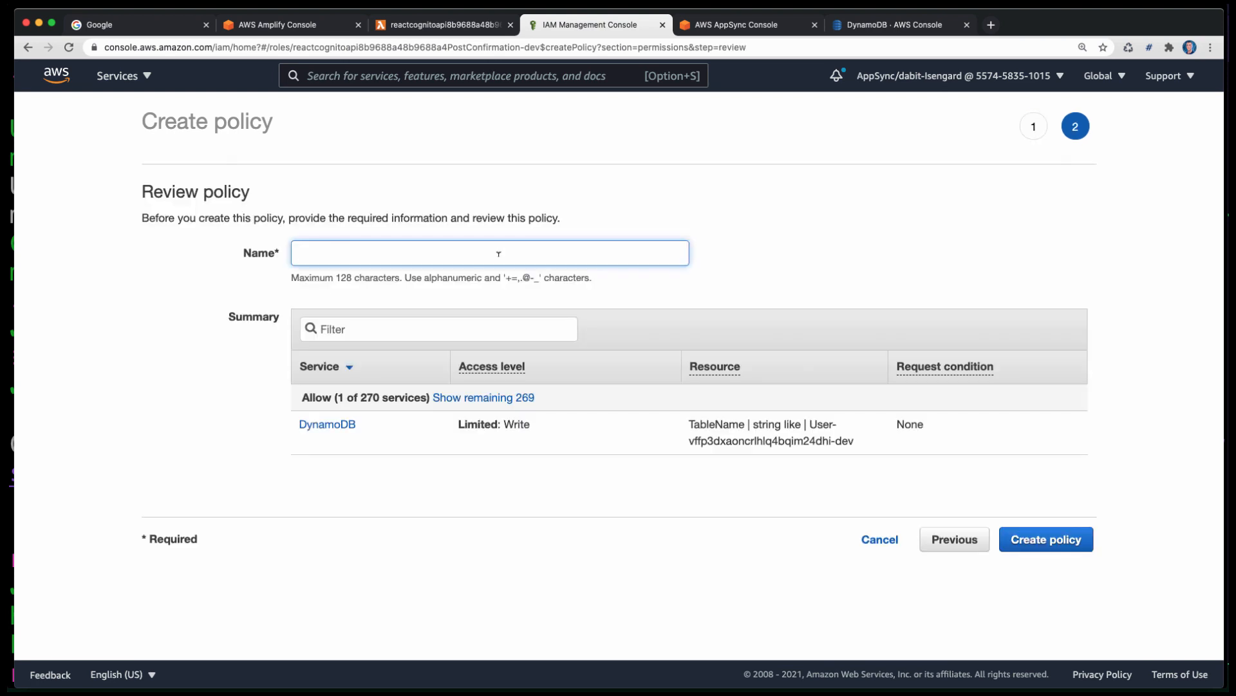
type("dynamodbPut")
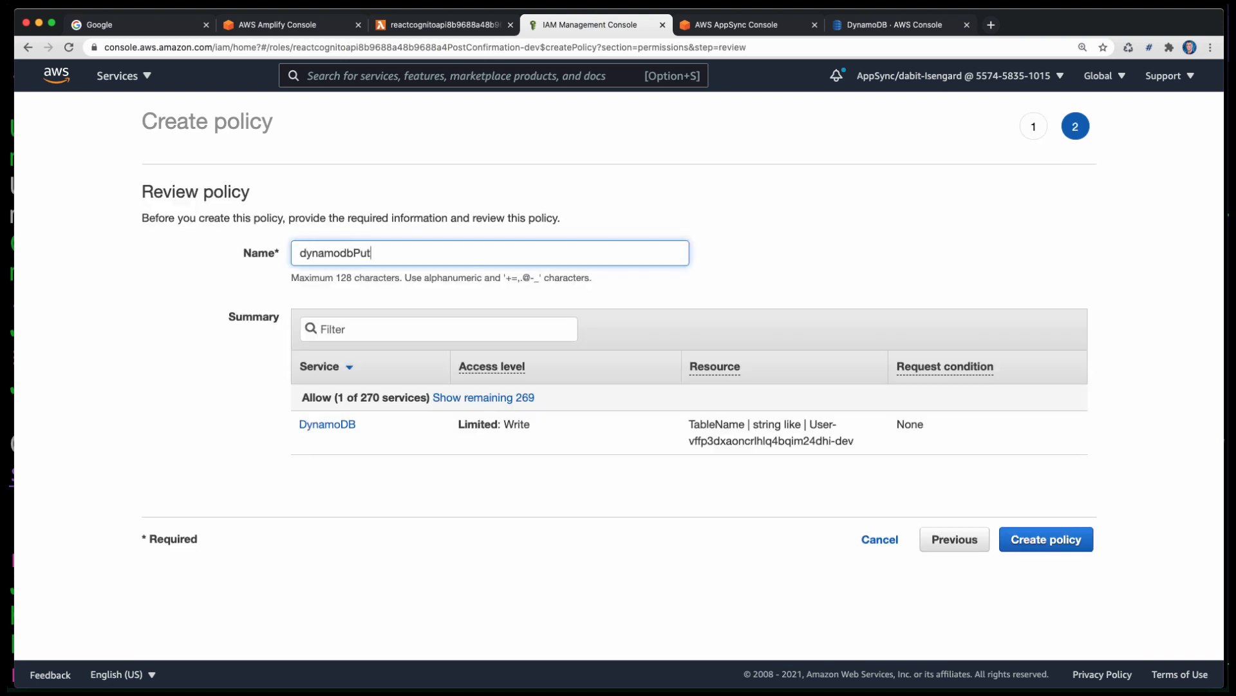
type("ItemFrom")
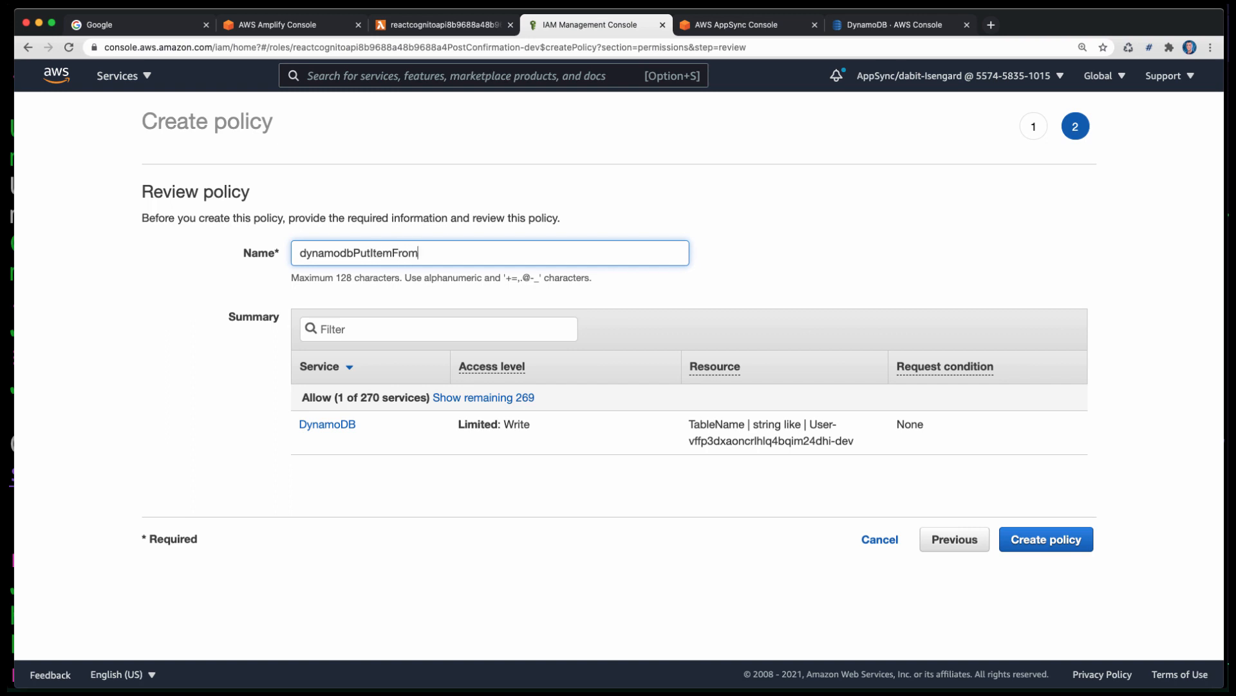
type("Lambda")
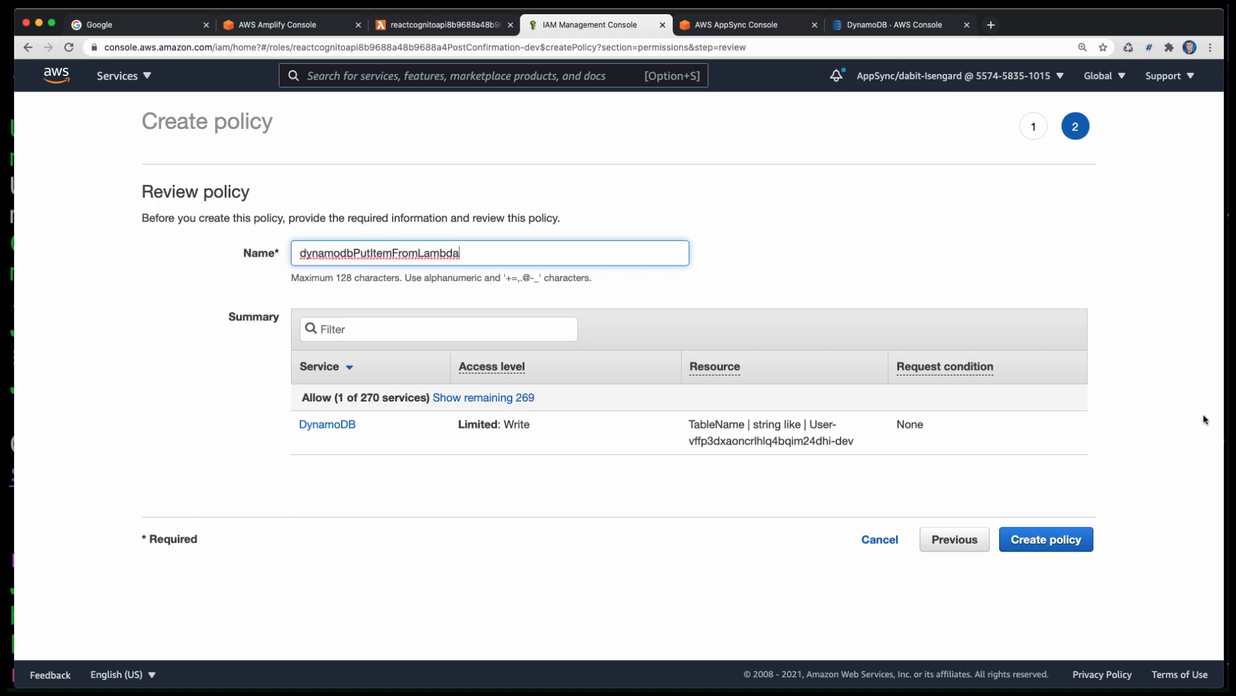
left_click(1046, 538)
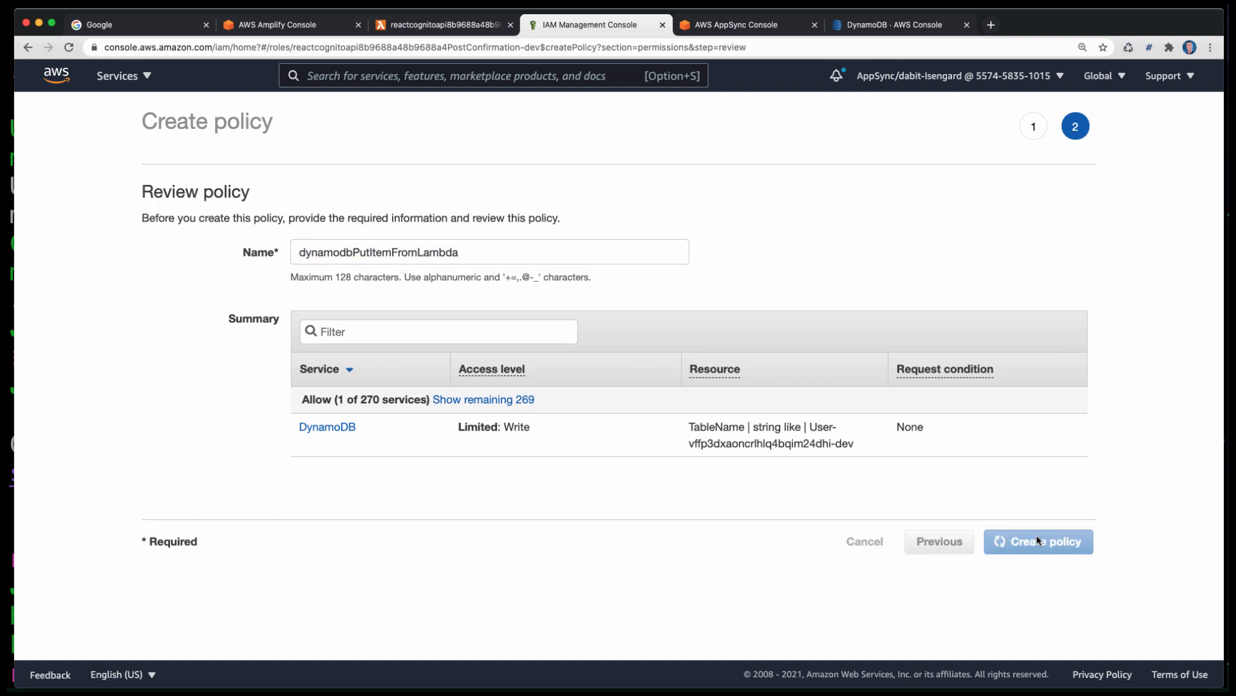
left_click(1038, 541)
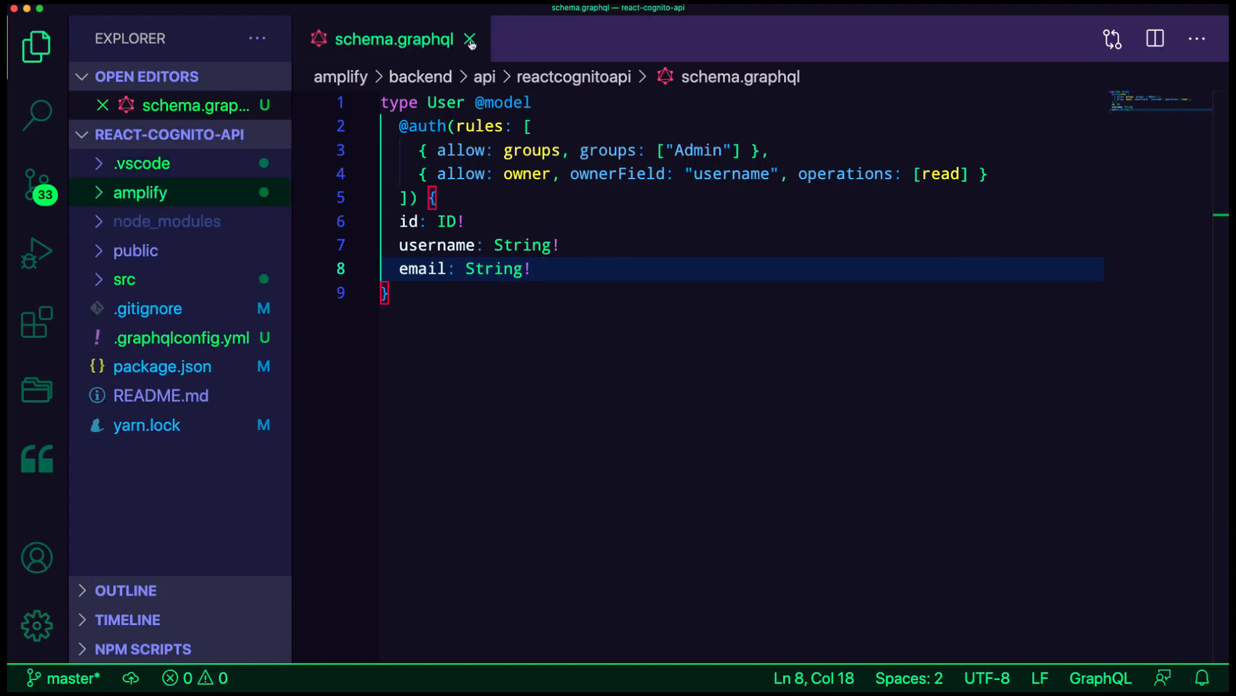
Close schema.graphql and save index.js with Amplify and aws-exports imports and Amplify.configure(config).
left_click(470, 40)
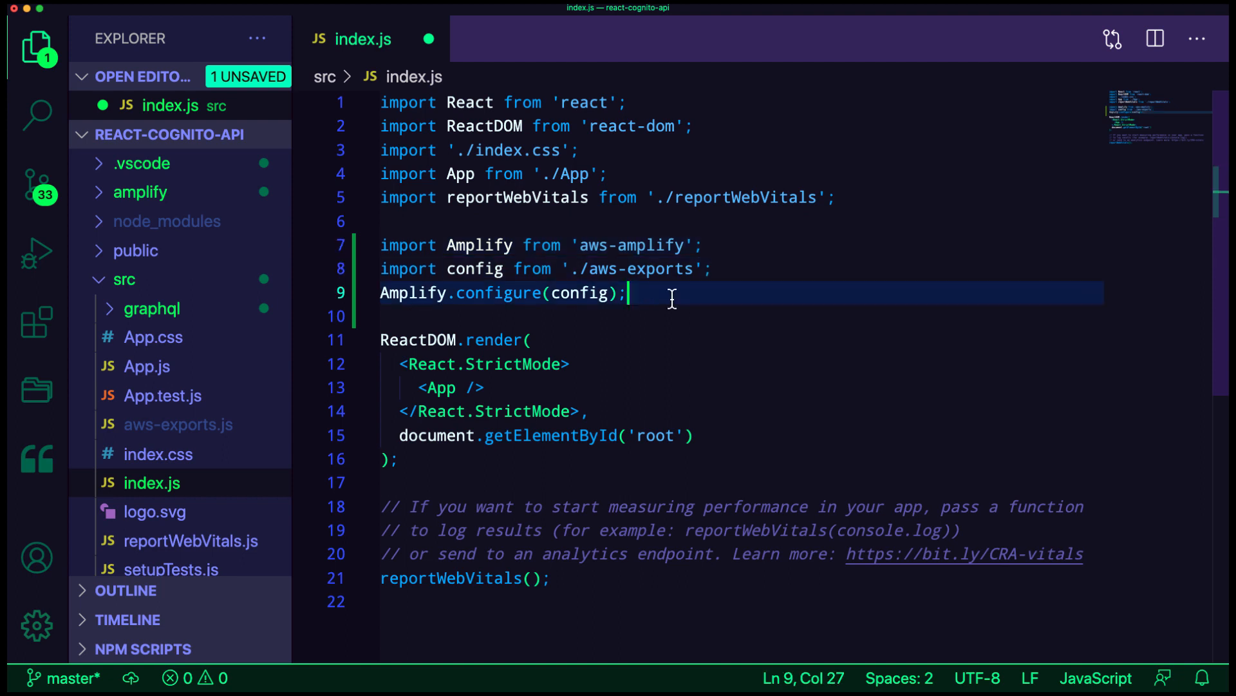
key("cmd+s")
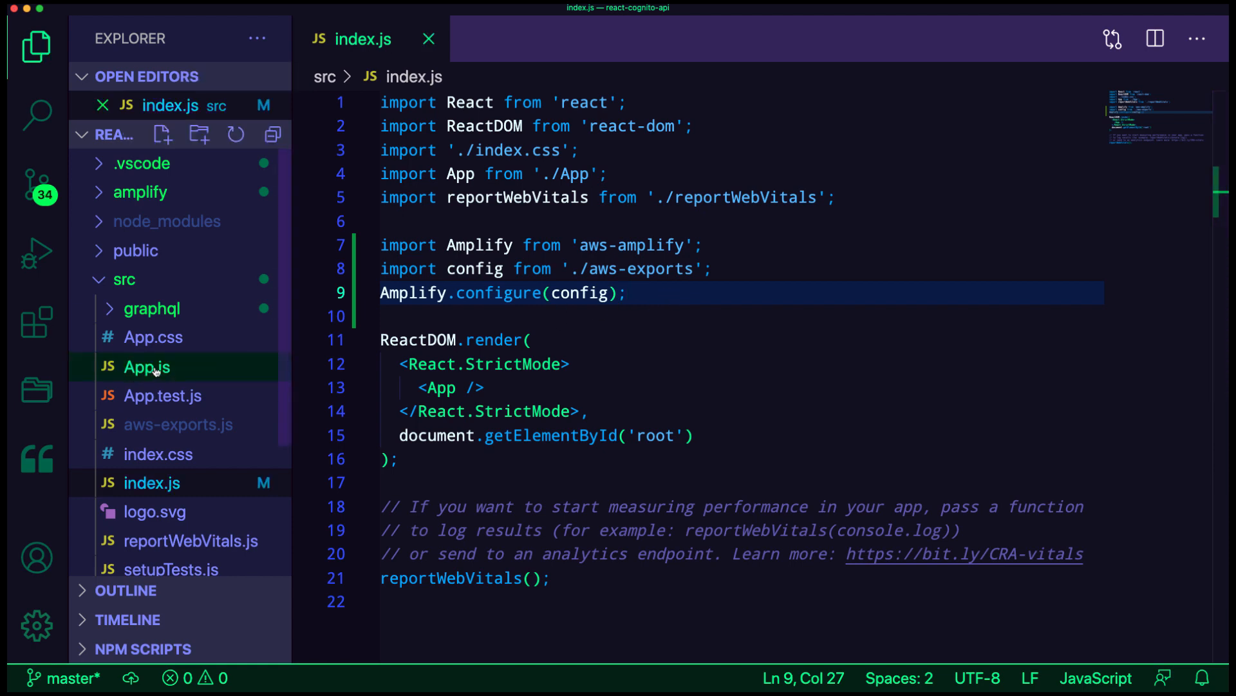
left_click(146, 367)
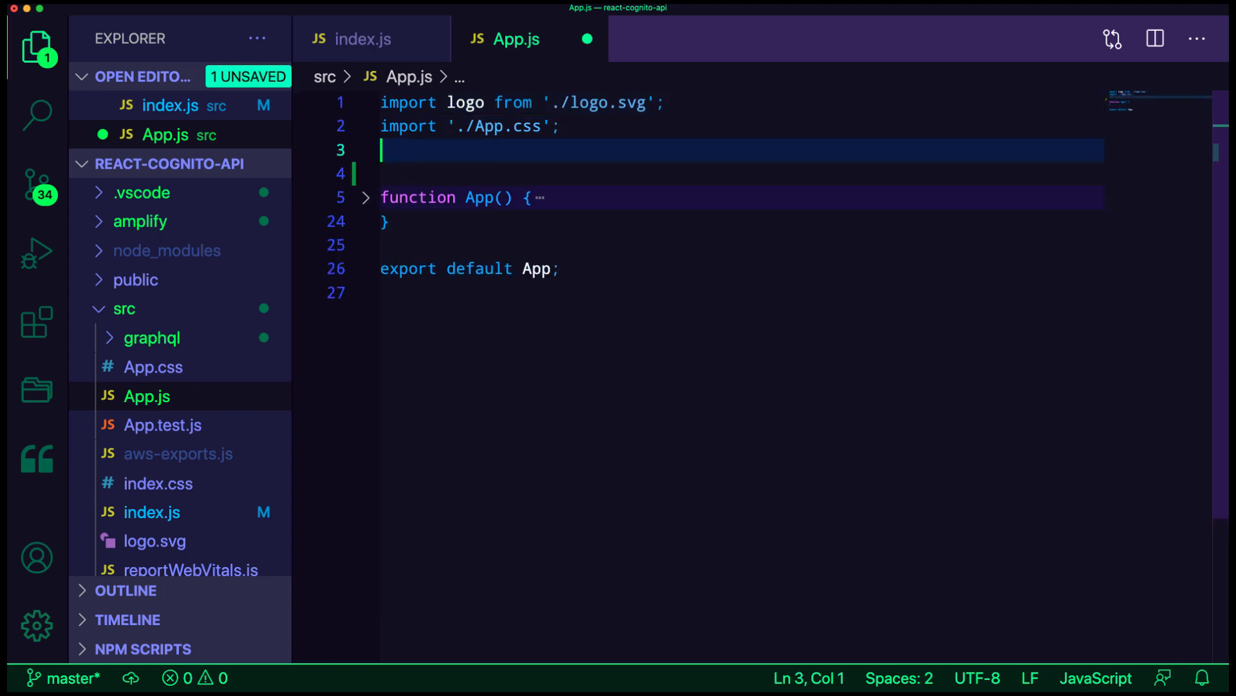
type("import { withAuthenticator, AmplifySignOut } from '@aws-amplify/ui-react'")
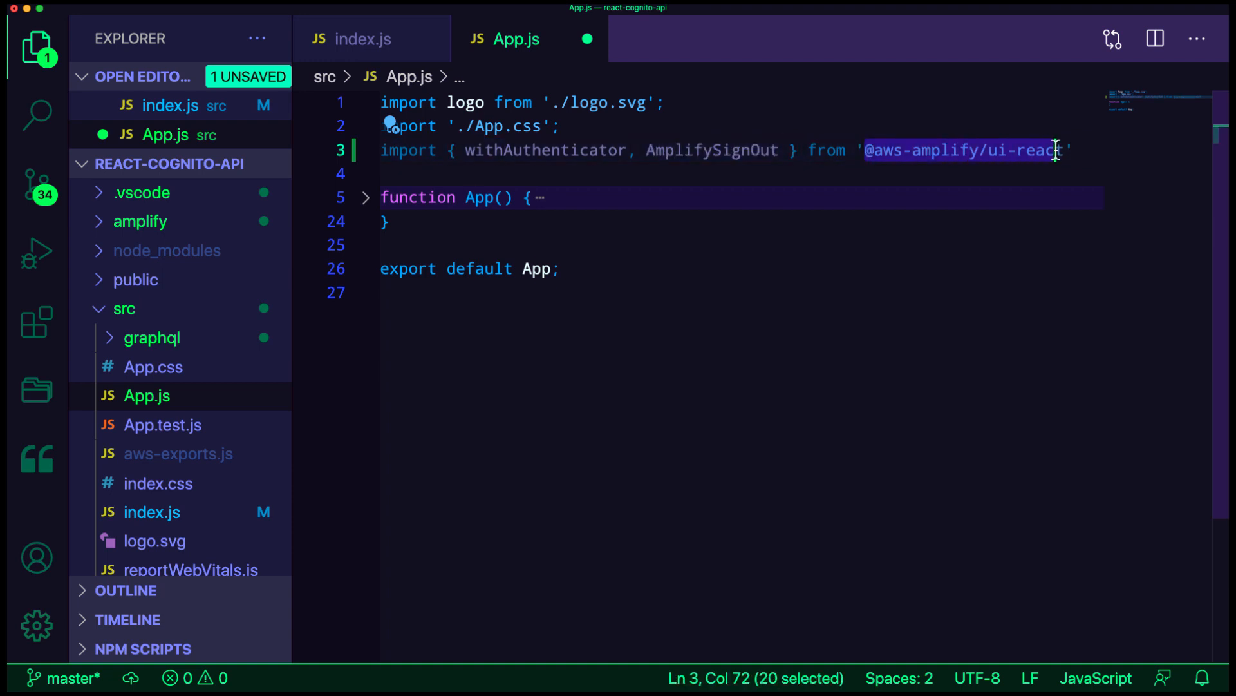
mouse_move(574, 149)
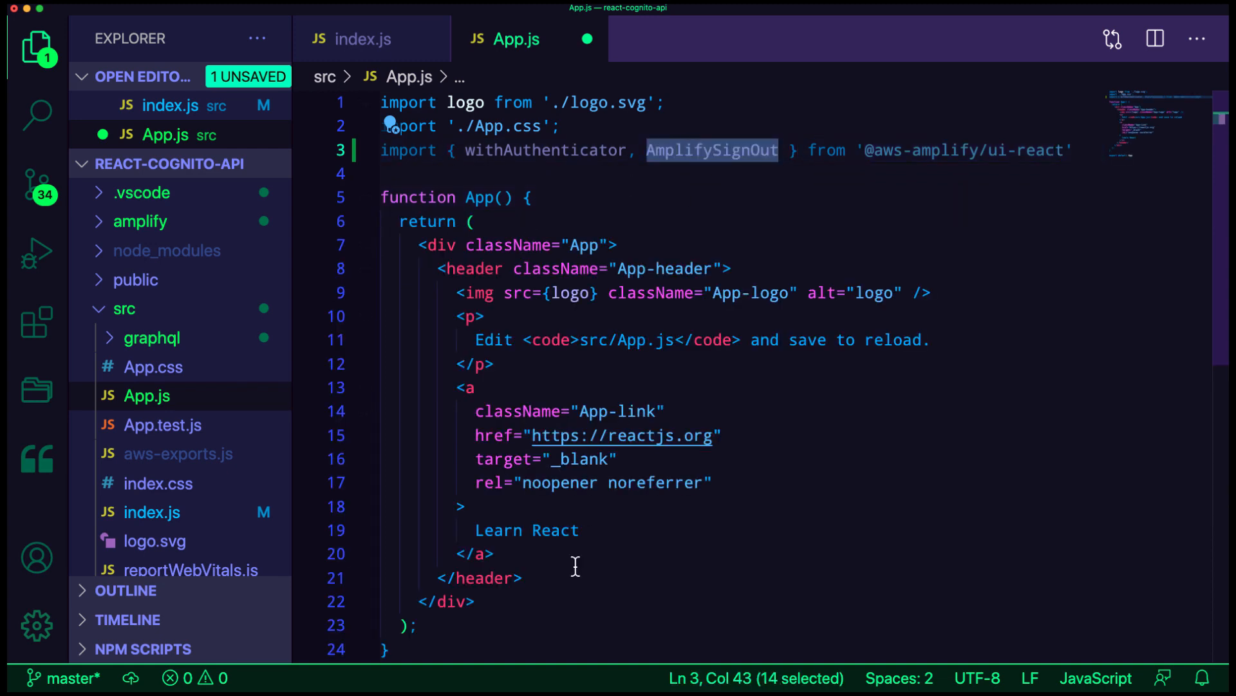
type("<AmplifySignOut />")
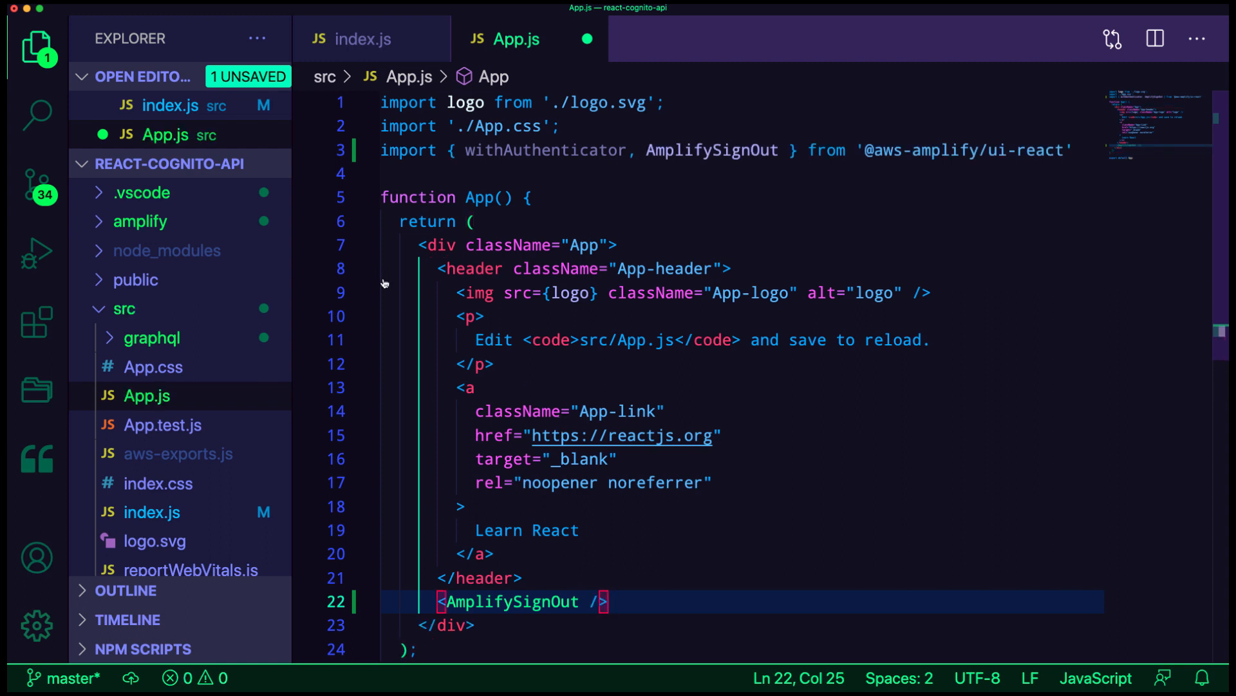
left_click(364, 245)
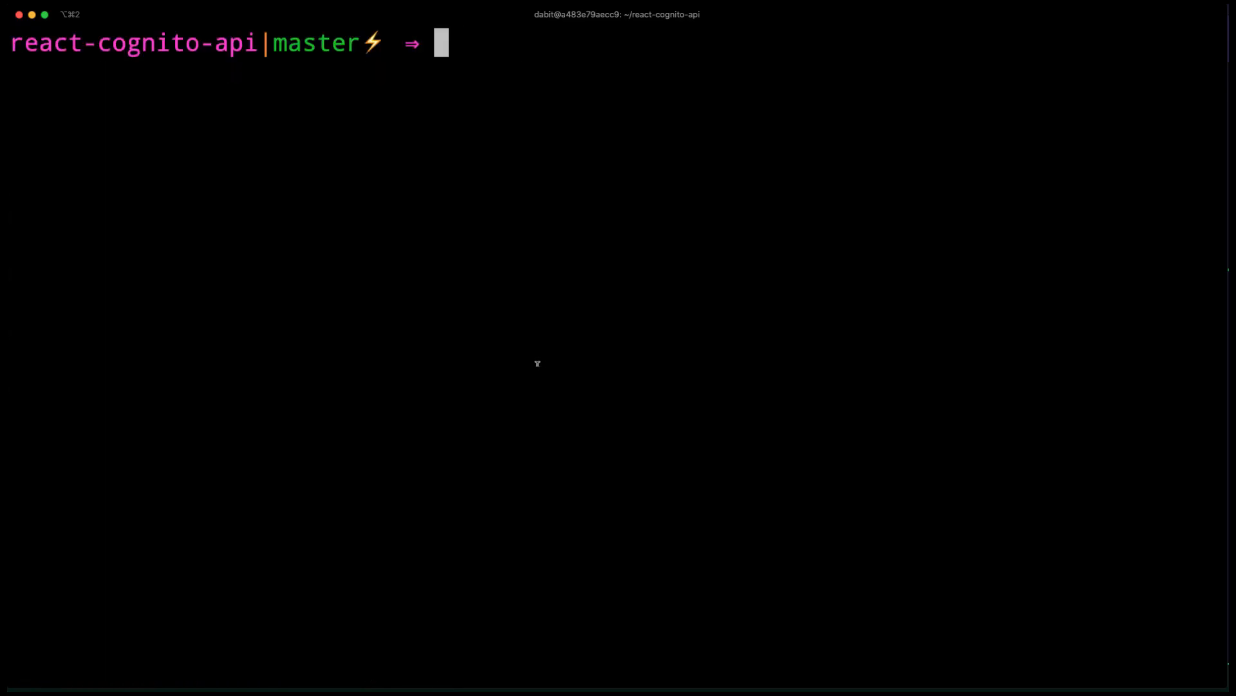
Start the app with npm start and register a new account for user dabit3.
type("npm start")
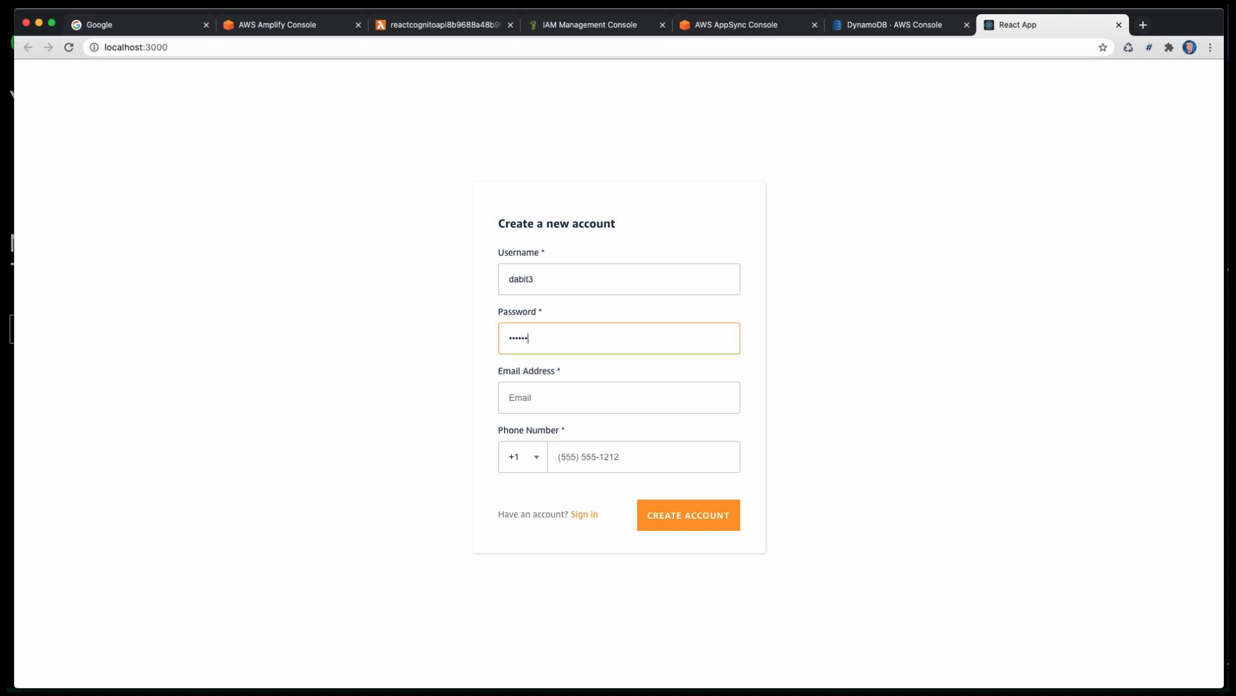
type("dabit3")
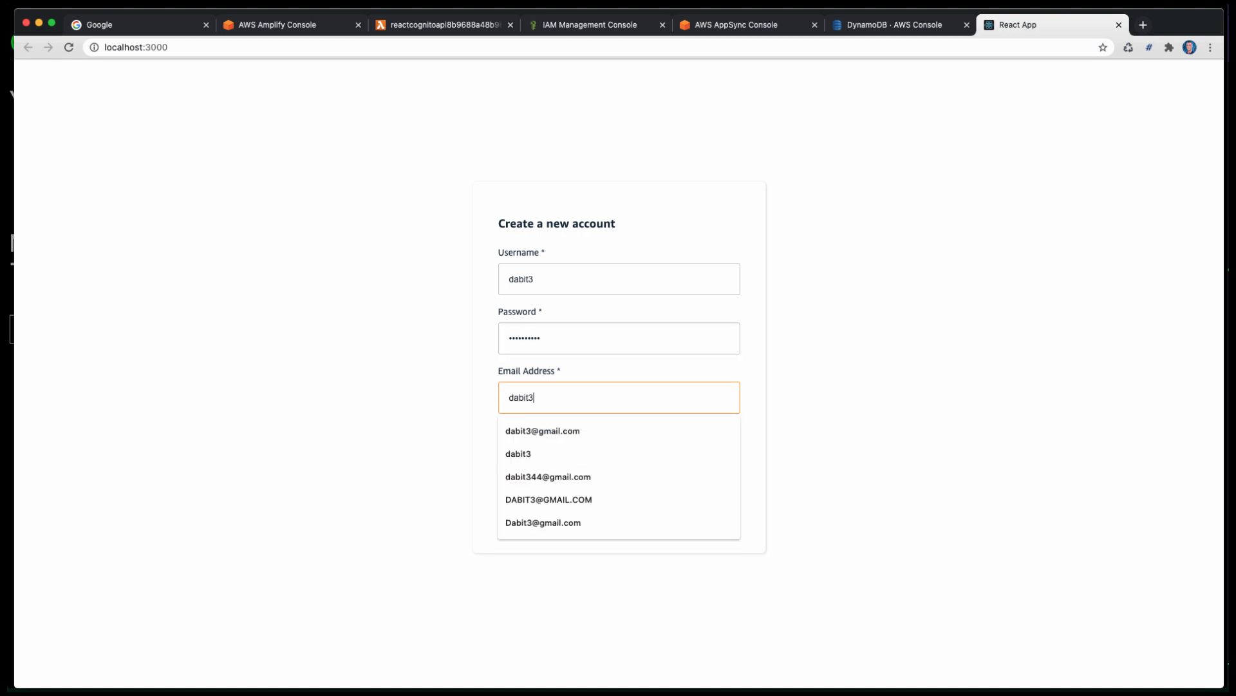
left_click(542, 430)
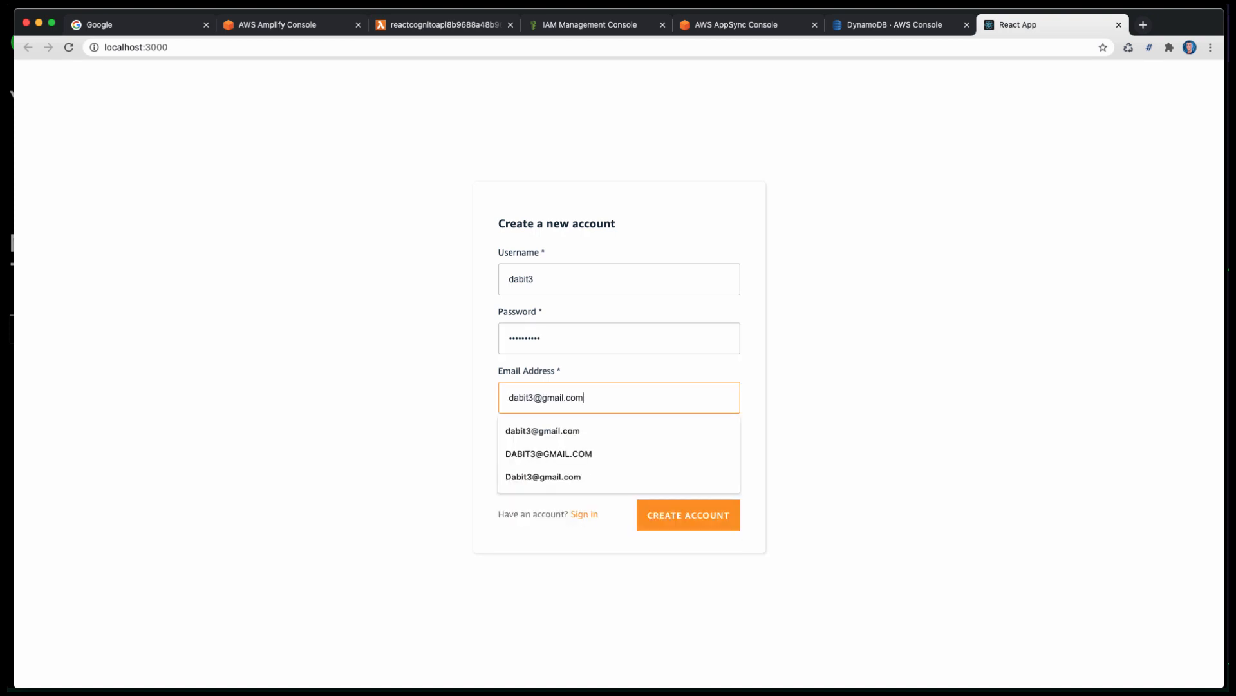
type("44444")
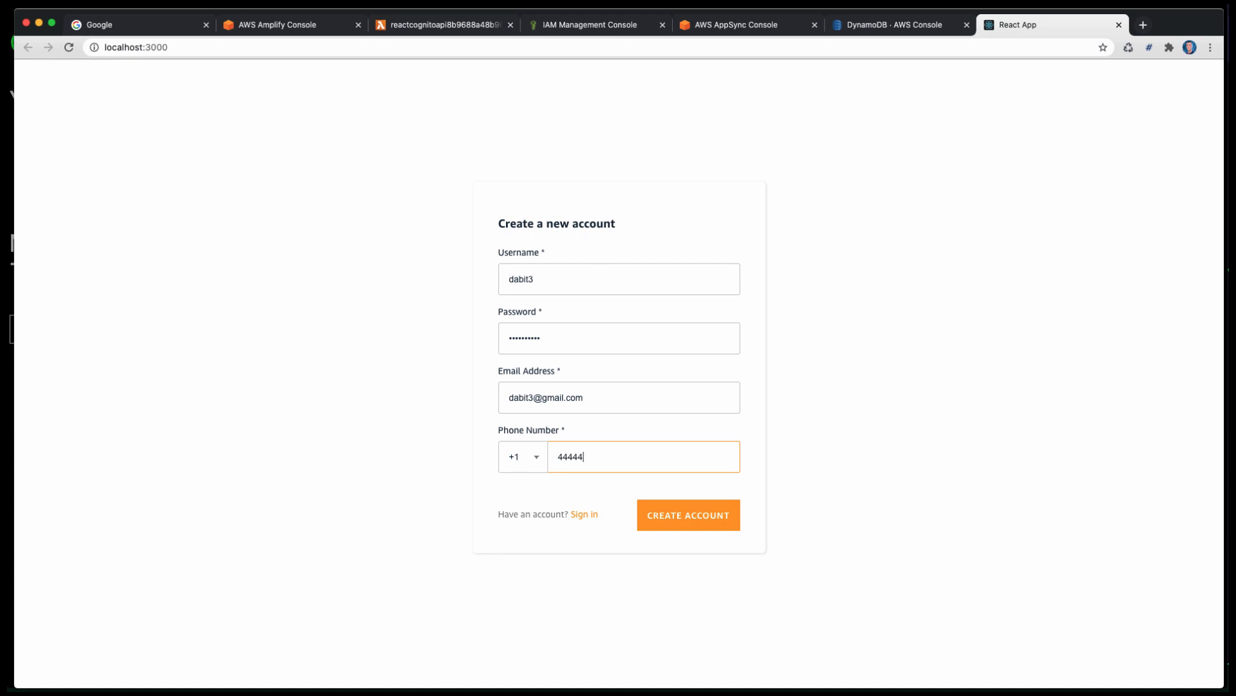
left_click(687, 514)
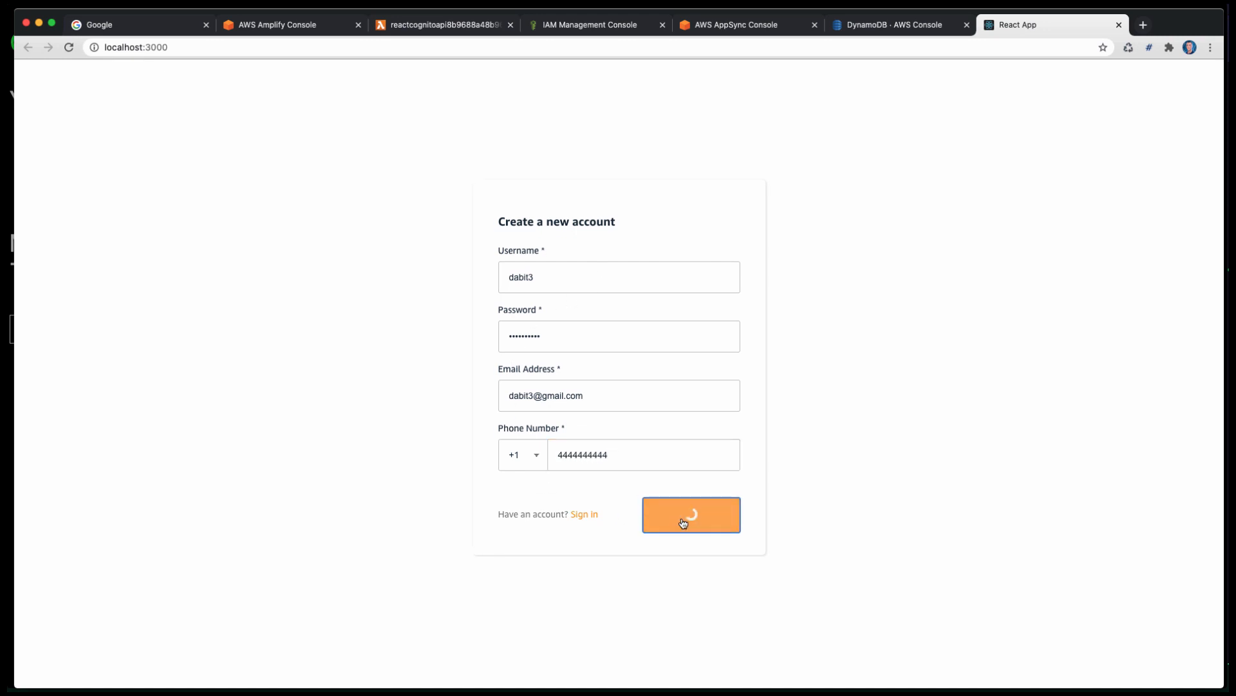
Confirm the account with the emailed code and sign in to the React start page.
left_click(690, 514)
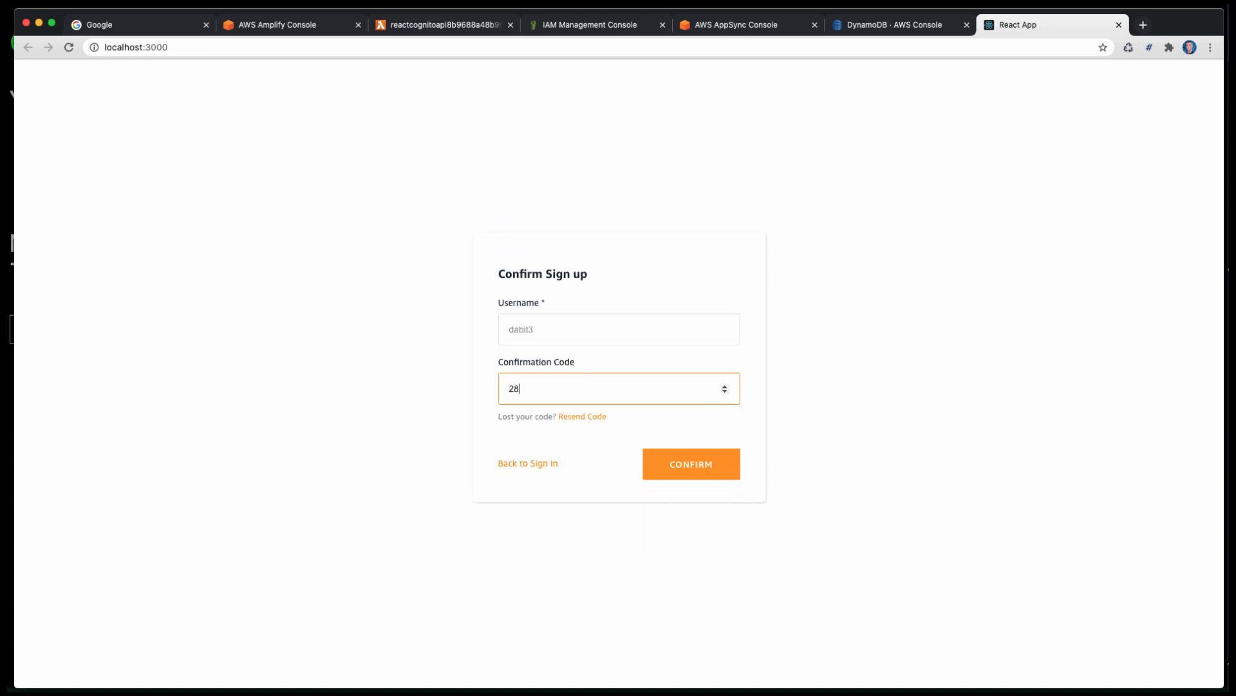
left_click(691, 463)
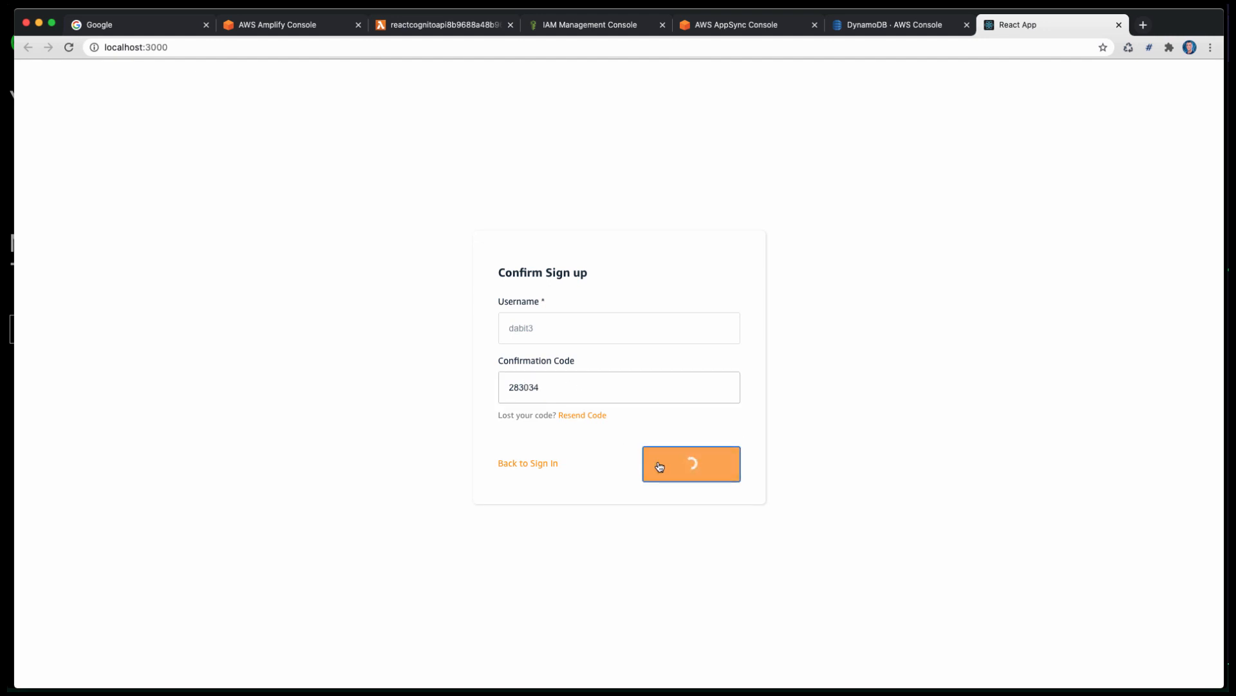
left_click(691, 464)
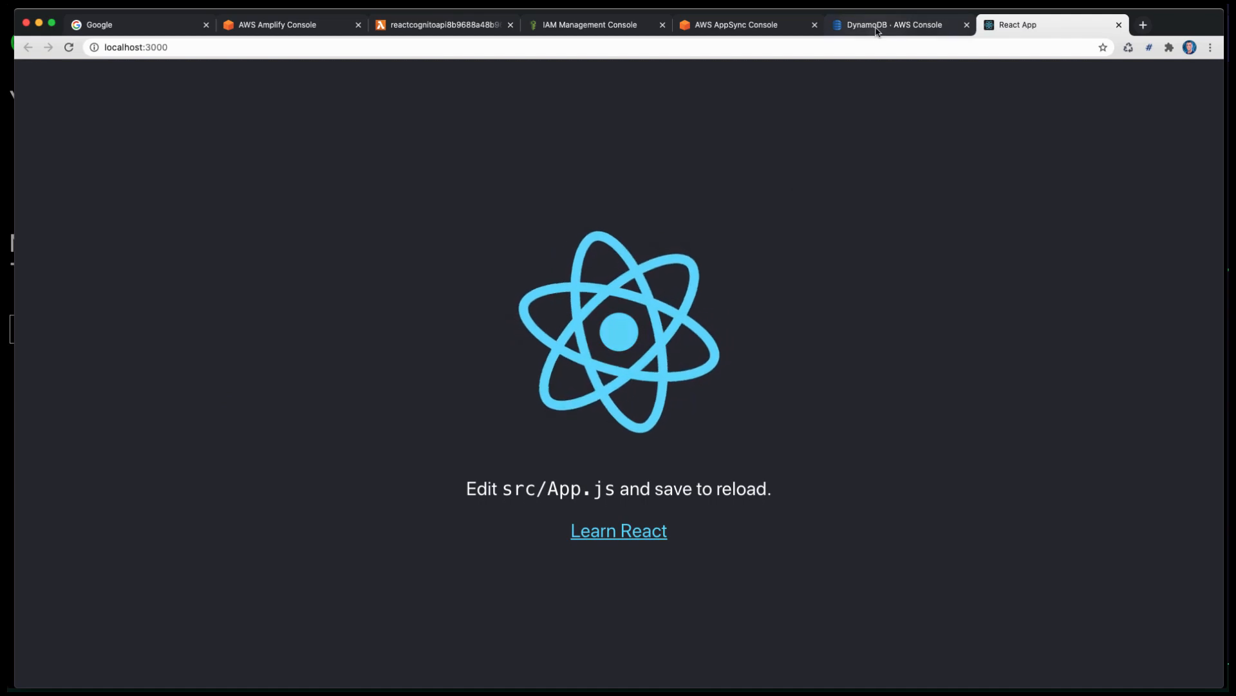
Inspect the single new user record in the User table's items, then close it unchanged.
left_click(895, 25)
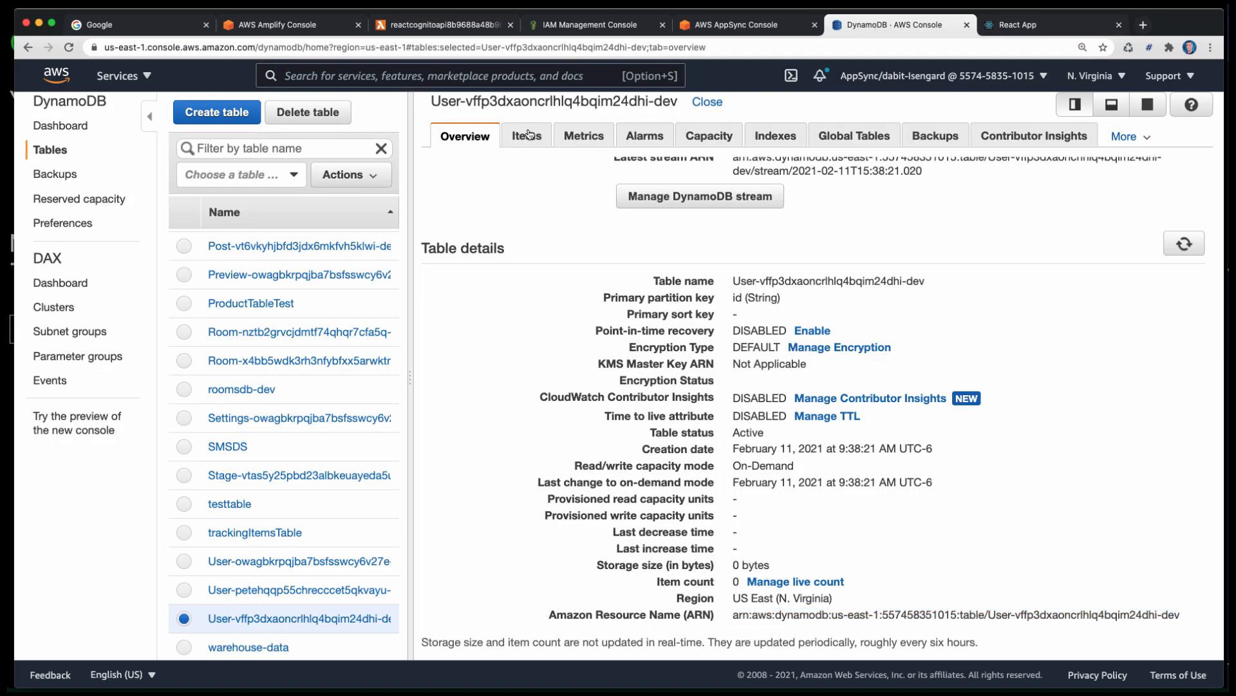
left_click(525, 135)
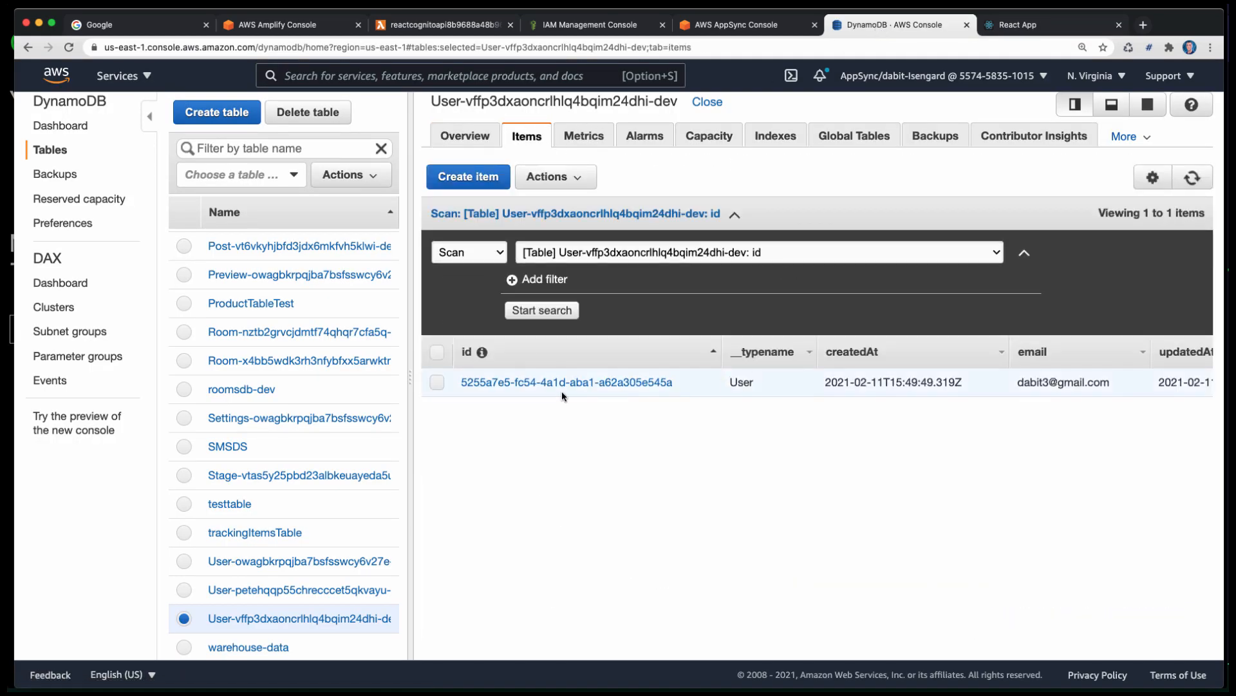
left_click(567, 381)
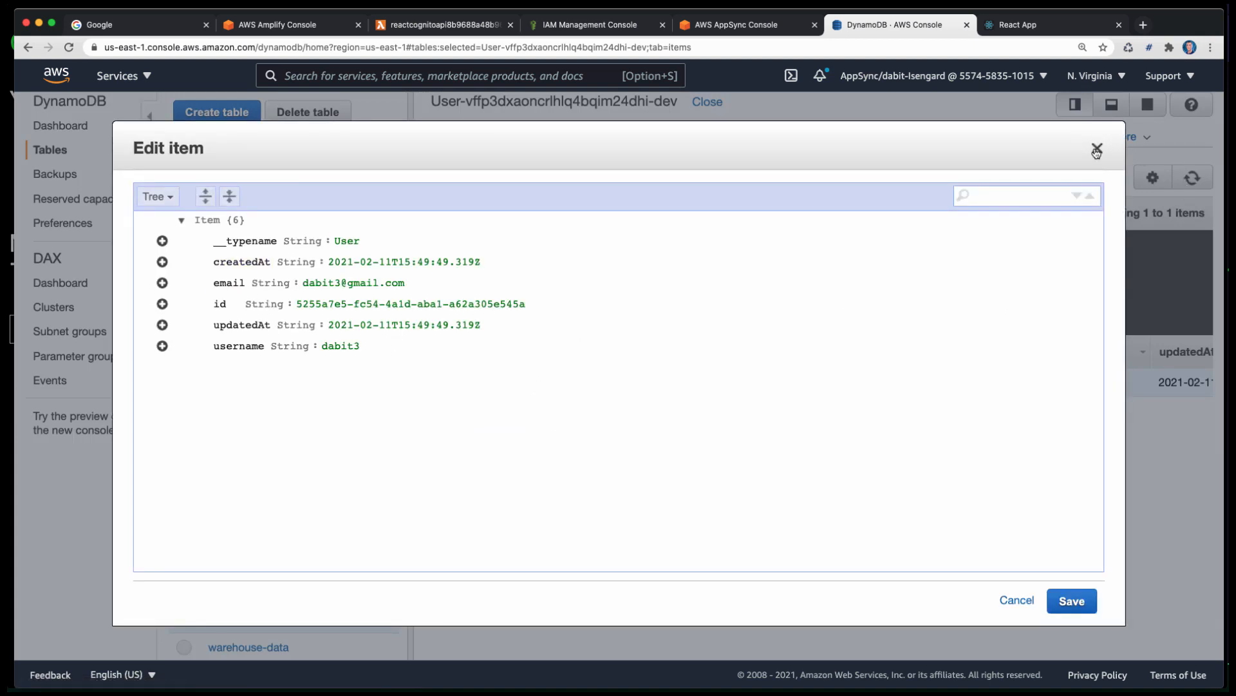
left_click(1095, 151)
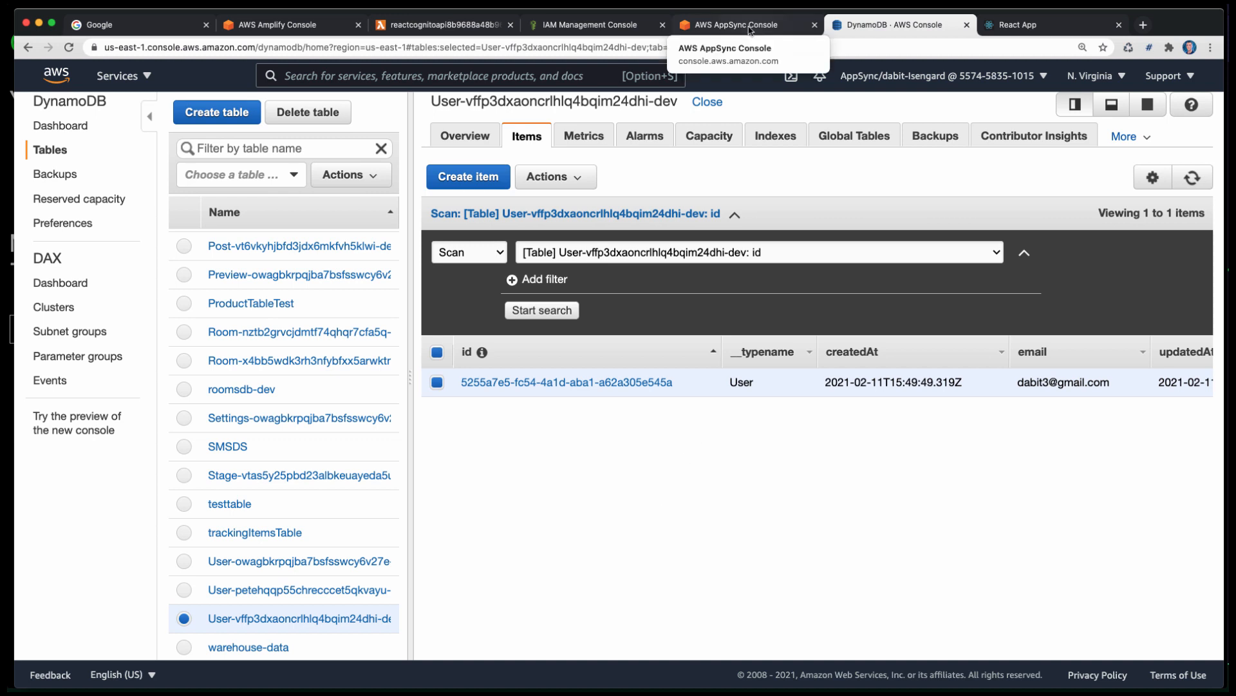
Sign in to the AppSync Queries tester via Cognito User Pools with the web client ID as dabit3.
left_click(739, 24)
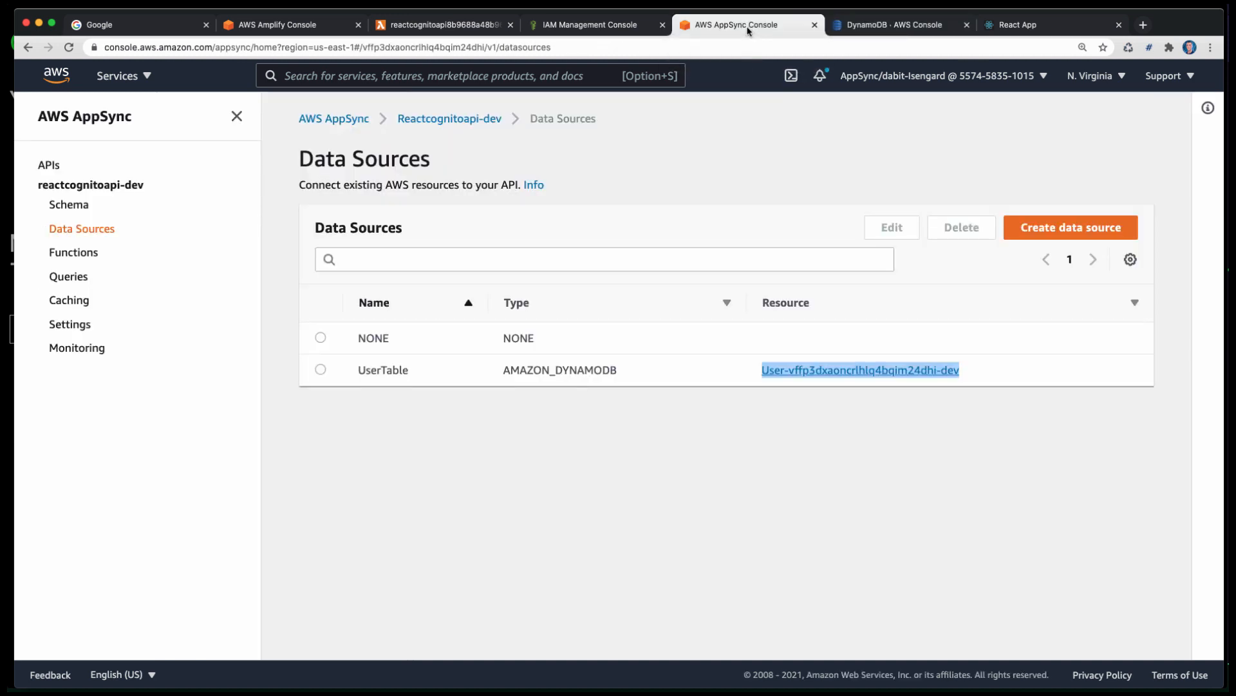
left_click(68, 276)
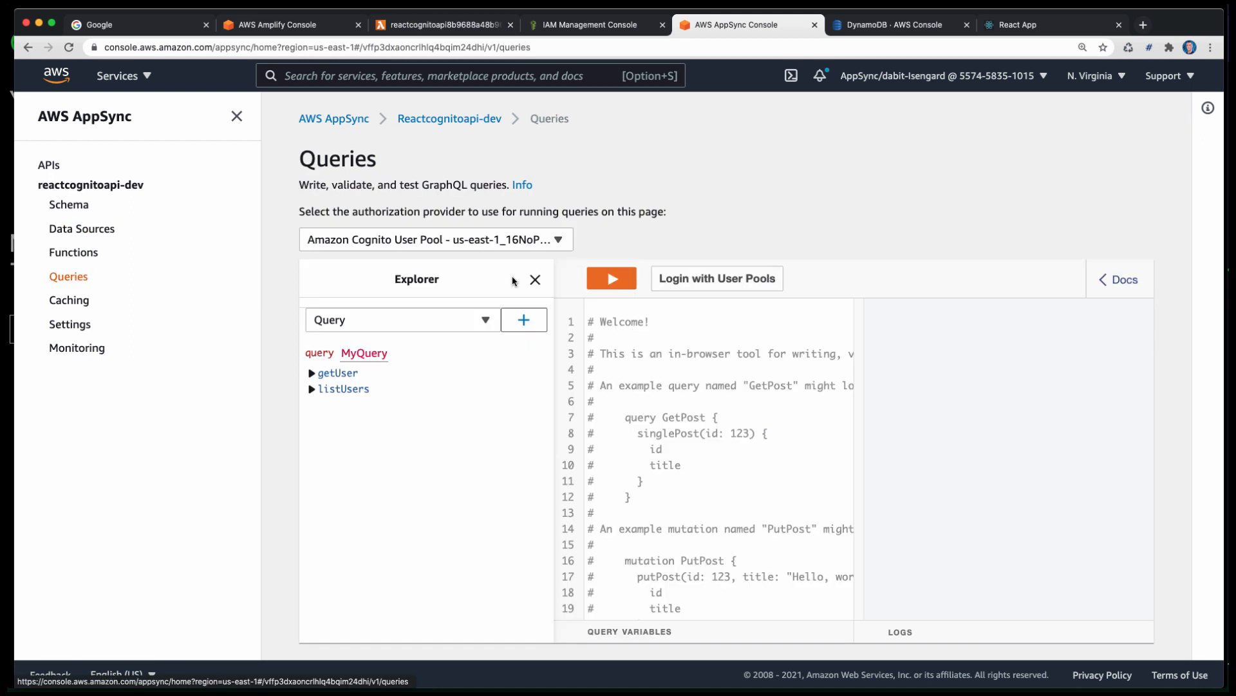
mouse_move(716, 278)
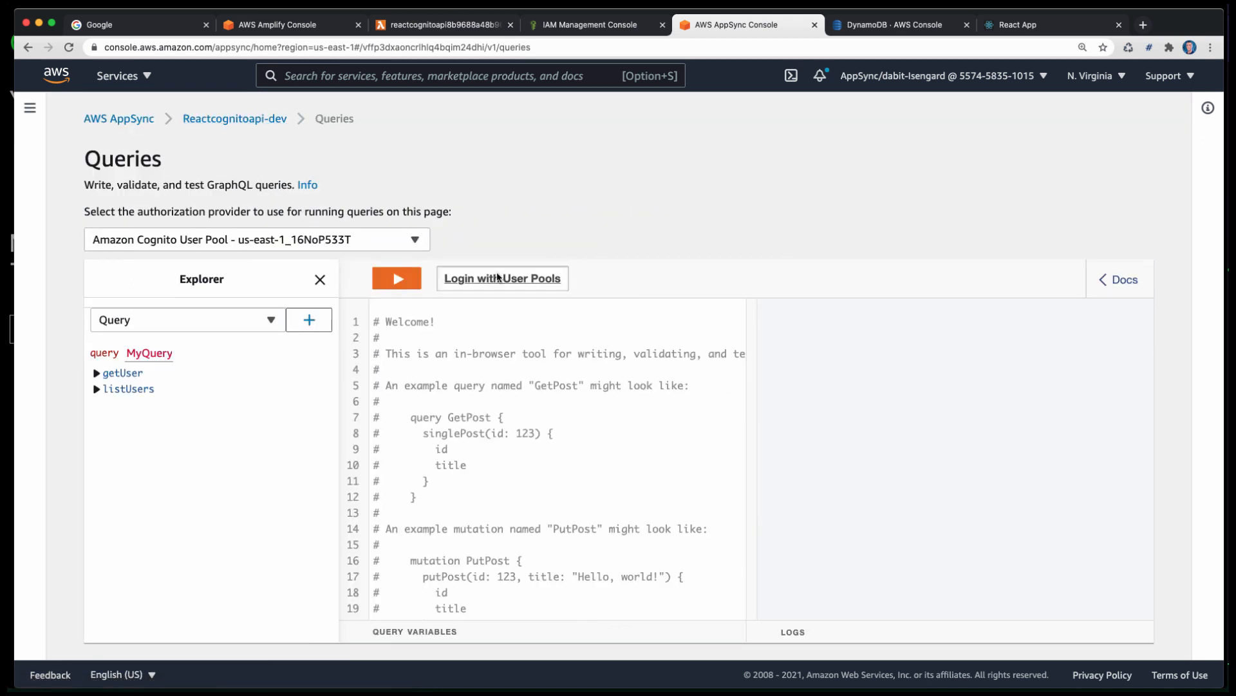
left_click(501, 278)
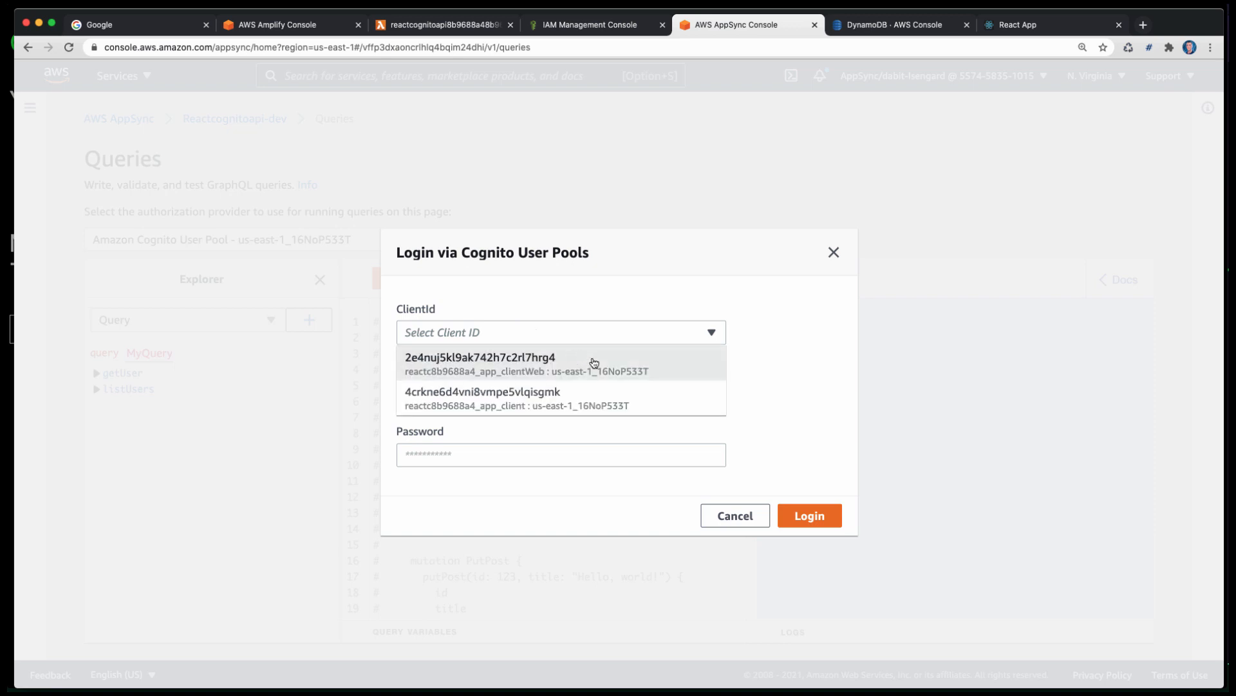
left_click(479, 356)
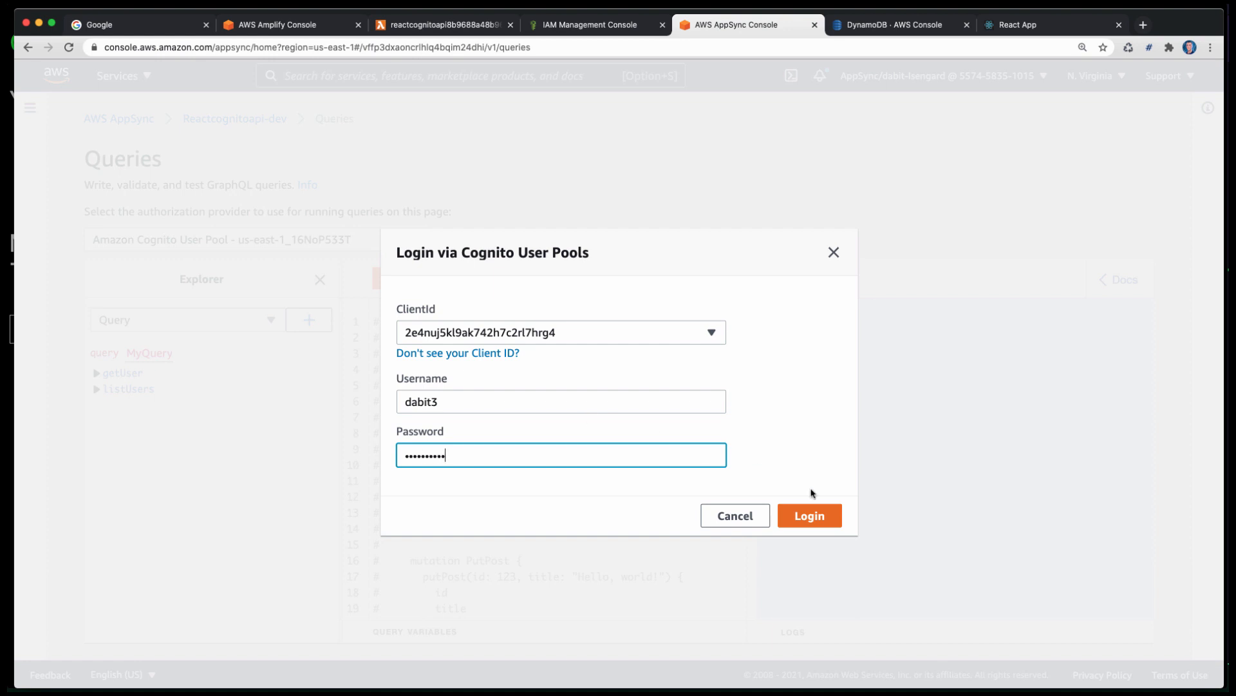
left_click(809, 515)
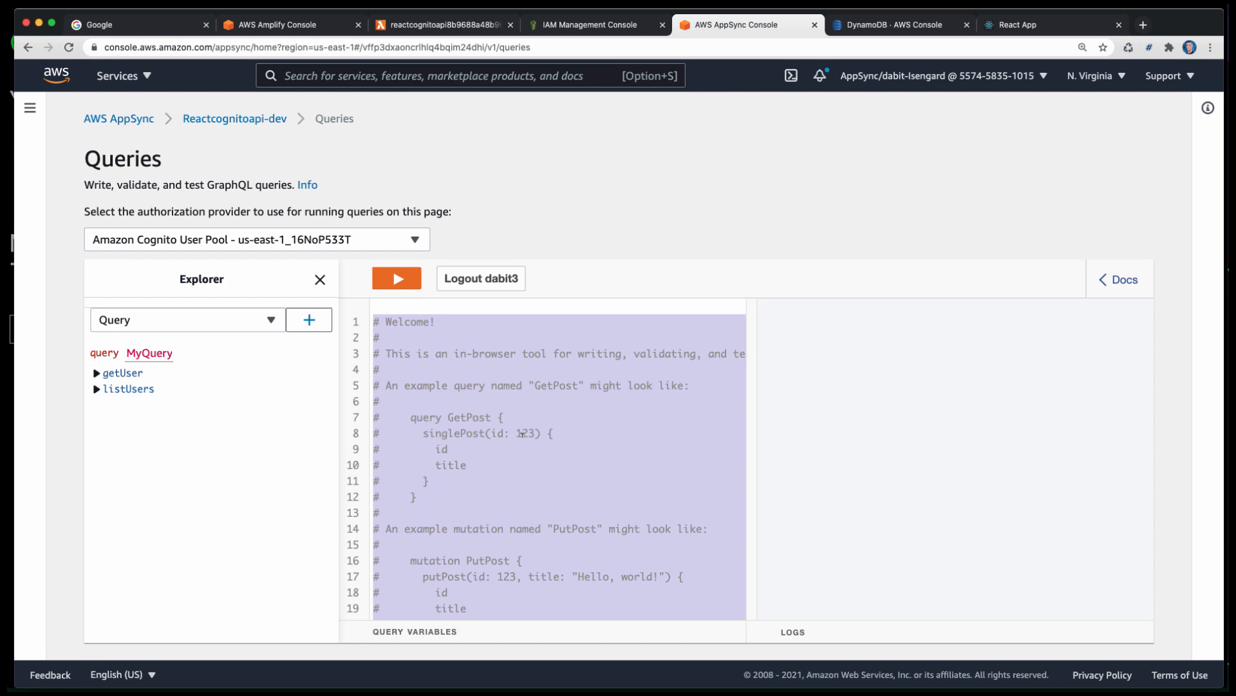
Run a listUsers query selecting id, username and email, returning only dabit3's record.
type("query listUser")
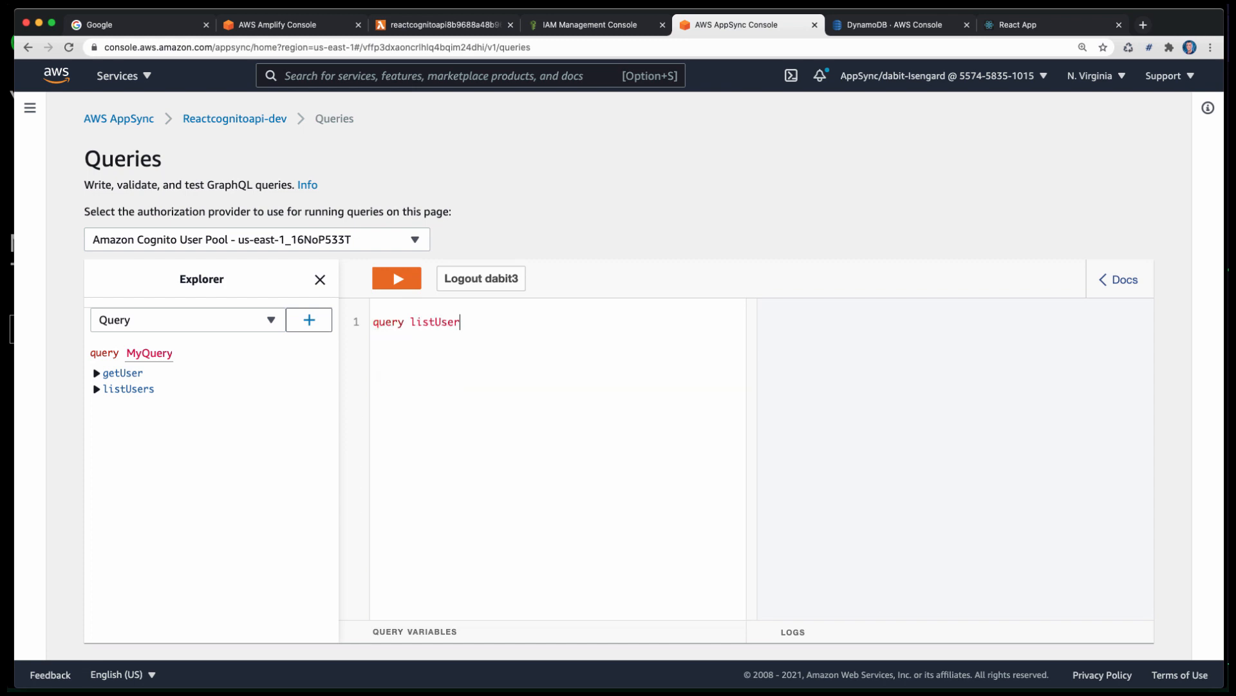
left_click(129, 387)
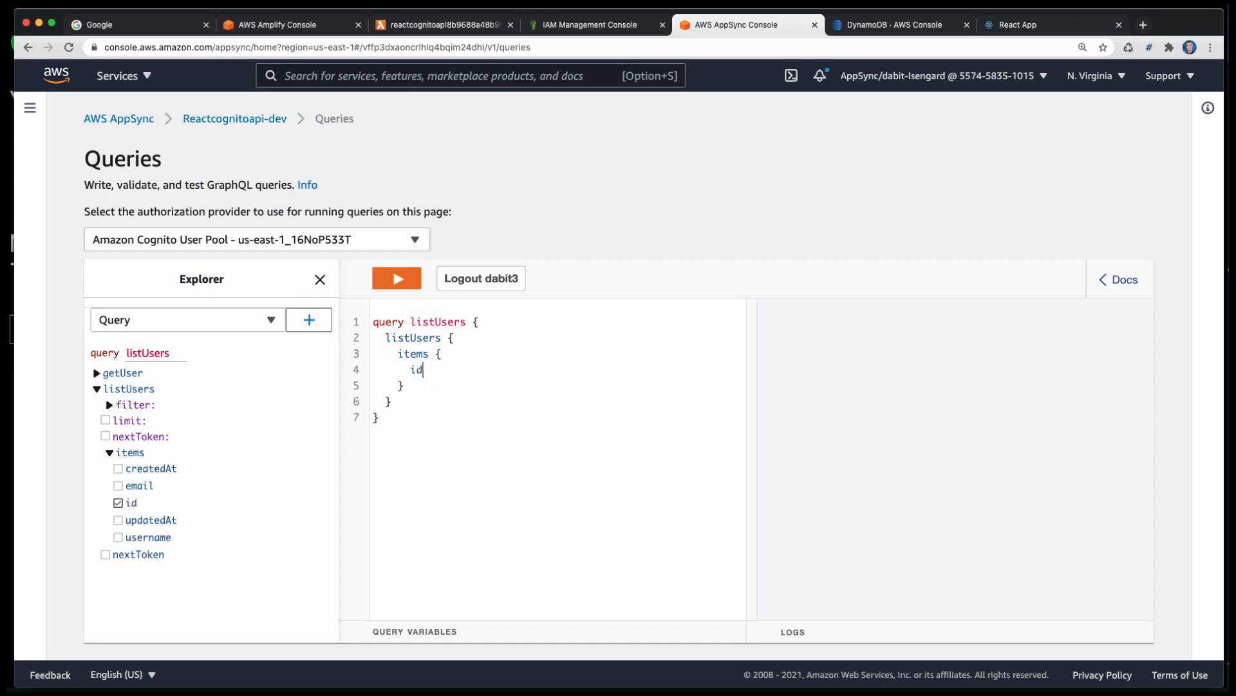
left_click(118, 537)
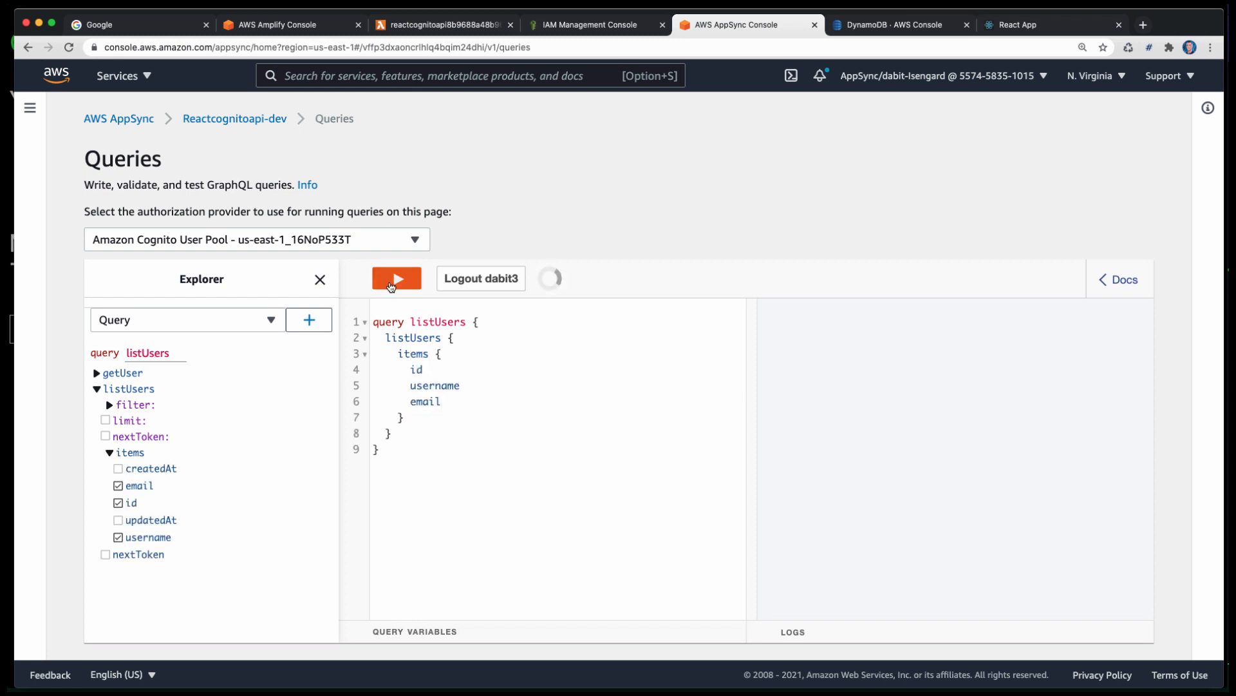
left_click(397, 278)
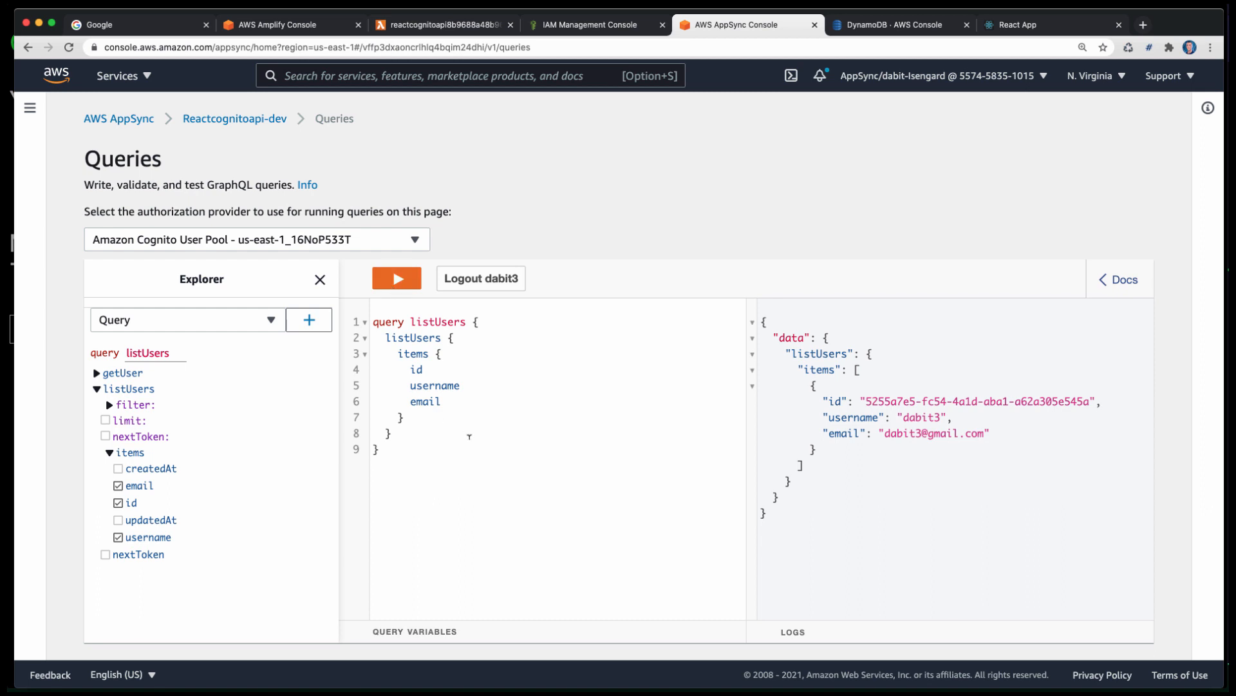
mouse_move(503, 417)
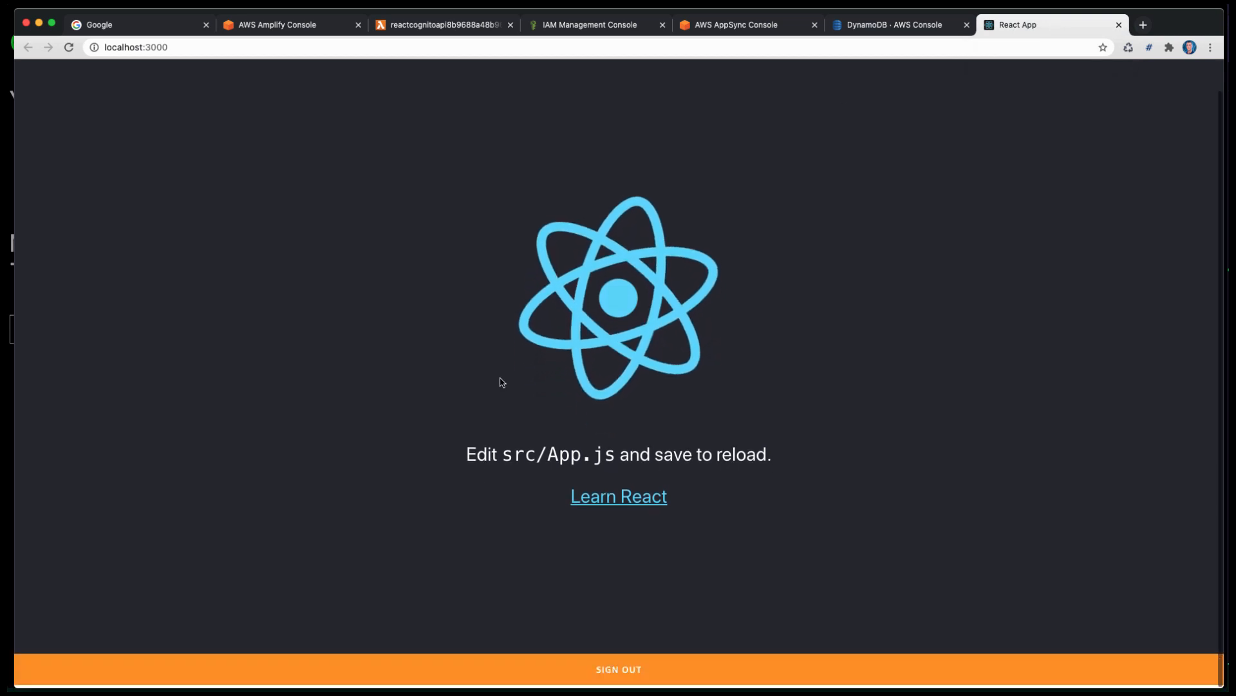
Sign out of the React app and register a second account 'jennifer' with a password and phone number.
left_click(618, 668)
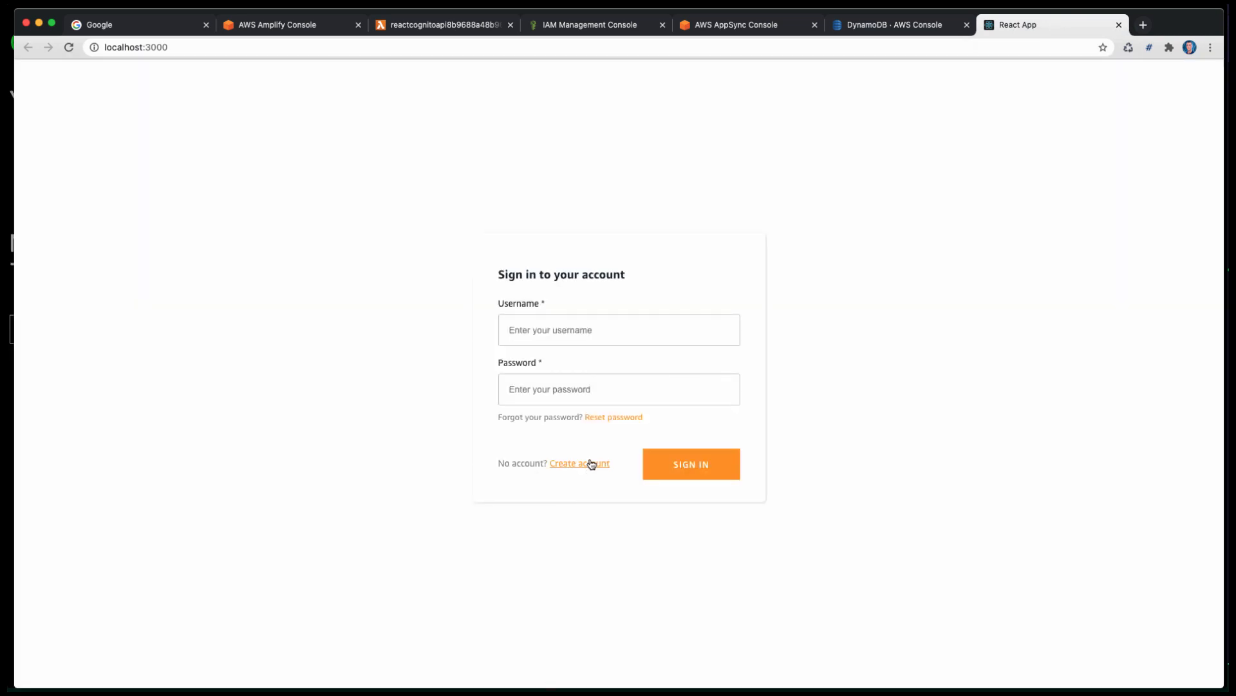
left_click(580, 463)
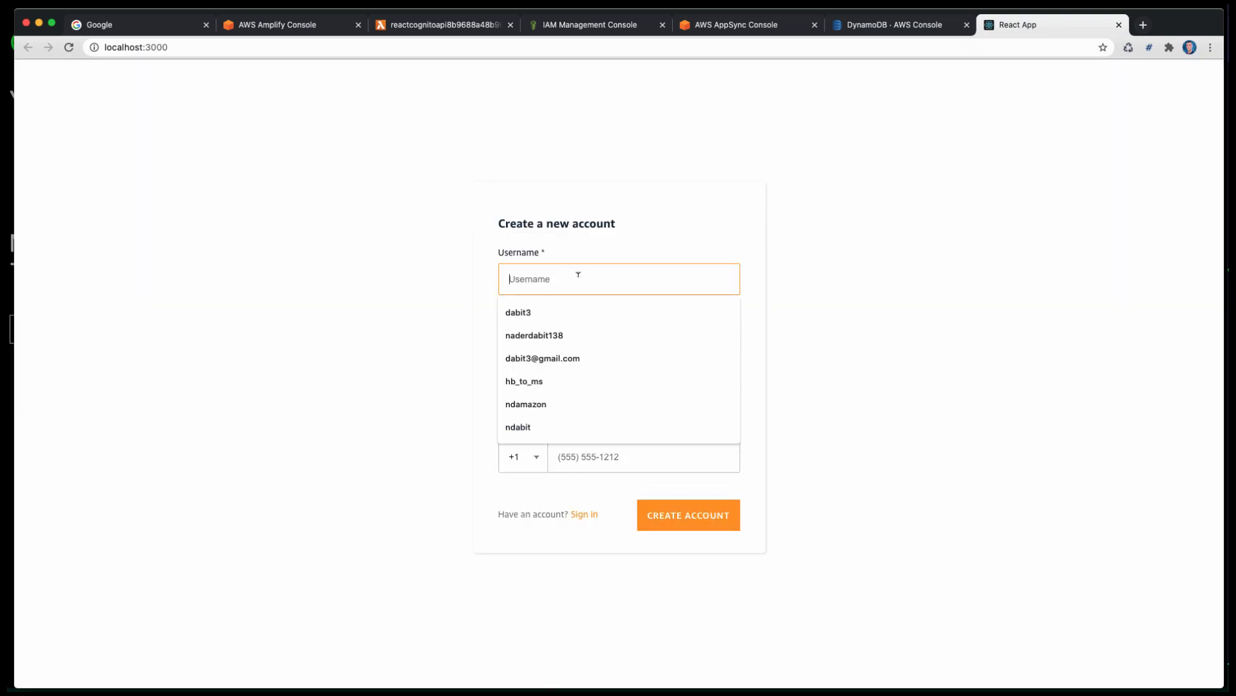
type("jennifer")
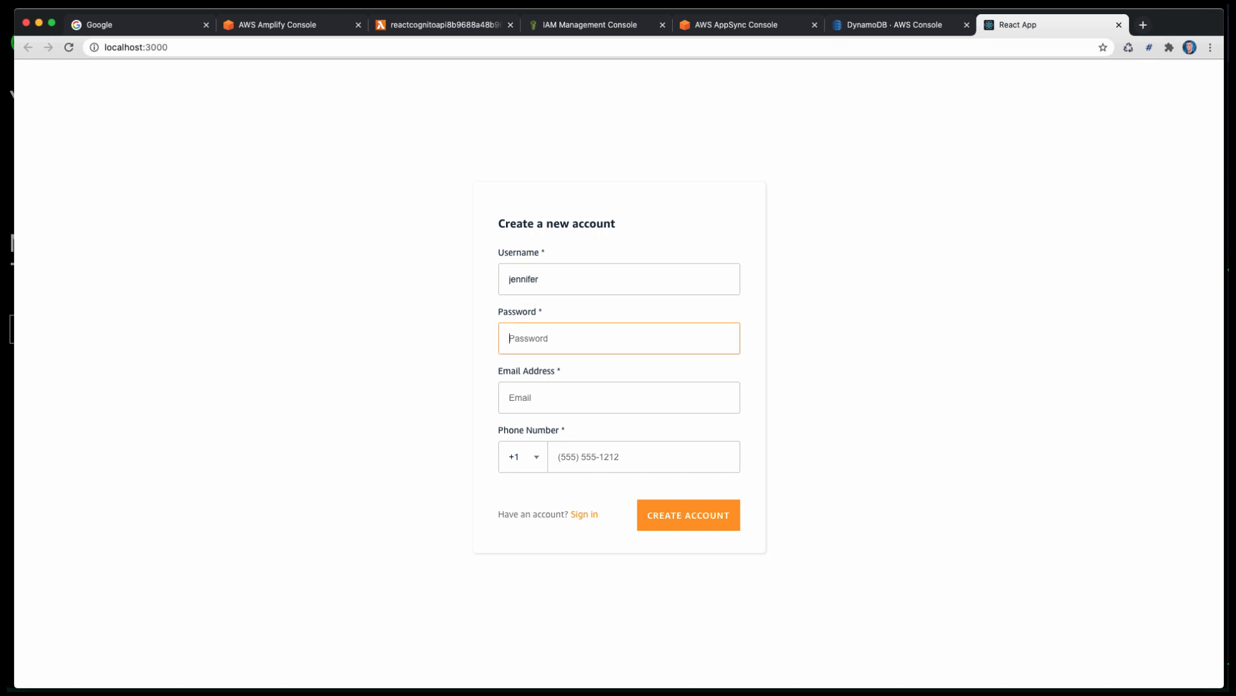
type("password")
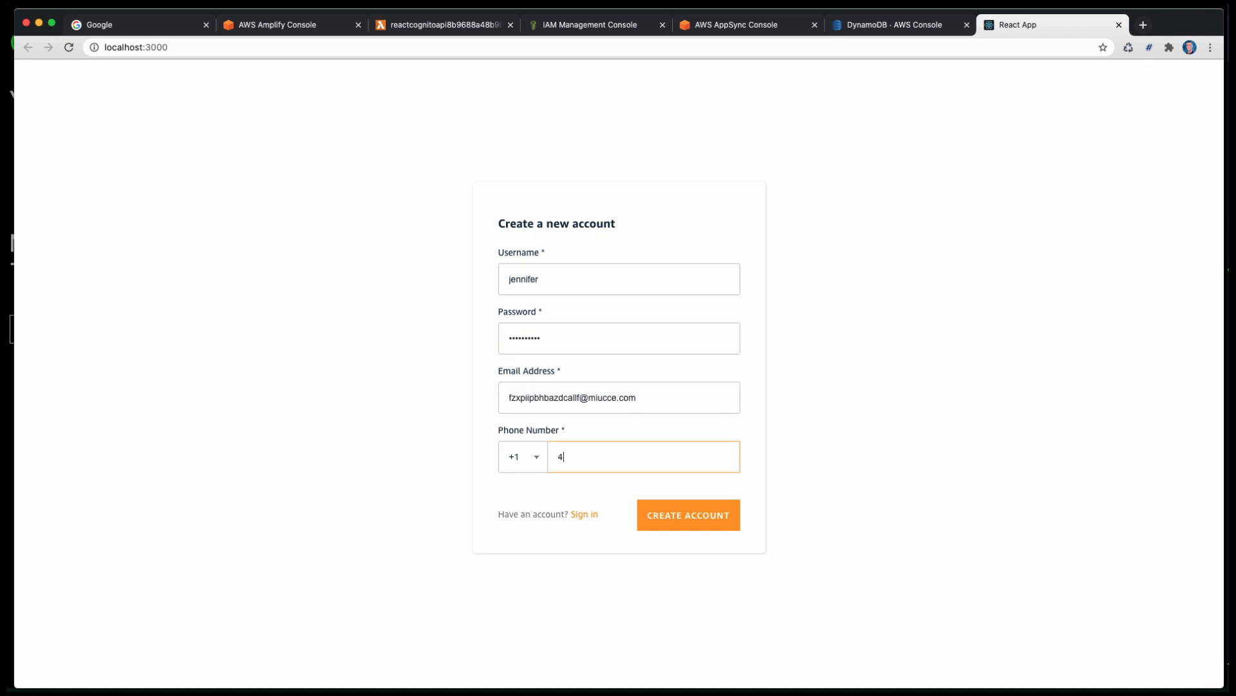
type("444444444")
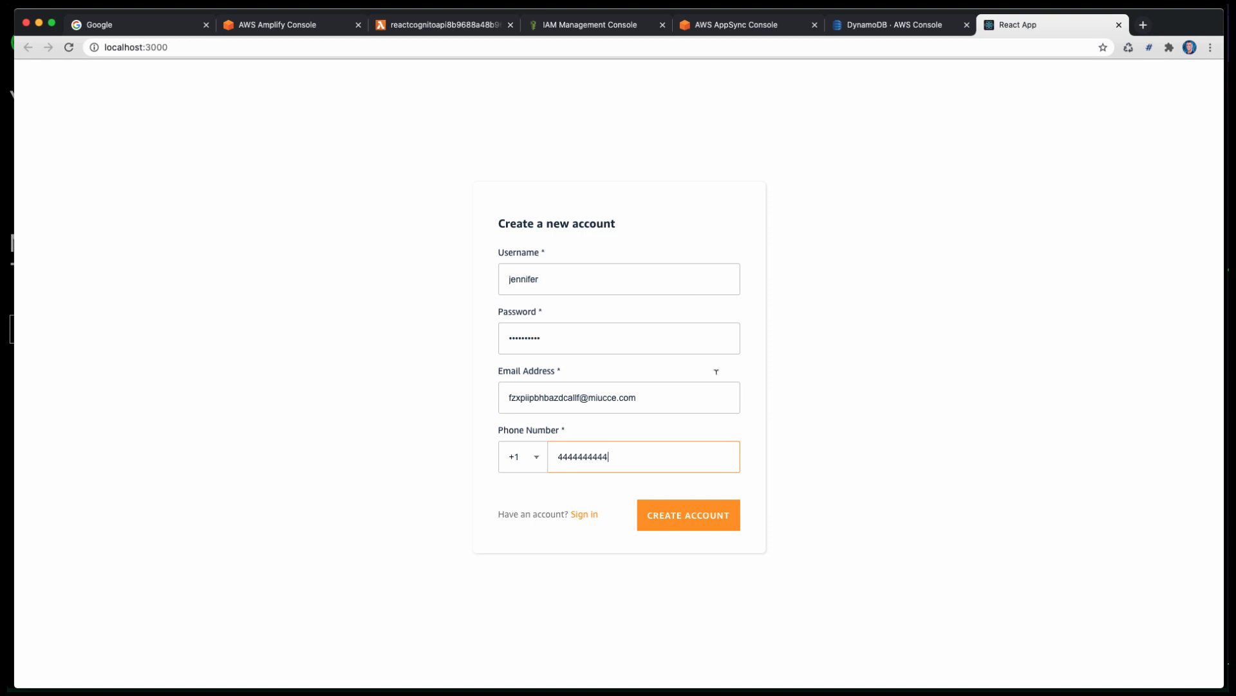
left_click(687, 515)
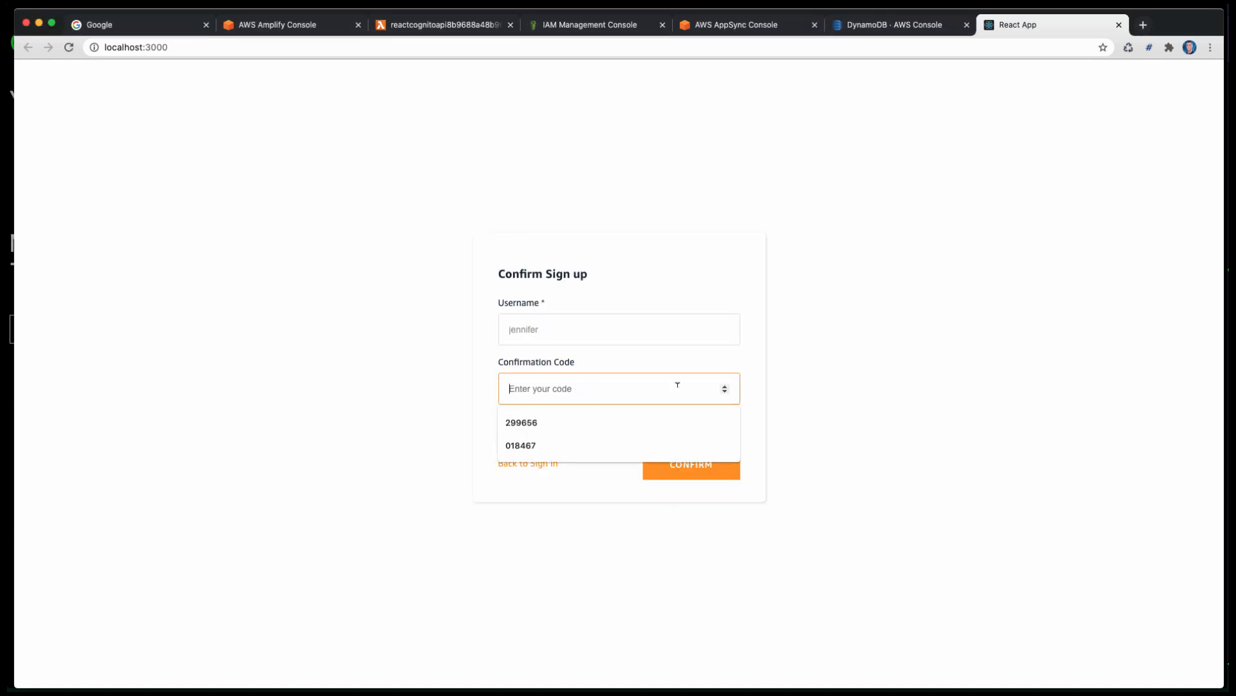
Confirm jennifer's sign-up with the emailed code, reaching the signed-in home page.
left_click(690, 464)
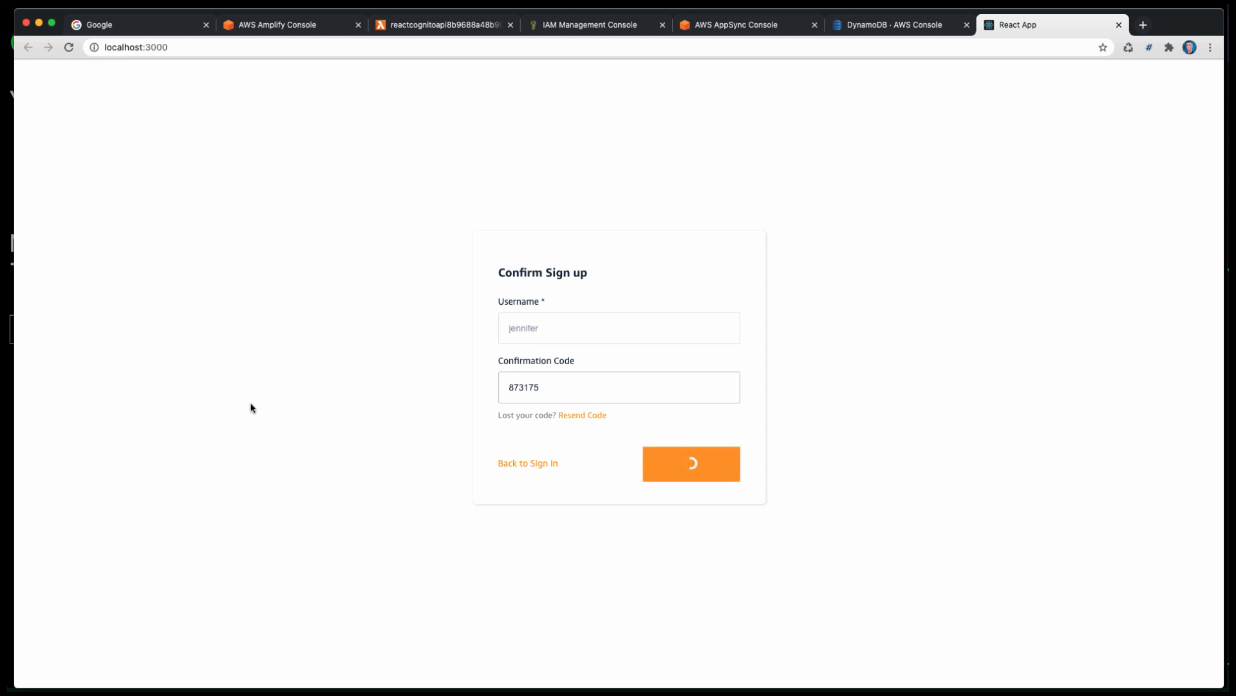
left_click(690, 464)
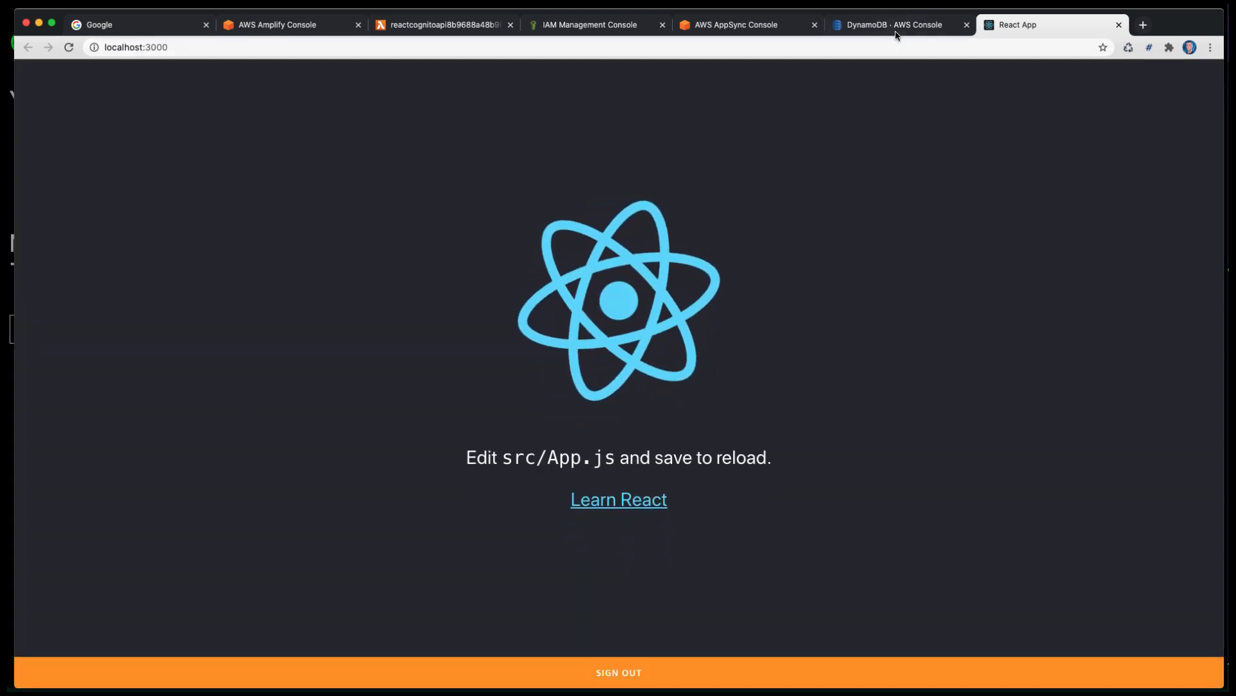
Refresh the DynamoDB User table items to show two records, then return to AppSync Queries.
left_click(888, 24)
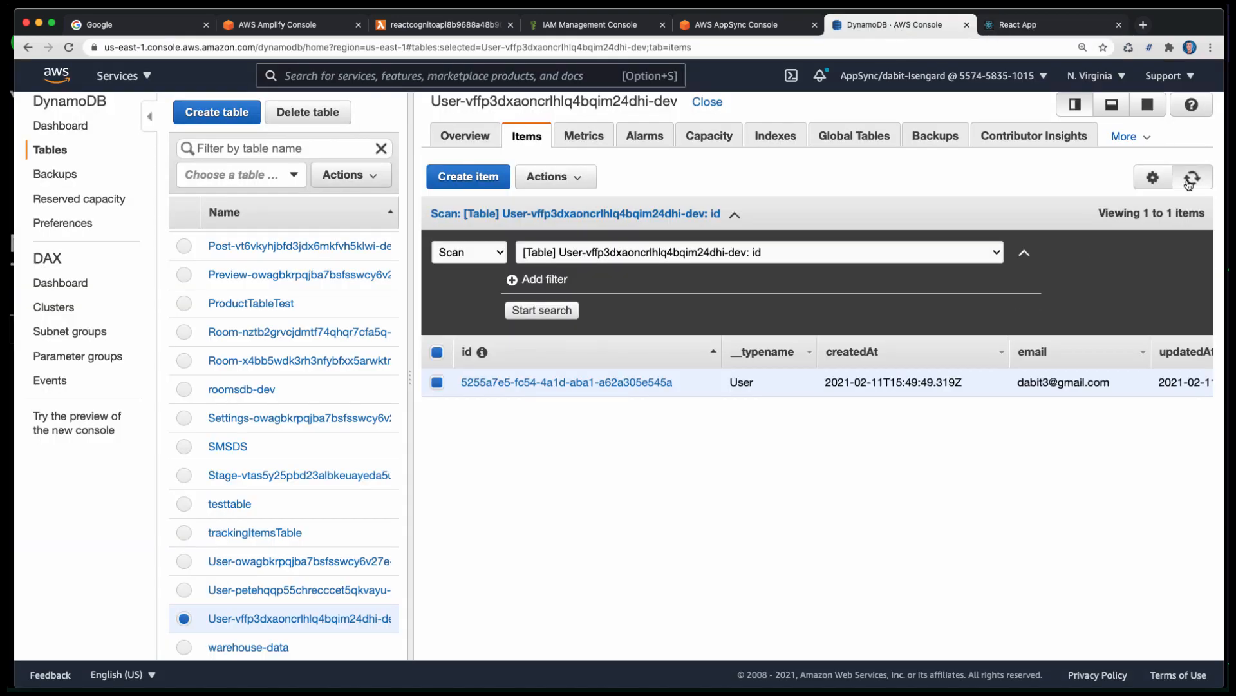
left_click(1193, 176)
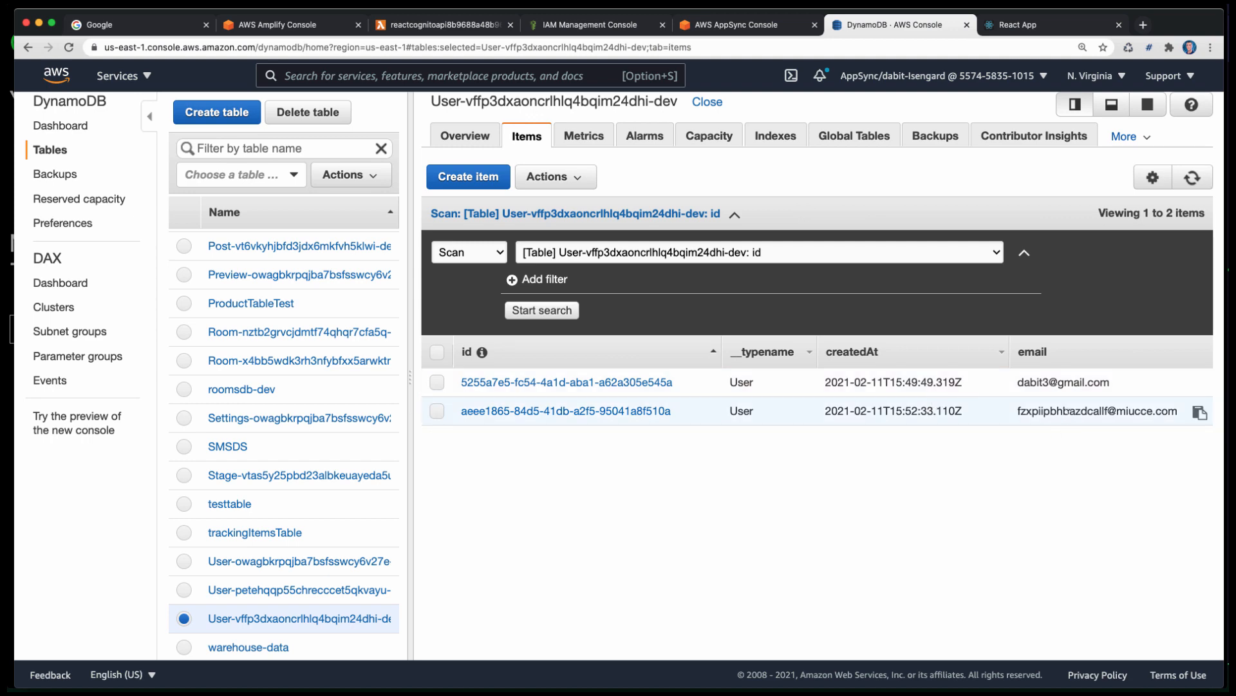
left_click(745, 24)
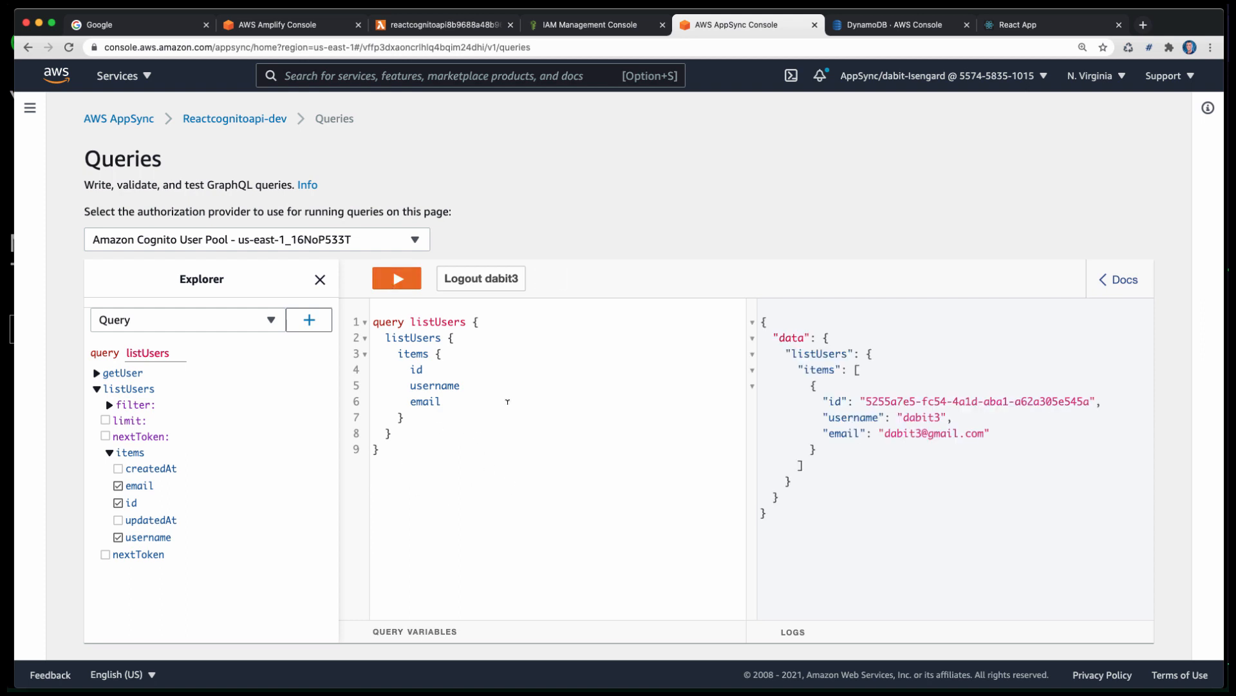
mouse_move(519, 349)
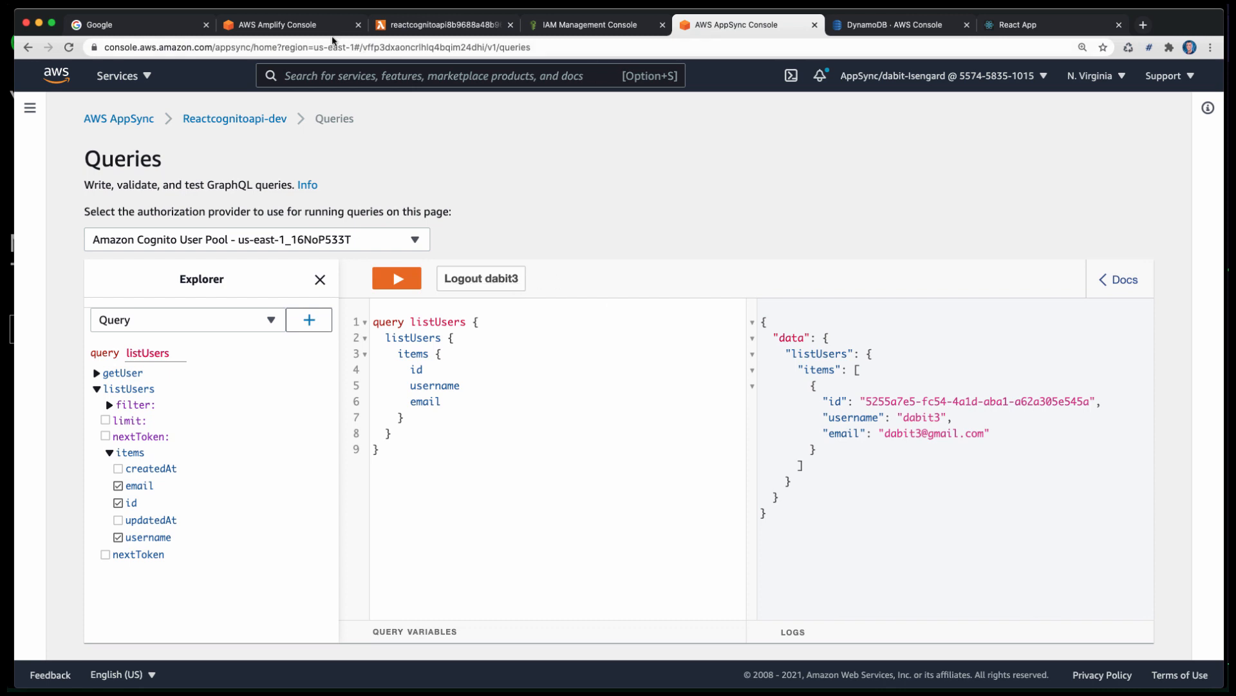
From the Amplify Console's Authentication category, view the project's user pool in Cognito.
left_click(284, 24)
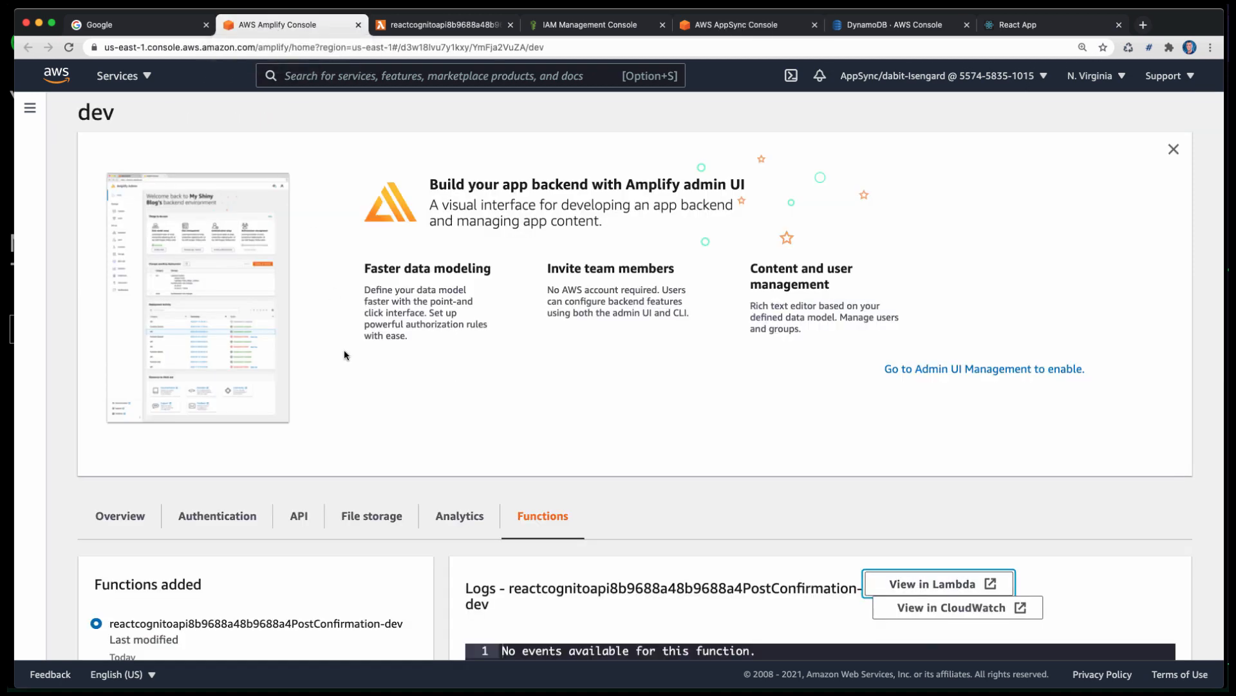
left_click(217, 516)
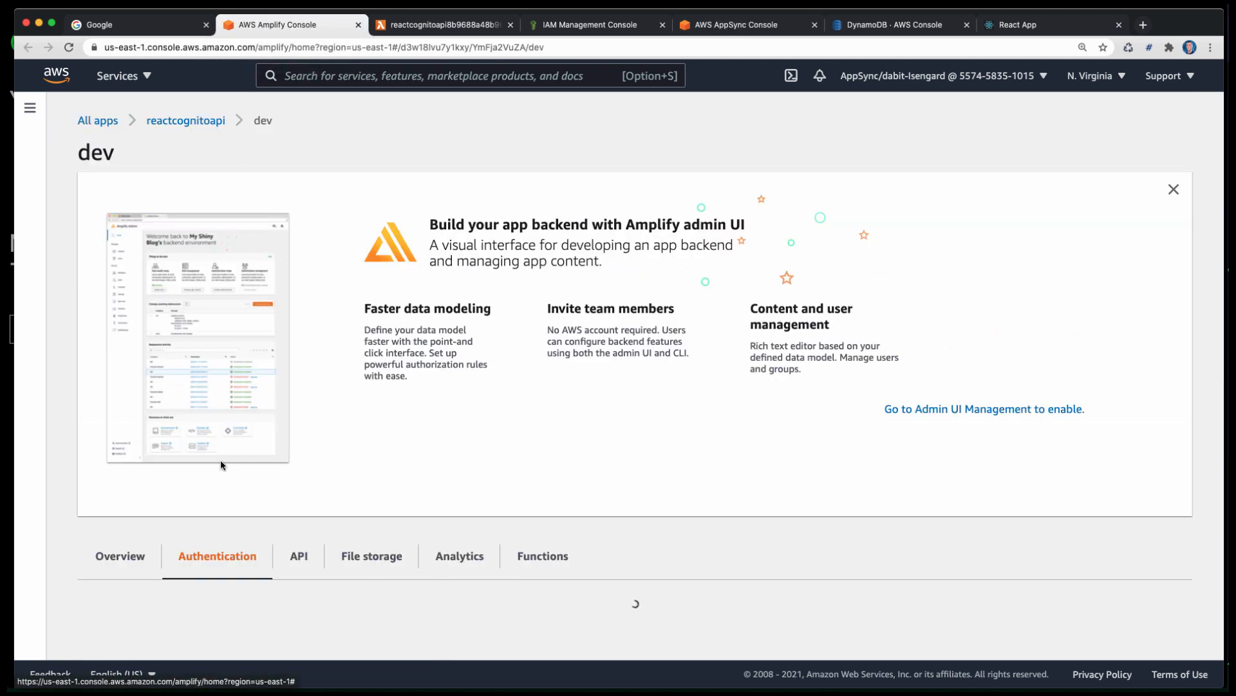
scroll("down", 3)
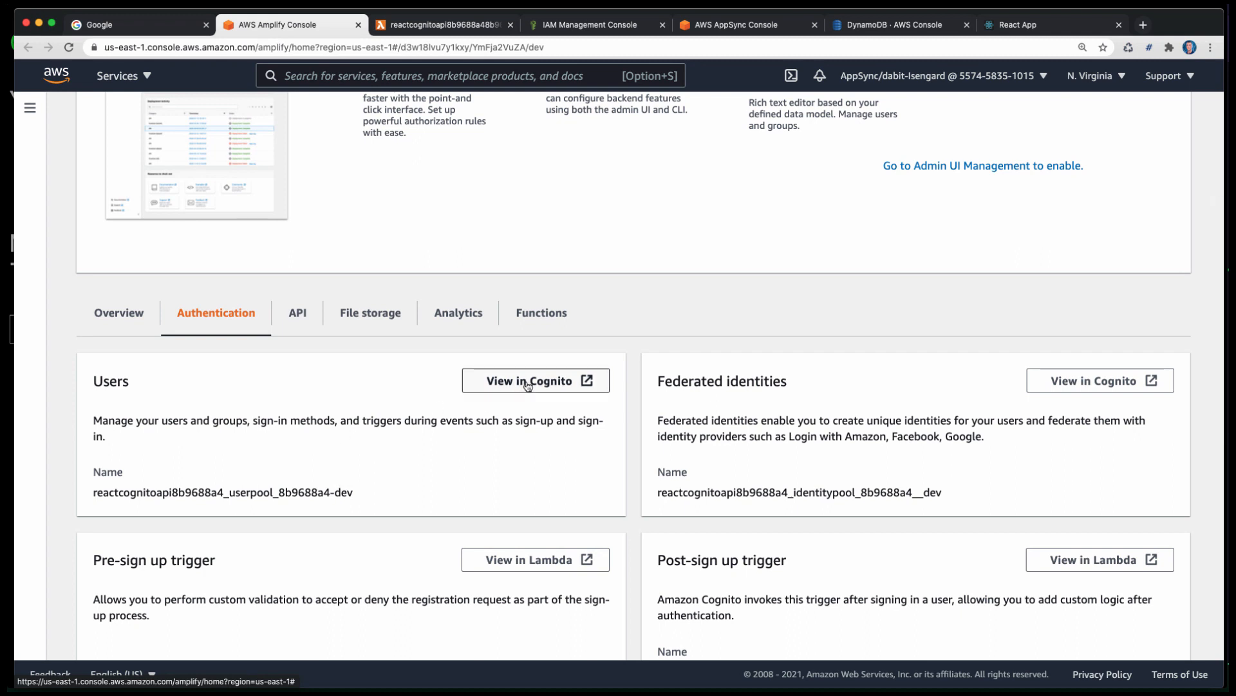
left_click(534, 380)
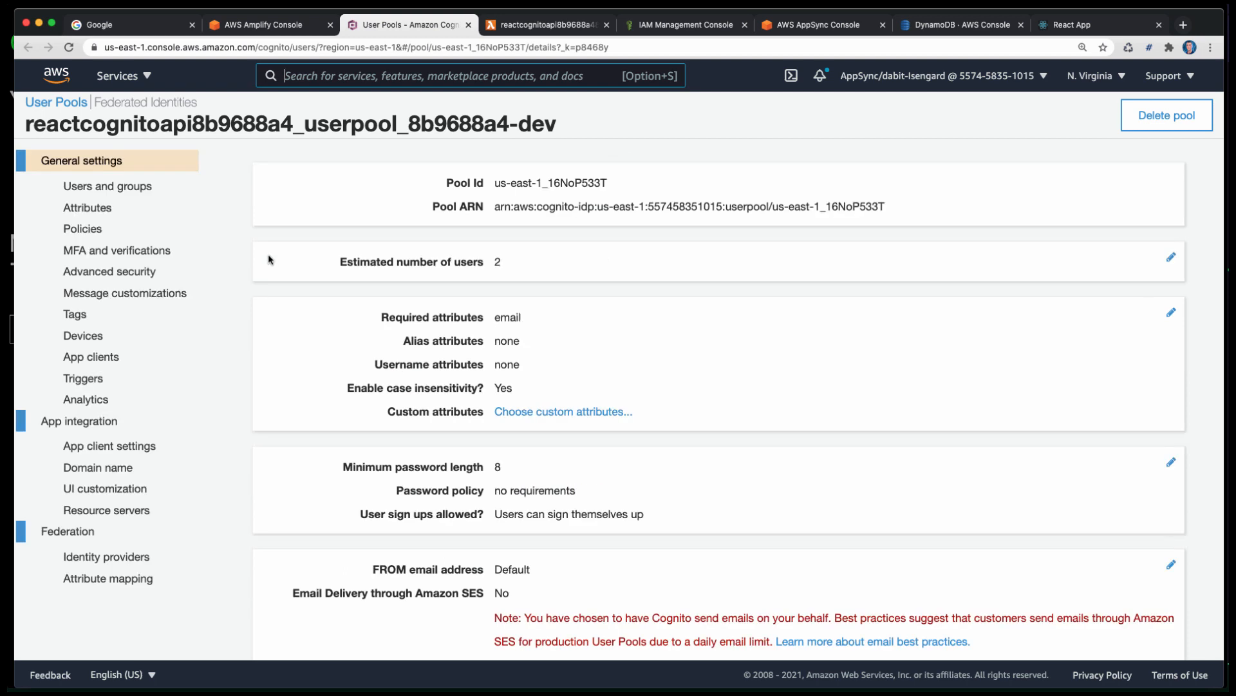
In Cognito Users and groups, add user dabit3 to the Admin group.
left_click(107, 186)
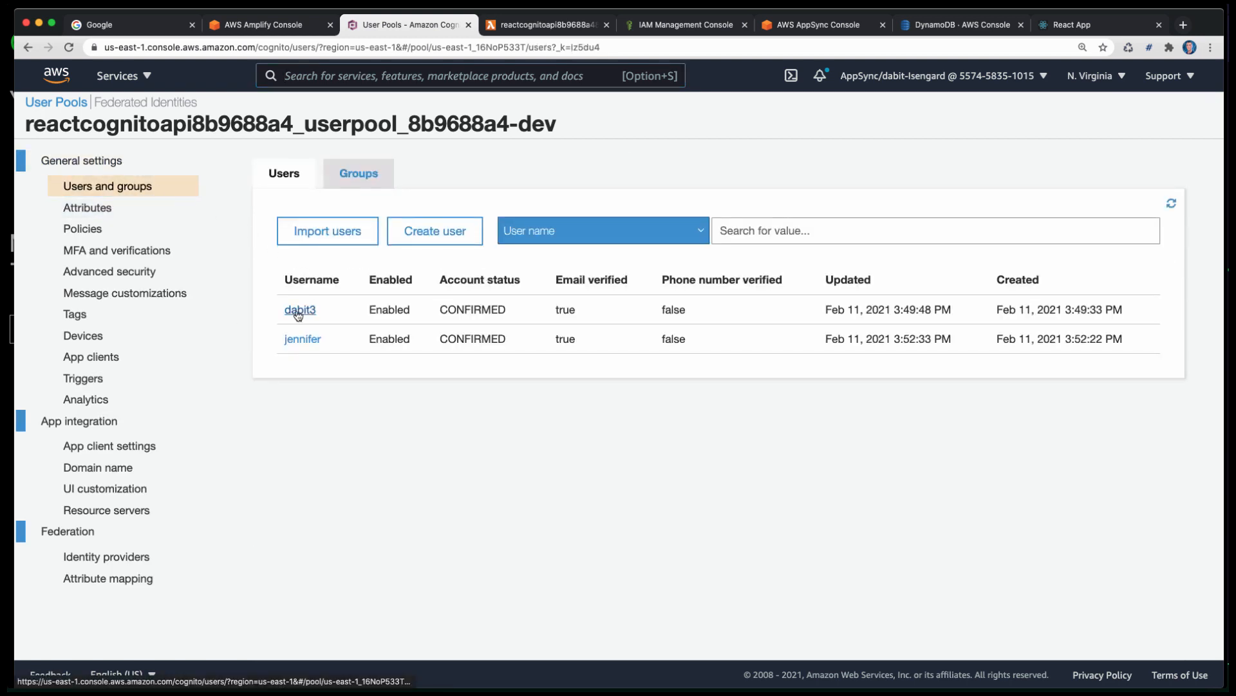
left_click(301, 309)
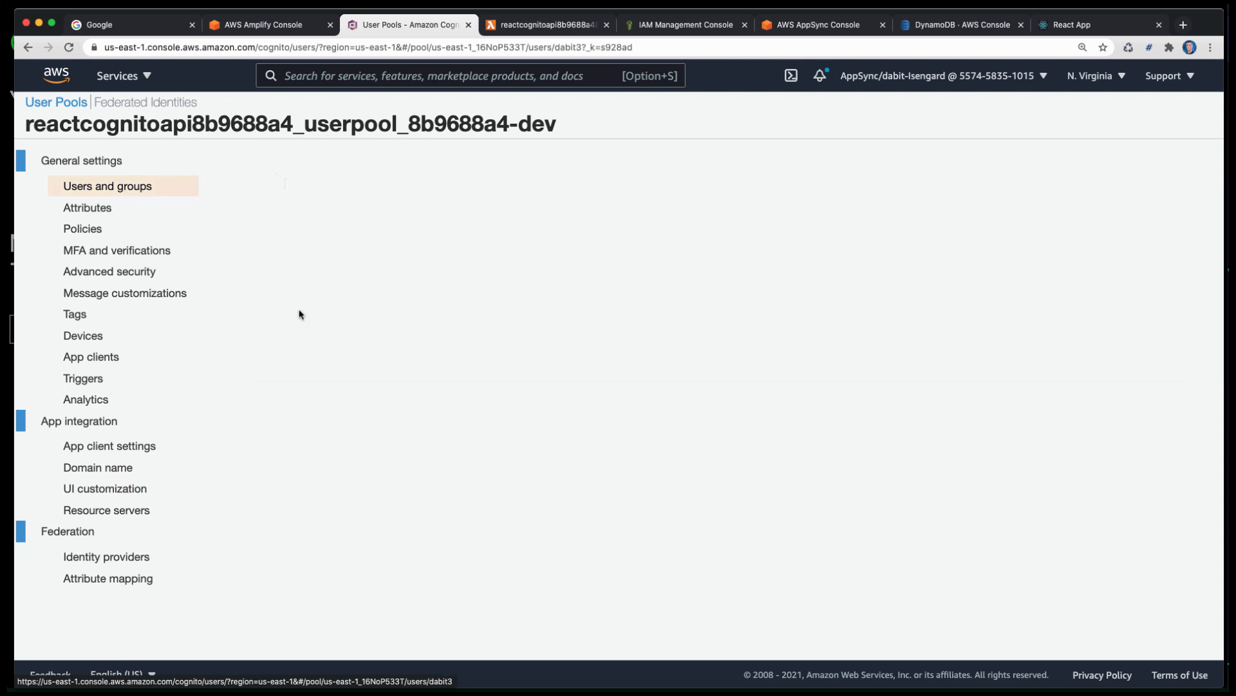
left_click(301, 212)
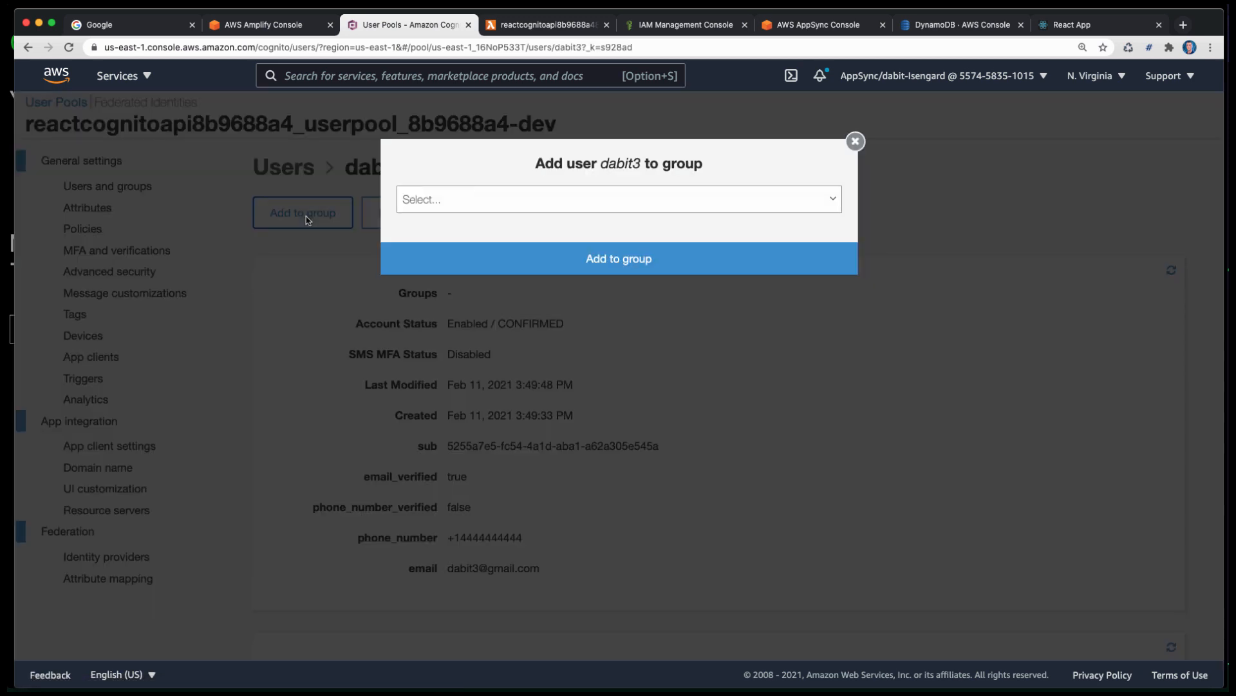
left_click(618, 199)
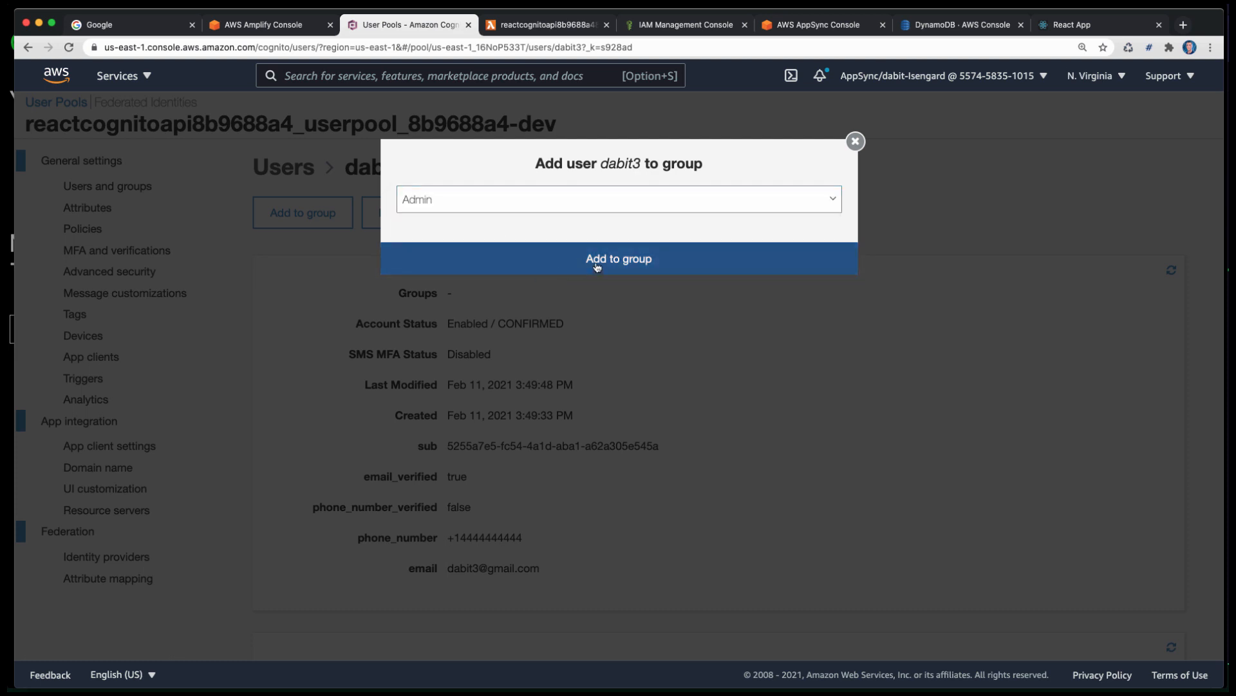
left_click(618, 259)
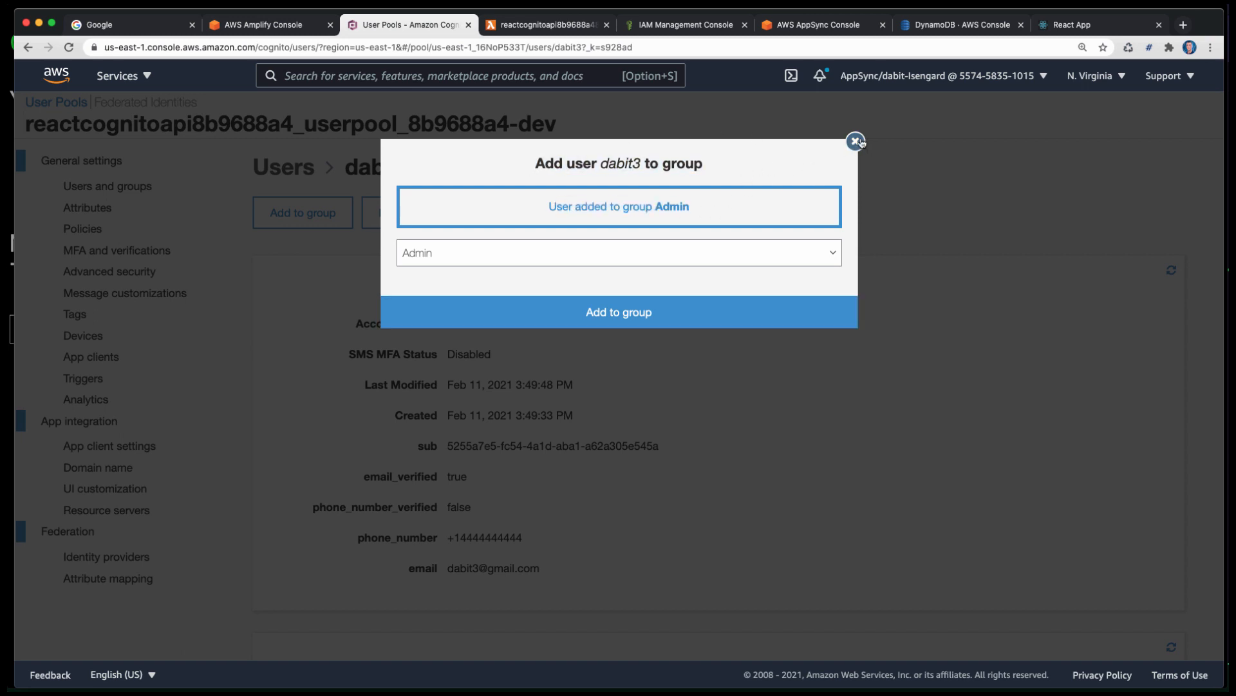
left_click(855, 142)
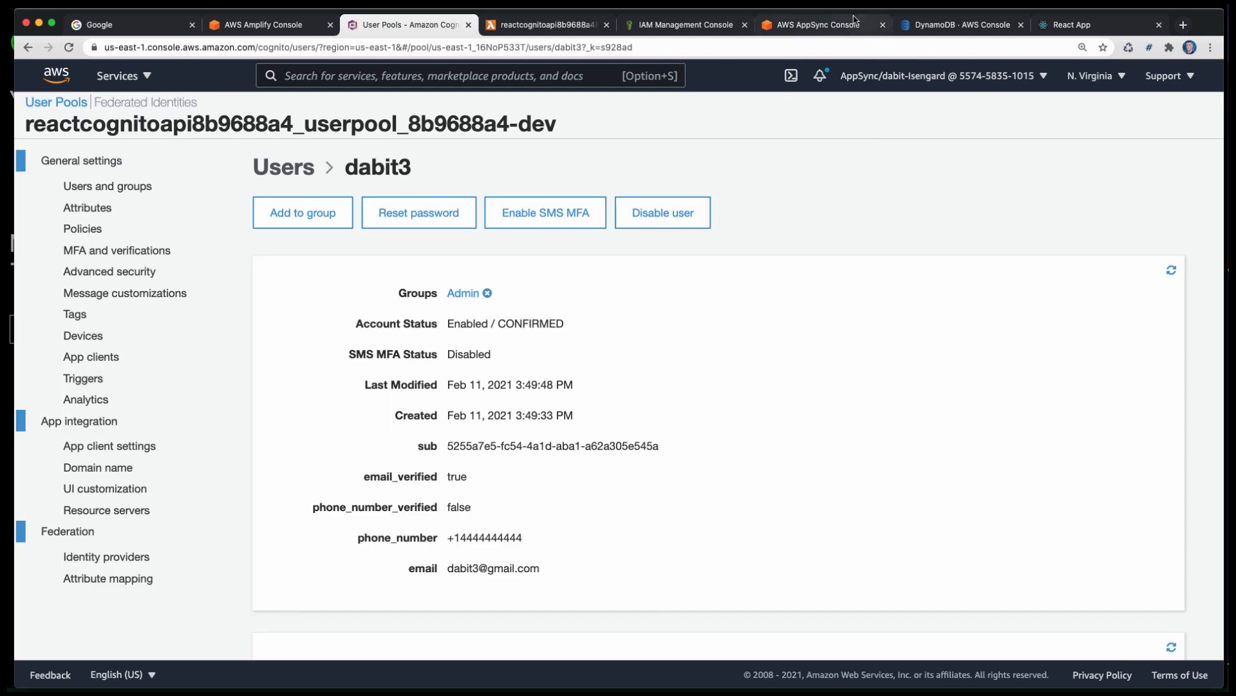
Log back in to AppSync Queries as admin user dabit3 and run listUsers, returning jennifer and dabit3.
left_click(821, 24)
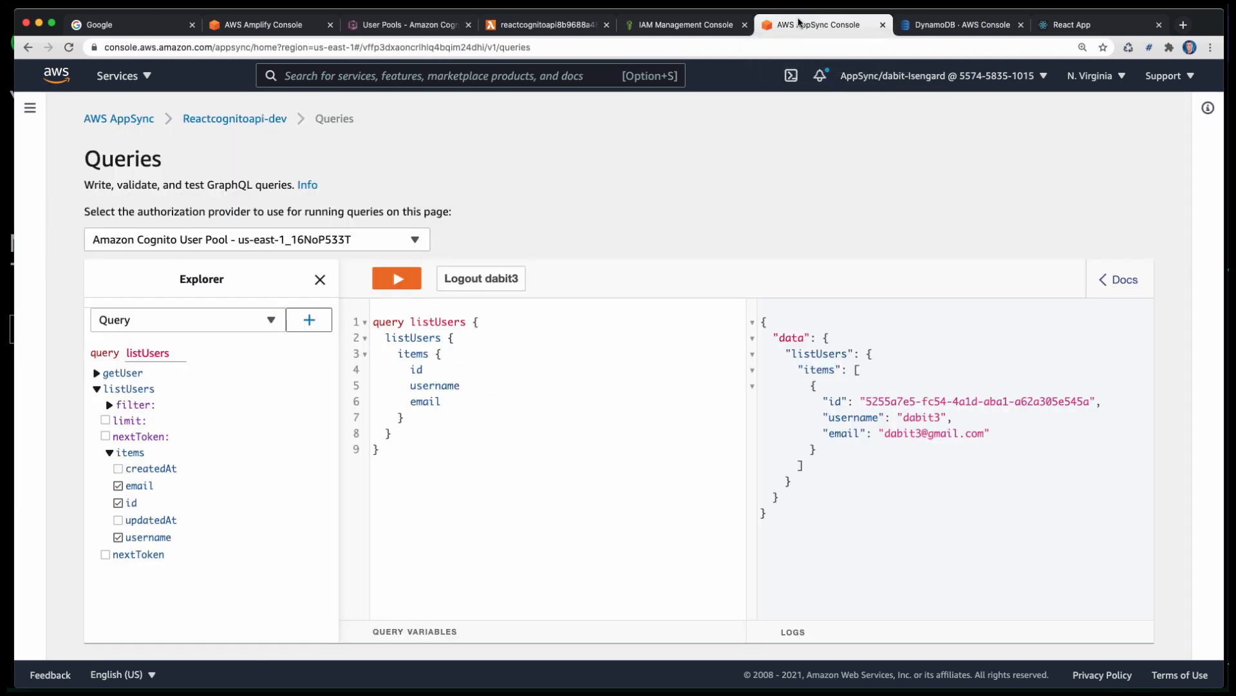
left_click(481, 278)
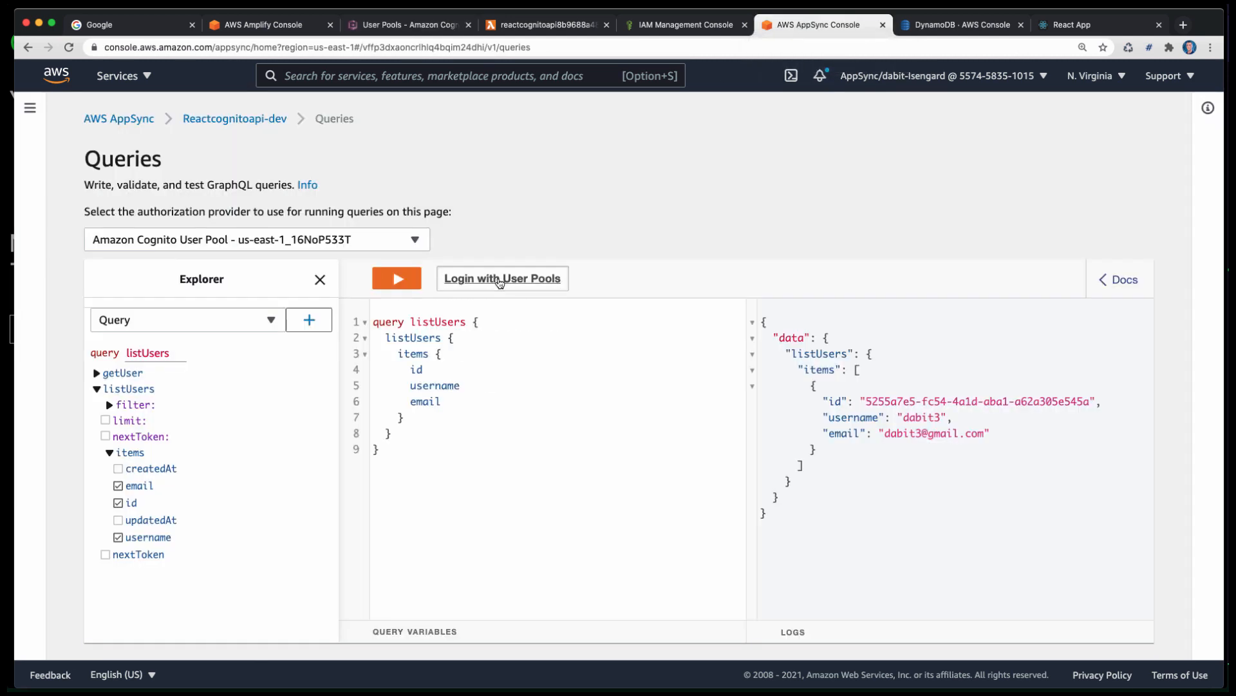
left_click(501, 278)
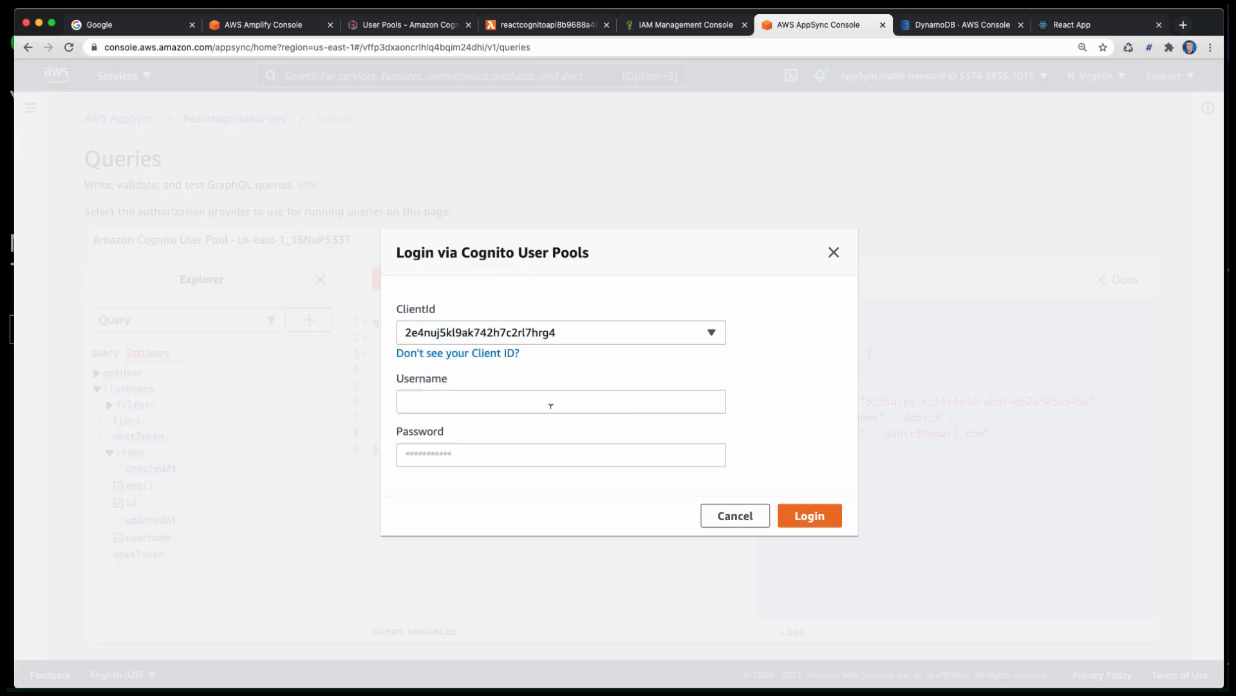
type("dabit3")
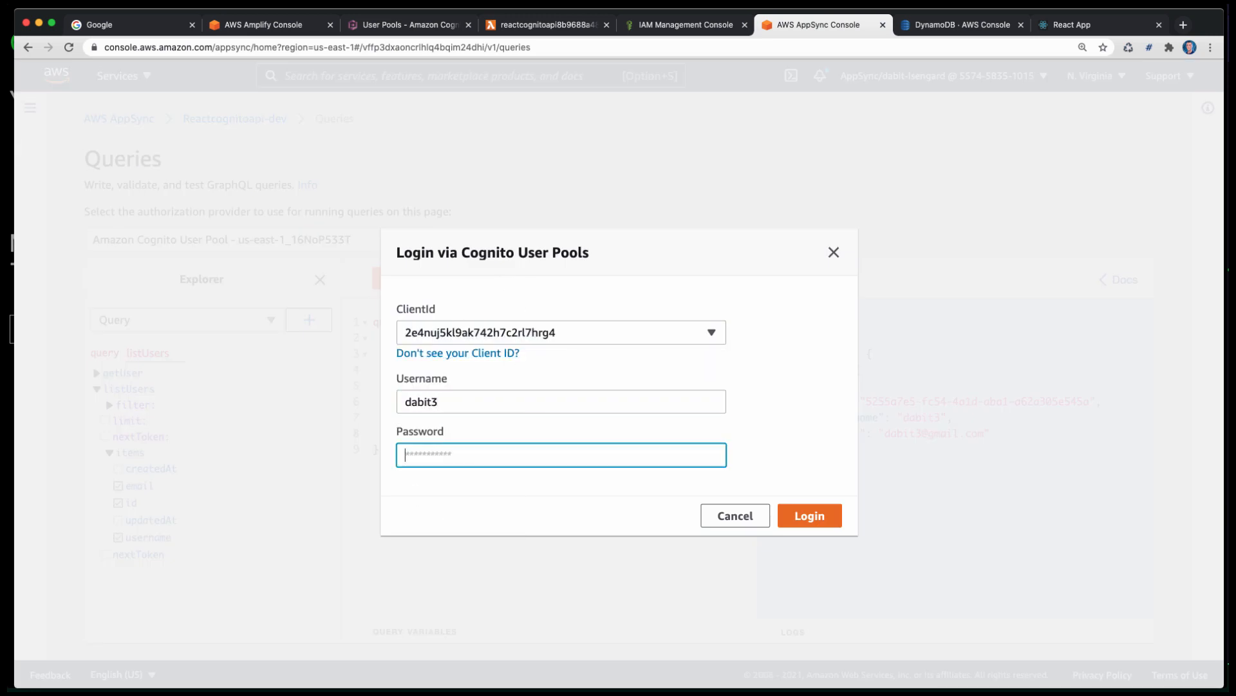
type("password")
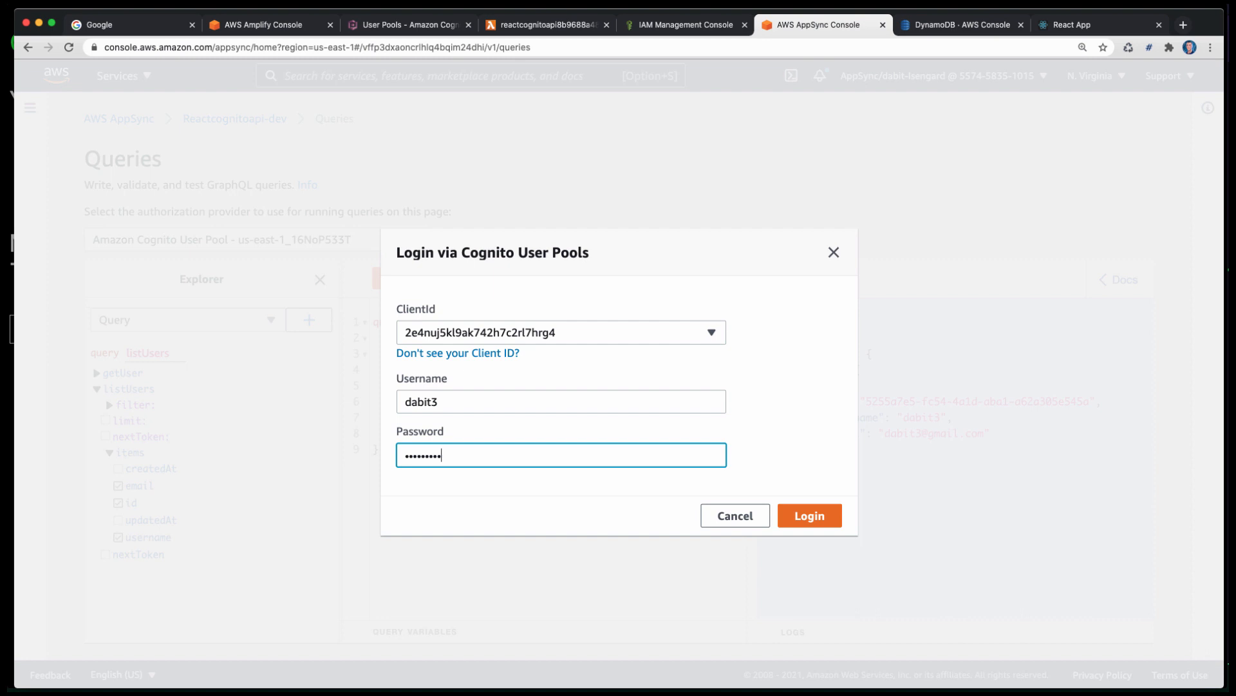
left_click(809, 515)
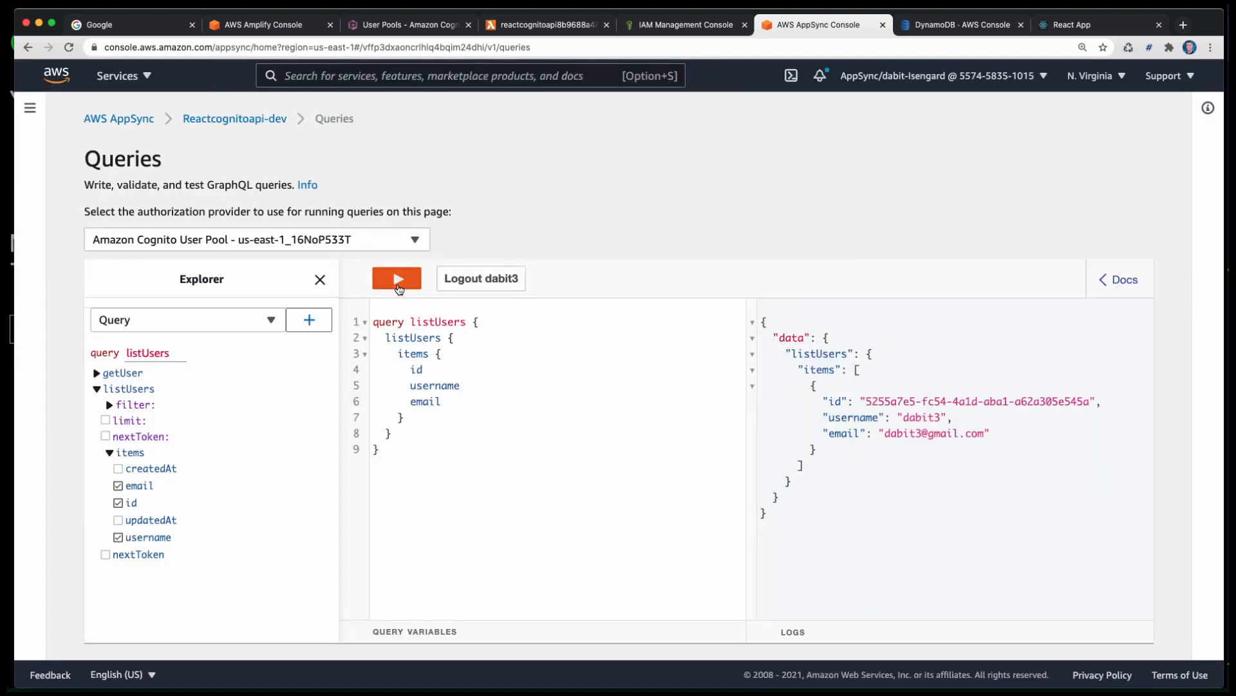
left_click(396, 278)
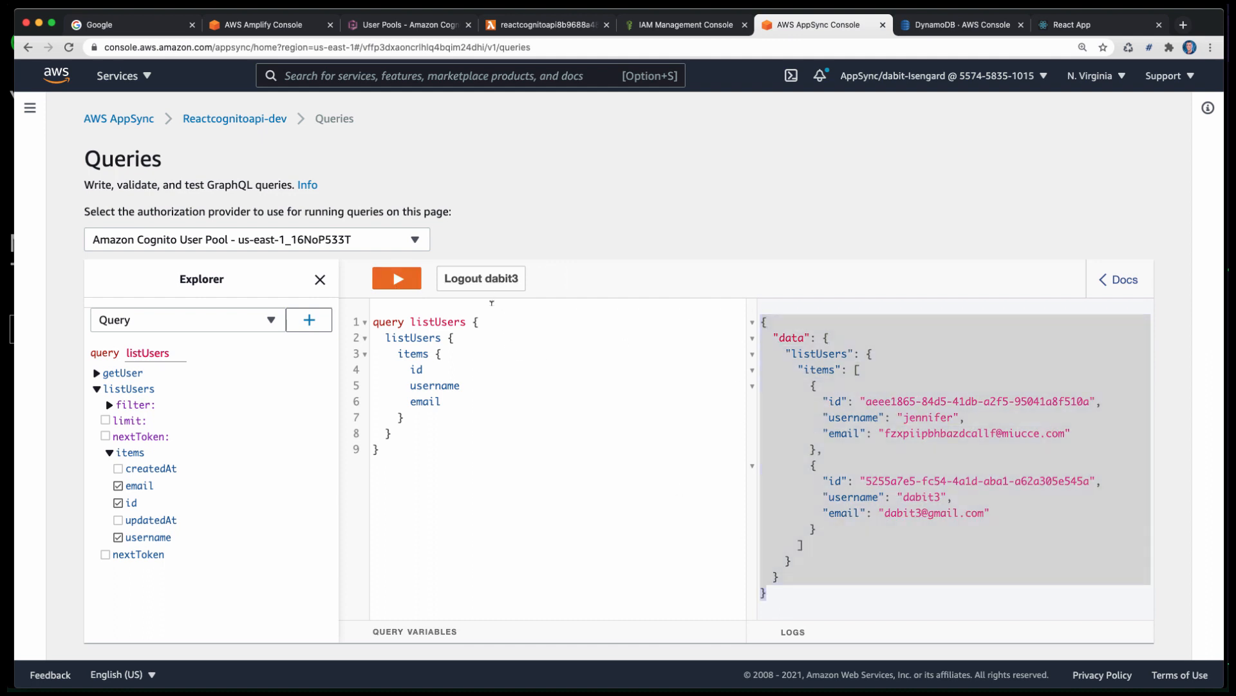
Log dabit3 out of the query tester and begin a User Pools login as jennifer.
left_click(479, 278)
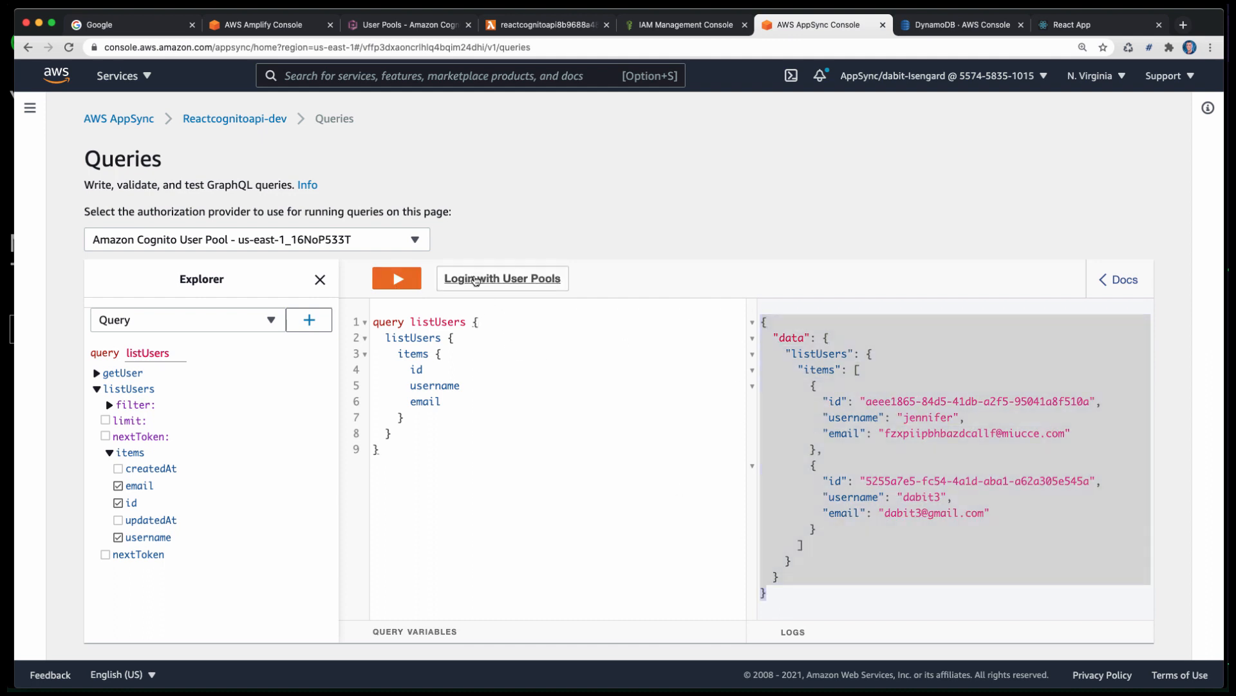
left_click(501, 278)
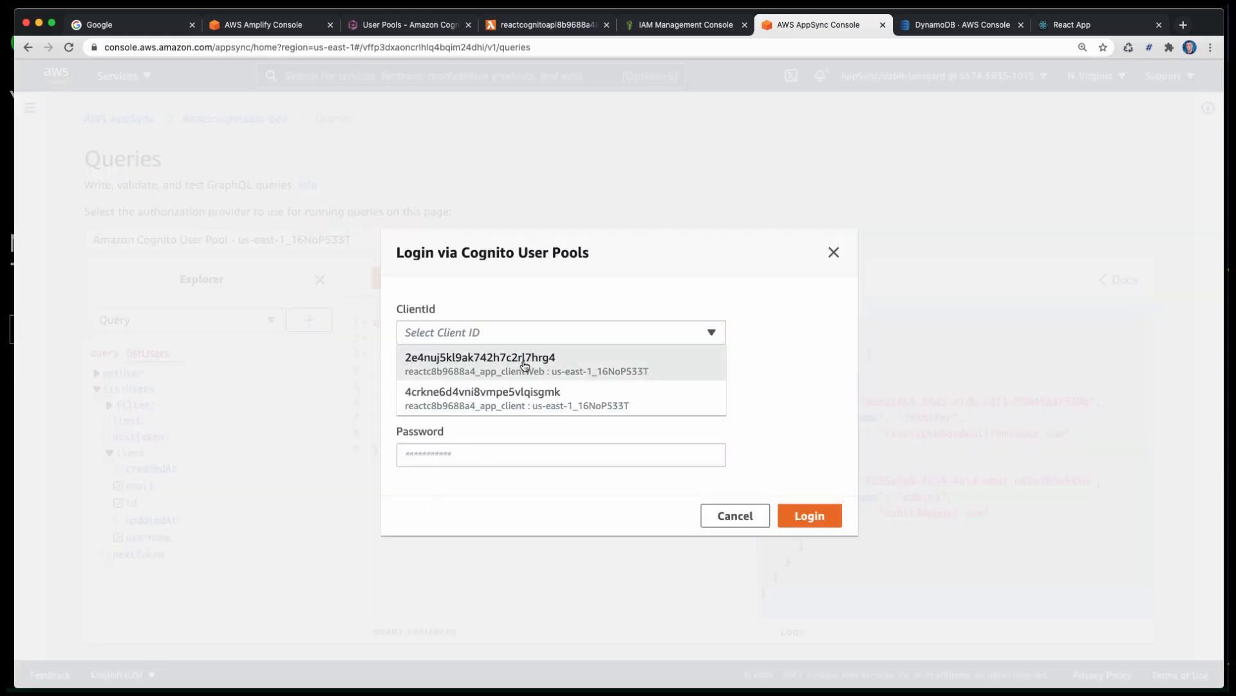
type("jennif")
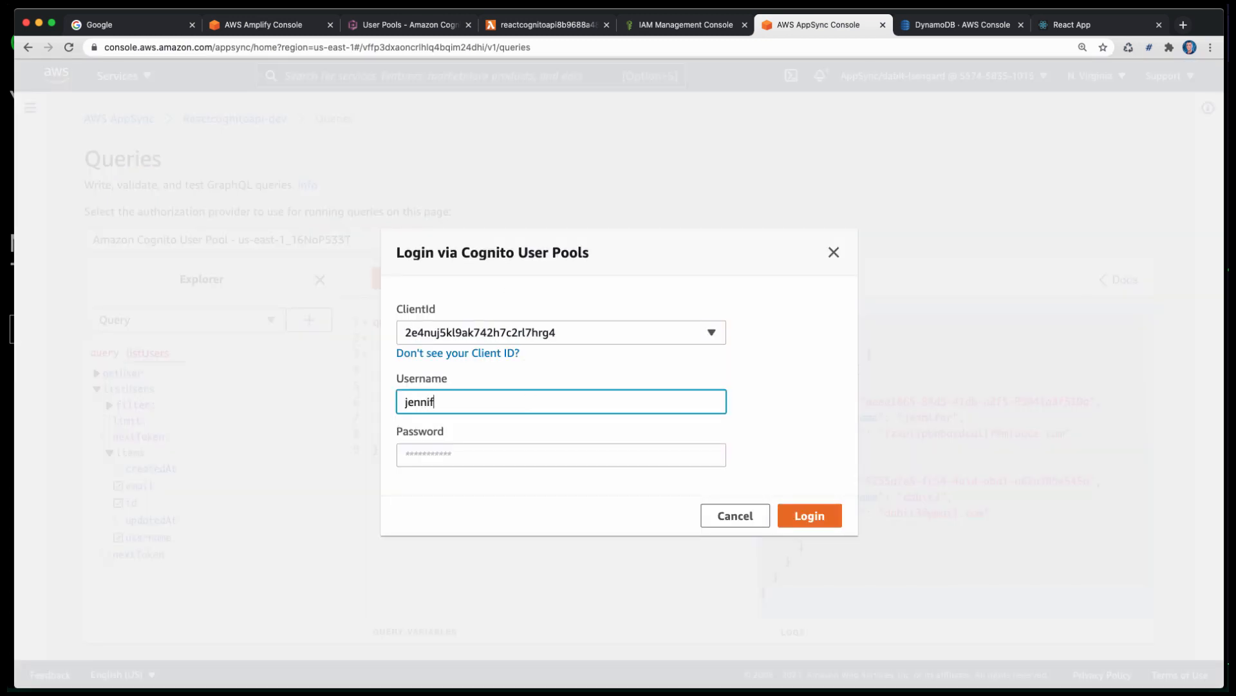